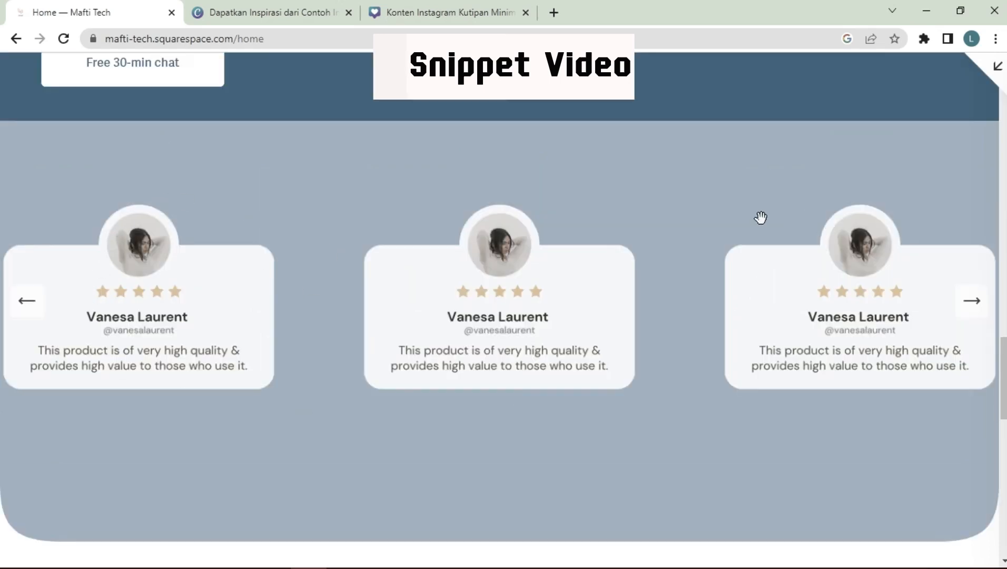
{"action": "mouse_move", "coordinate": [490, 381]}
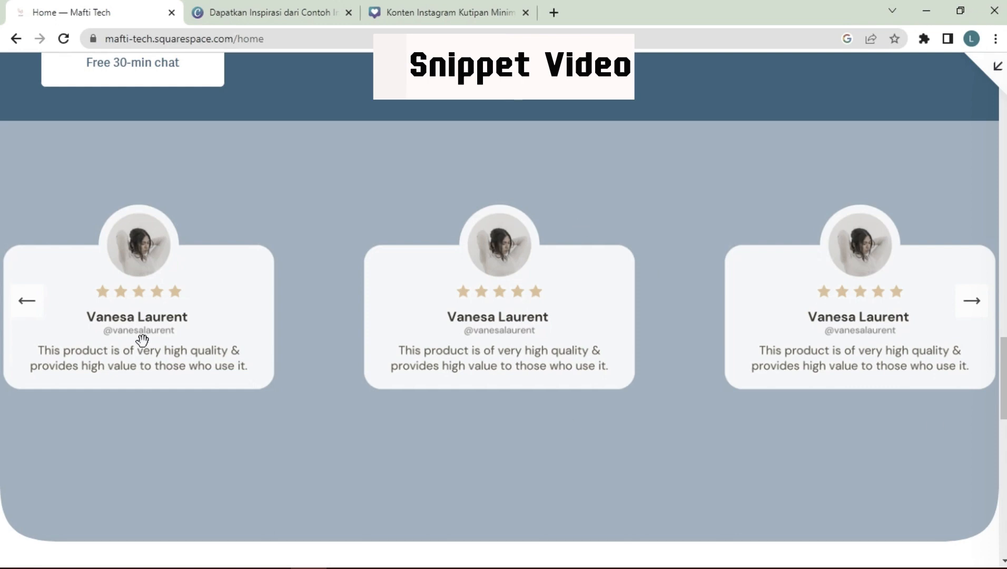
{"action": "mouse_move", "coordinate": [936, 492]}
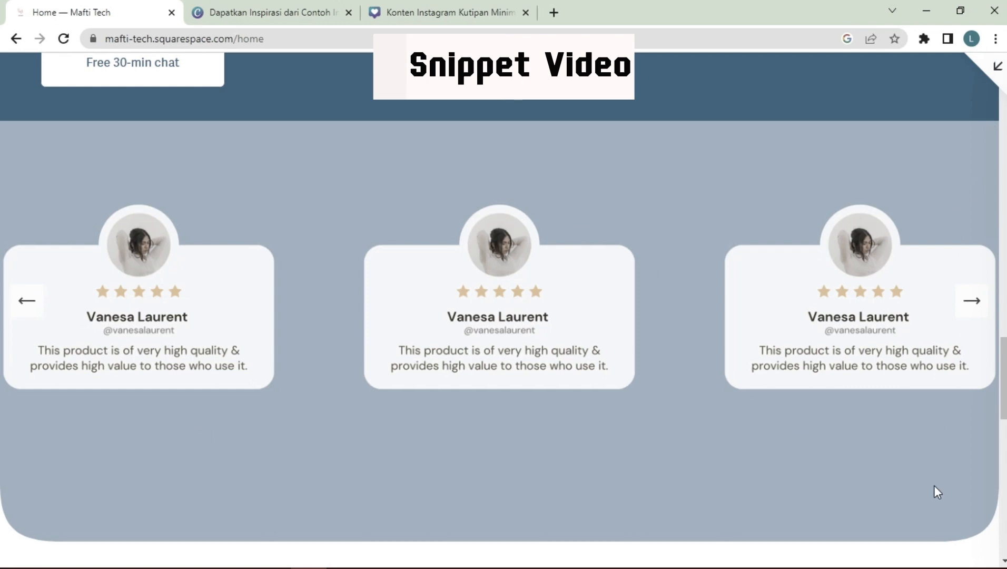
Give the untitled Testimonial draft post a title.
{"action": "scroll", "scroll_direction": "down", "scroll_amount": 3}
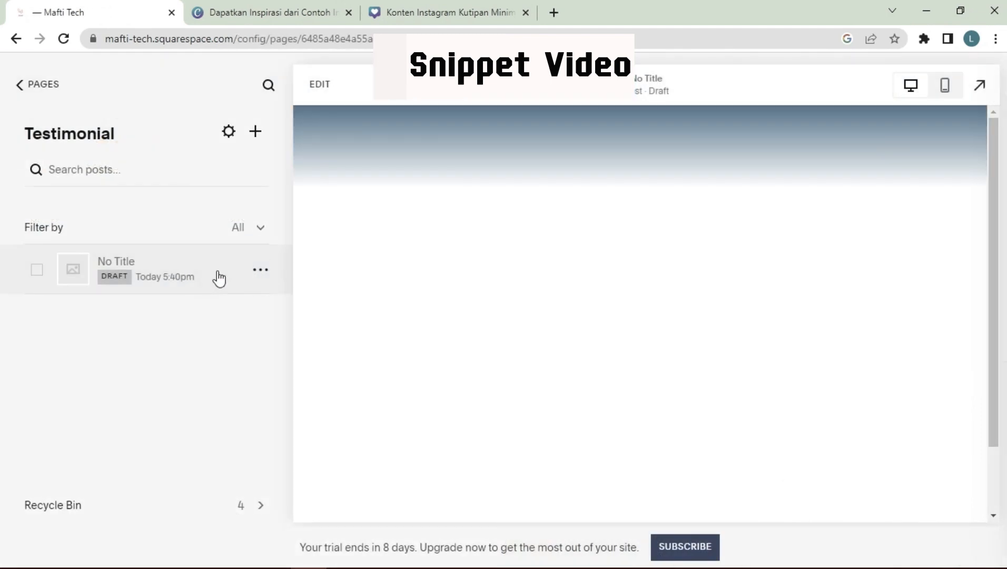
{"action": "left_click", "coordinate": [116, 268]}
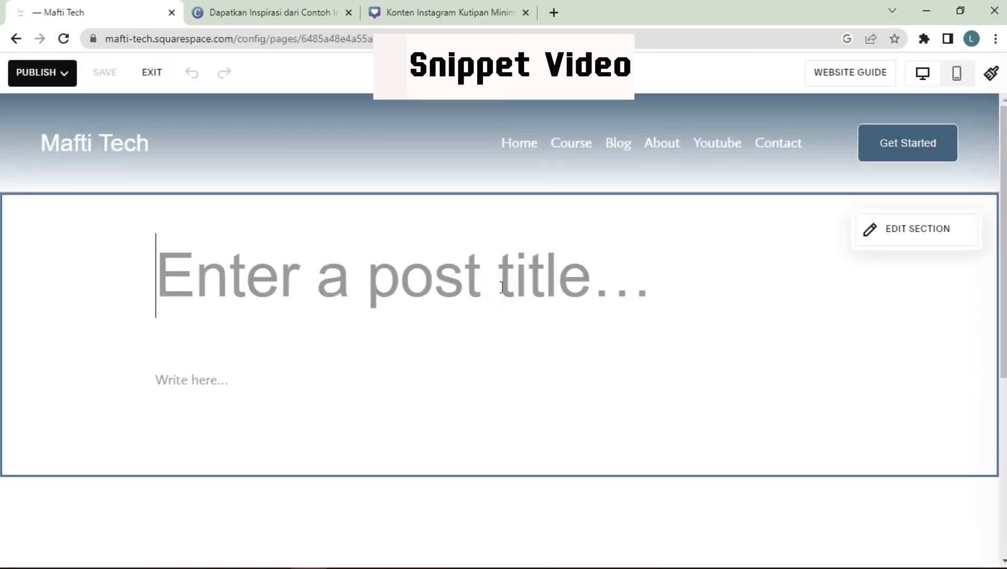
{"action": "type", "text": "T"}
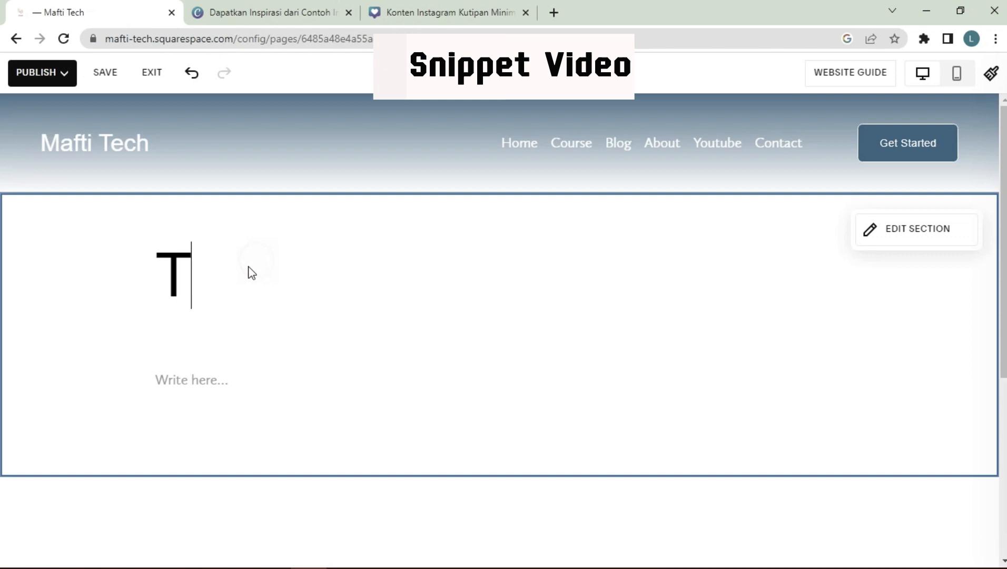
{"action": "type", "text": "esit"}
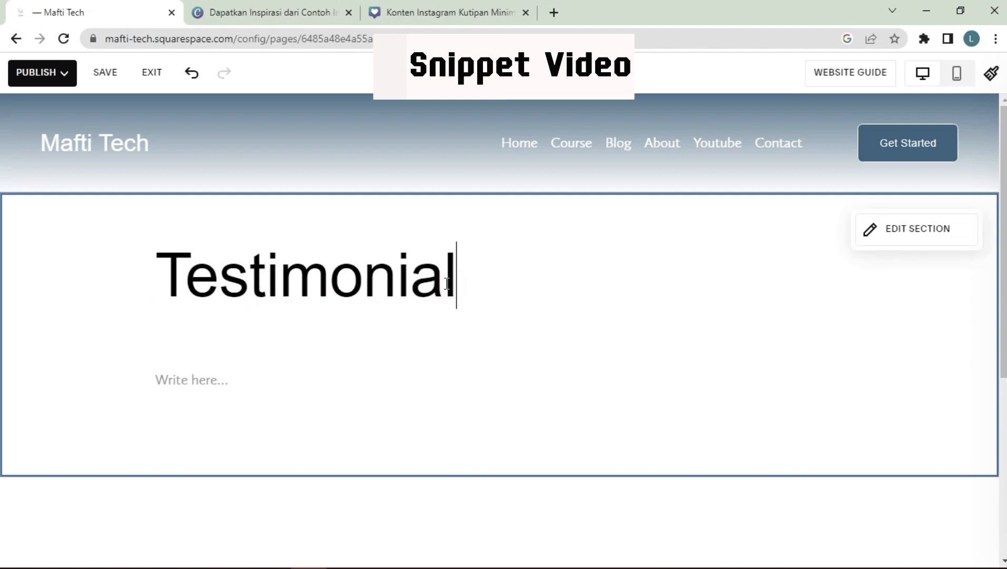
Point the homepage Summary block at the Testimonial page and move to its Design settings.
{"action": "scroll", "scroll_direction": "down", "scroll_amount": 3}
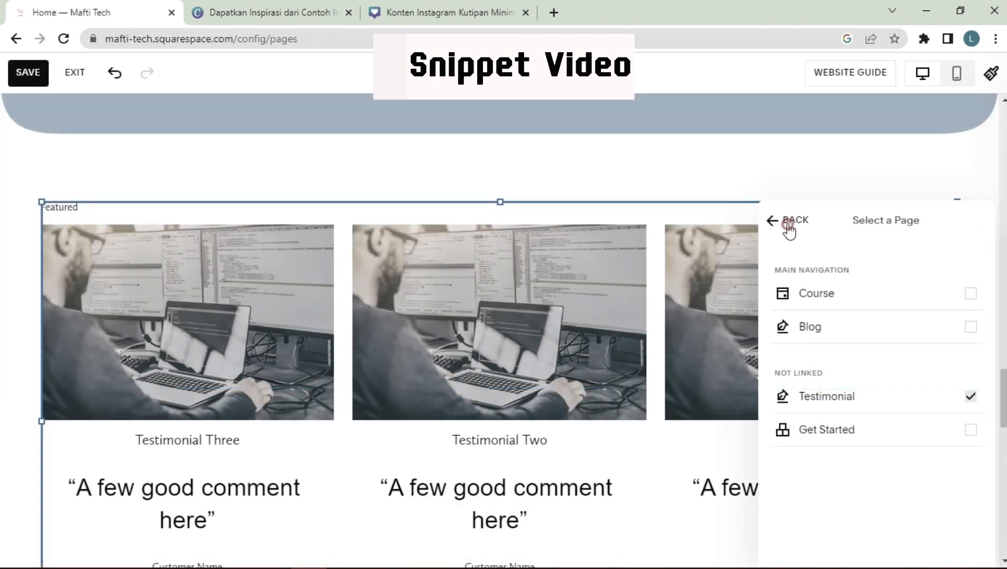
{"action": "left_click", "coordinate": [789, 220]}
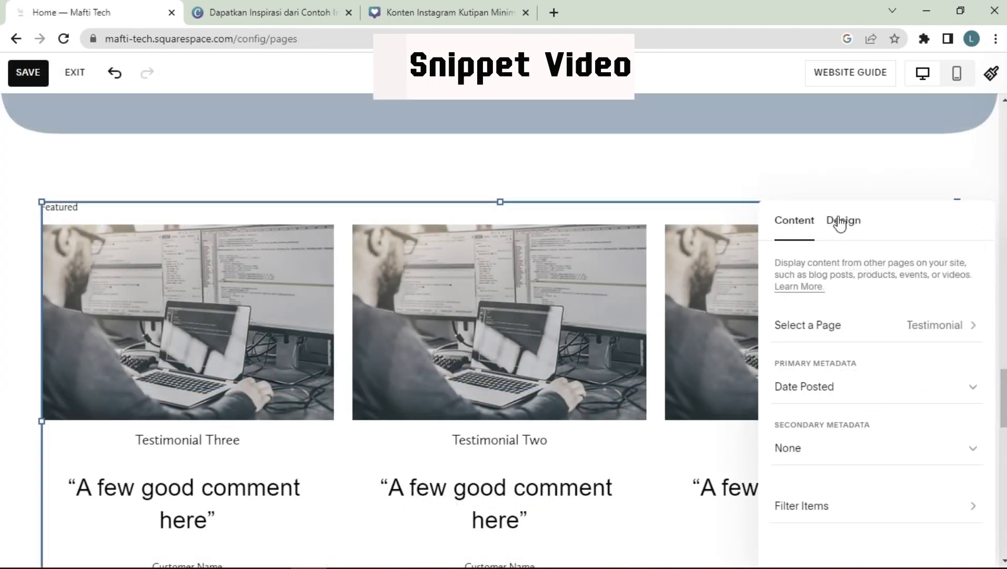
{"action": "left_click", "coordinate": [842, 220]}
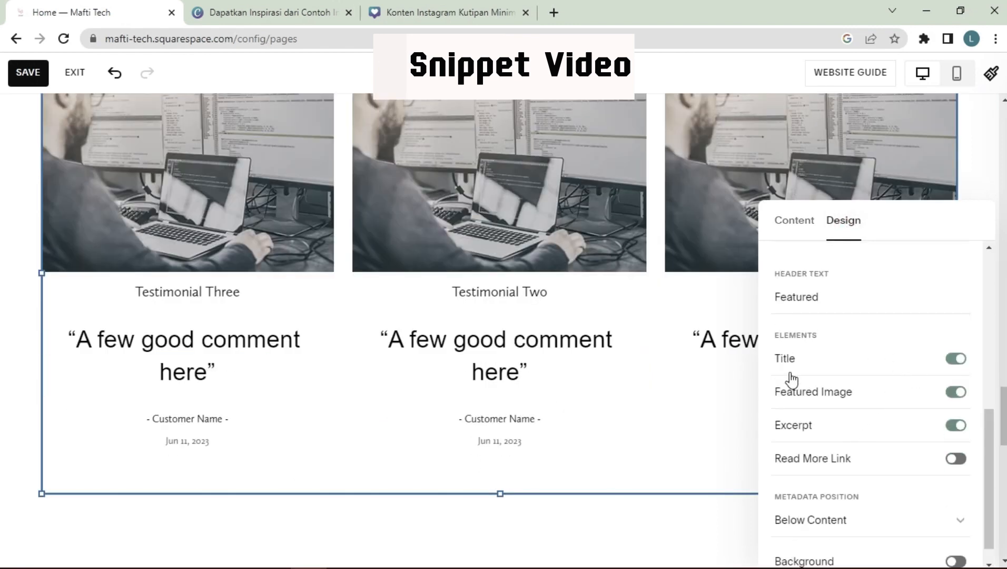
{"action": "left_click", "coordinate": [955, 358]}
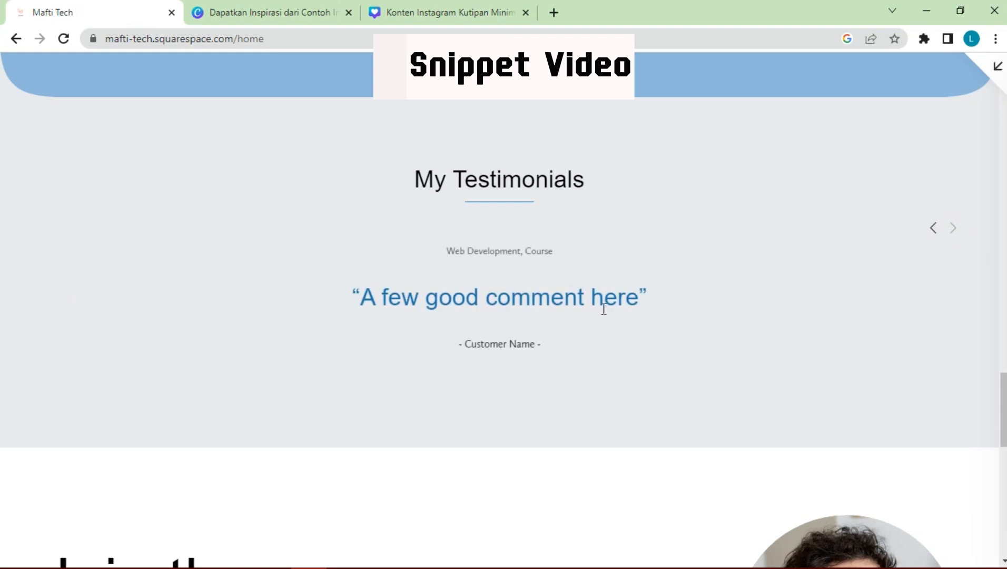
{"action": "left_click", "coordinate": [933, 228]}
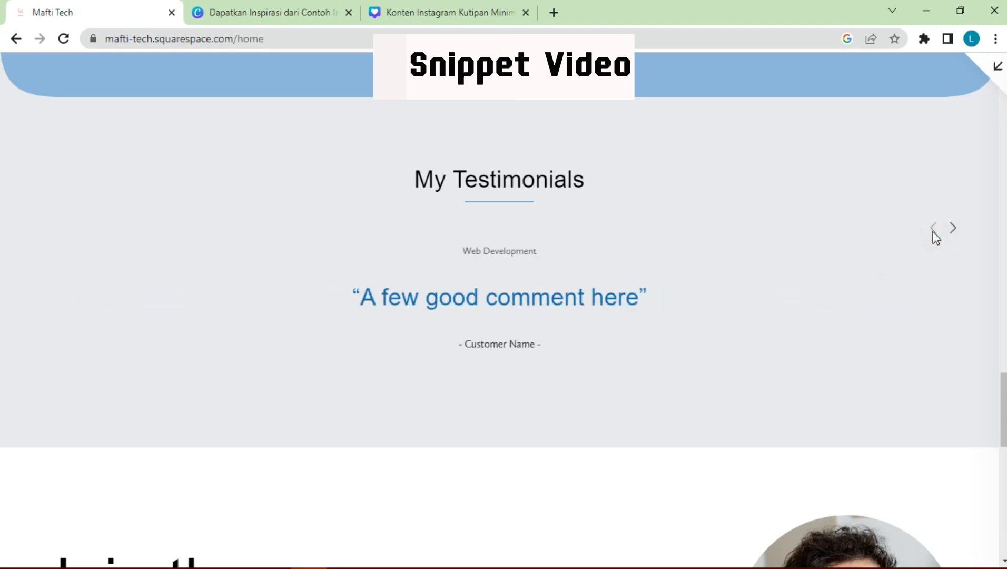
{"action": "left_click", "coordinate": [952, 228]}
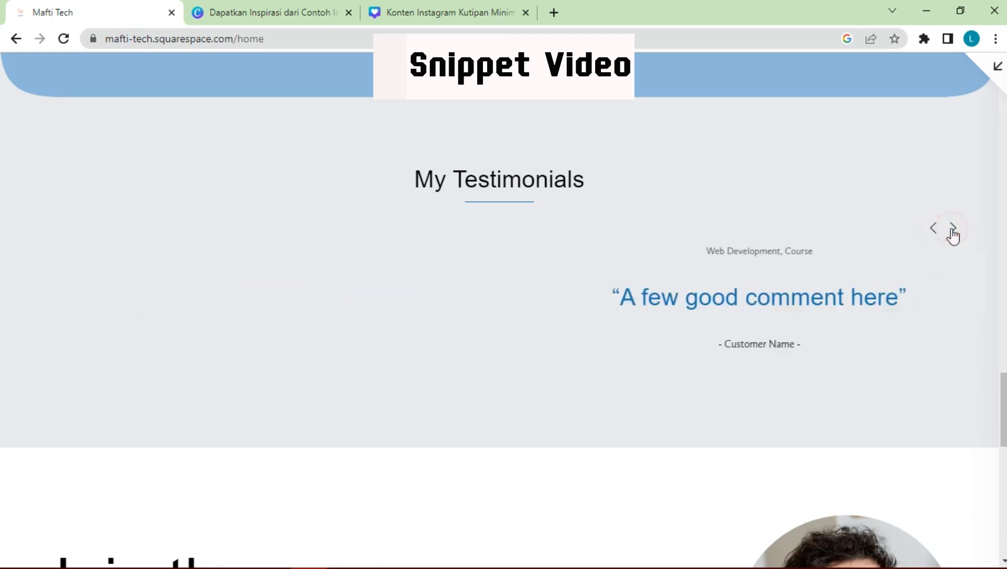
{"action": "left_click", "coordinate": [954, 229]}
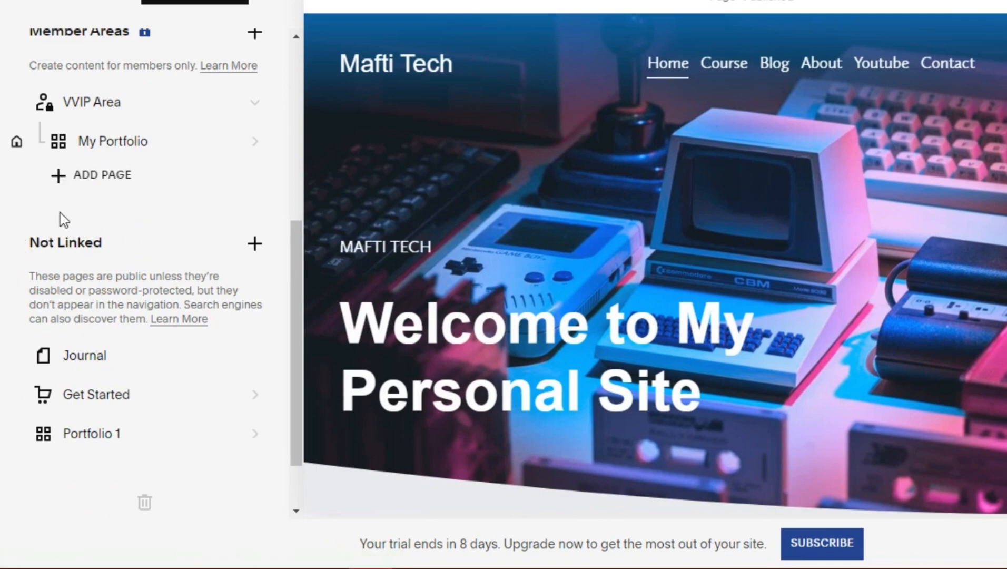
{"action": "mouse_move", "coordinate": [254, 244]}
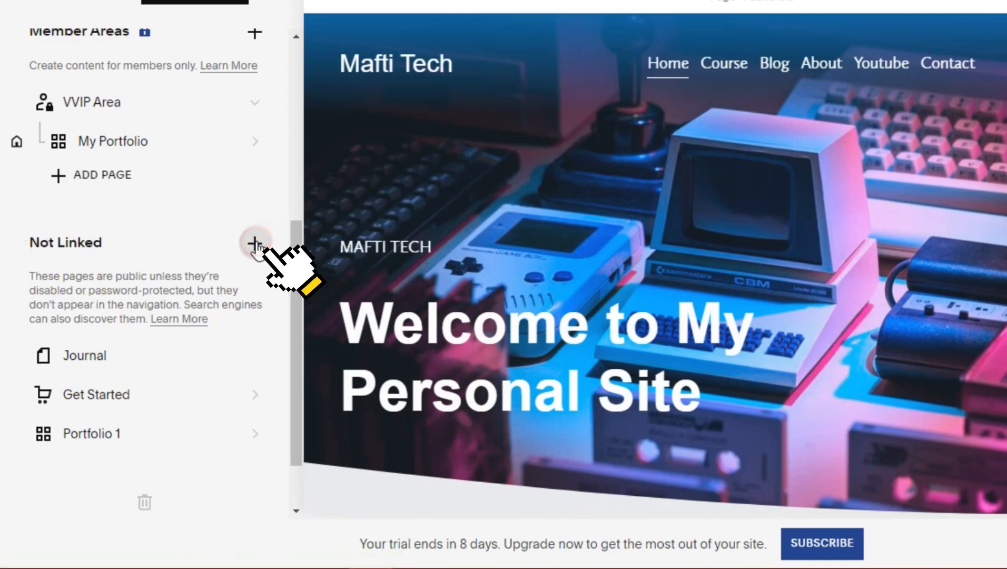
Add a new unlinked Blog page and name it Testimonial.
{"action": "left_click", "coordinate": [255, 244]}
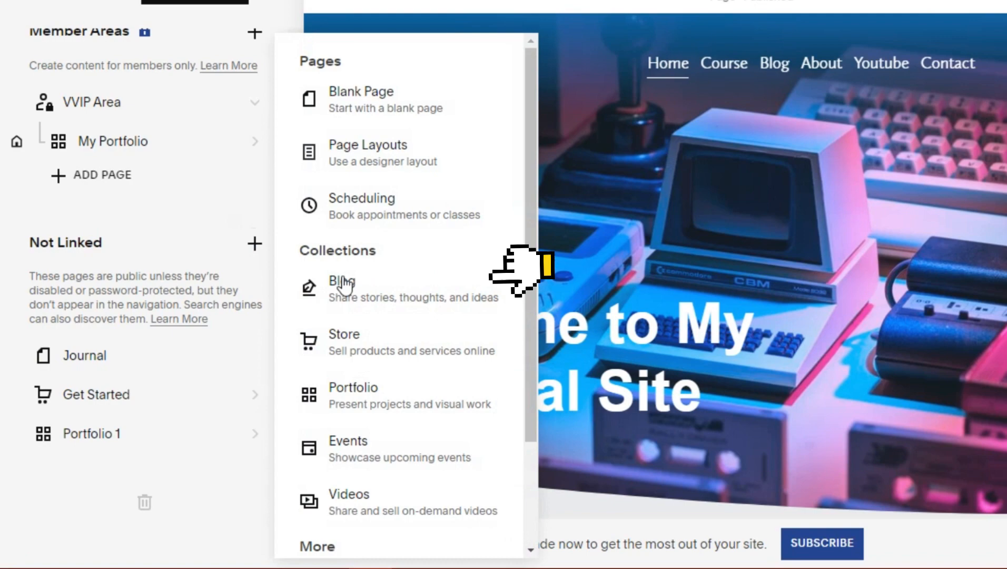
{"action": "mouse_move", "coordinate": [366, 297]}
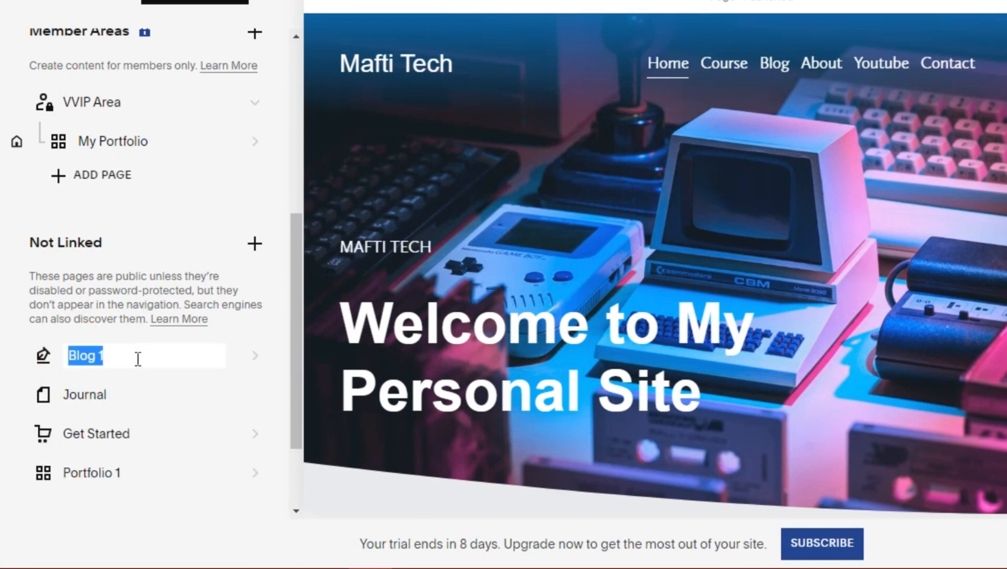
{"action": "type", "text": "Testimonial"}
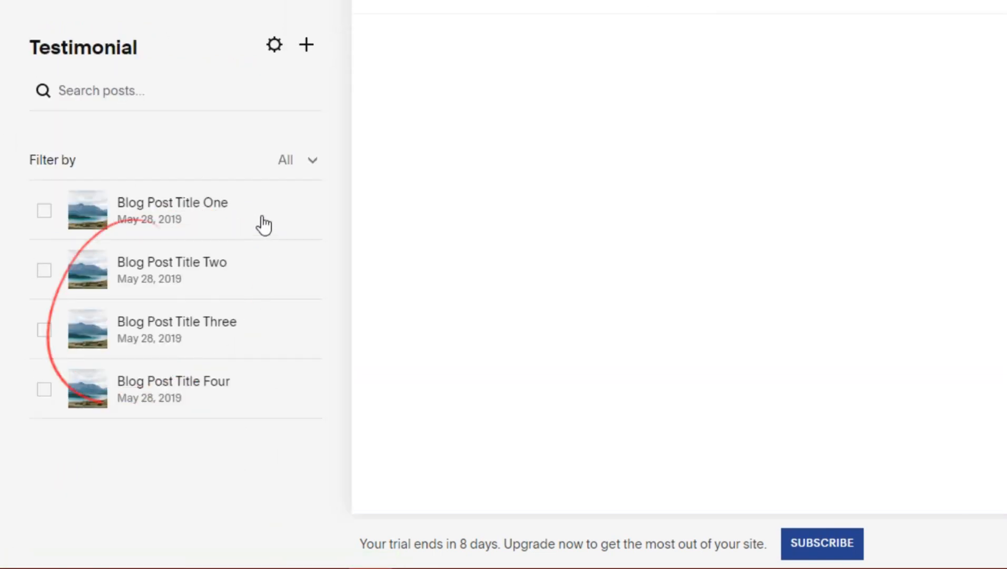
Delete the four sample posts from the Testimonial blog and start a new post.
{"action": "left_click", "coordinate": [44, 269]}
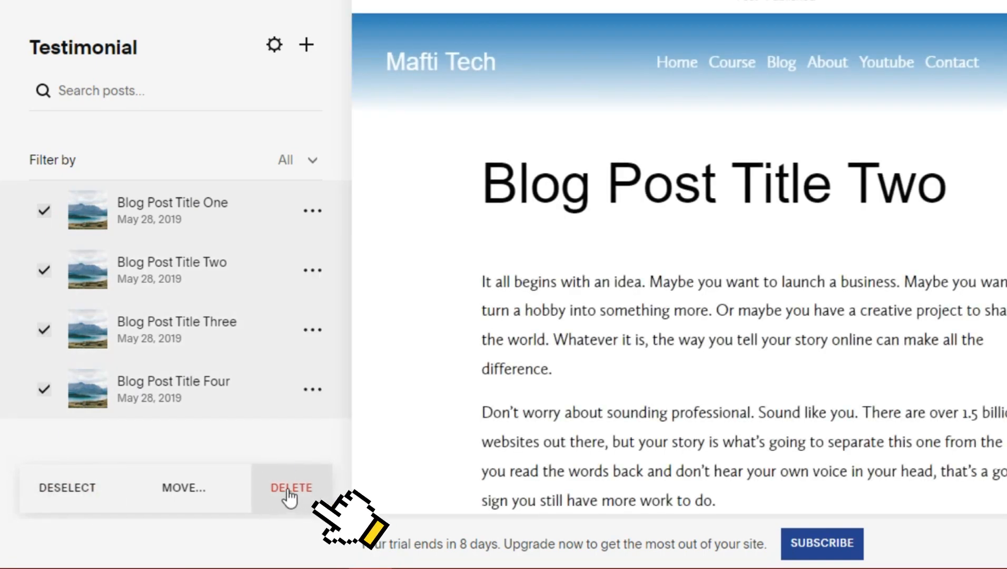
{"action": "left_click", "coordinate": [290, 487]}
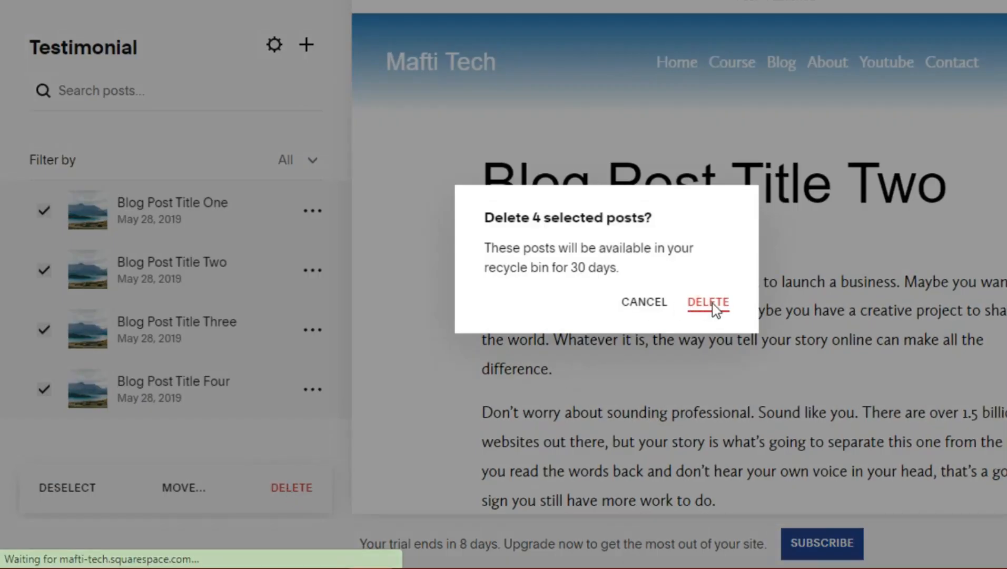
{"action": "left_click", "coordinate": [707, 302]}
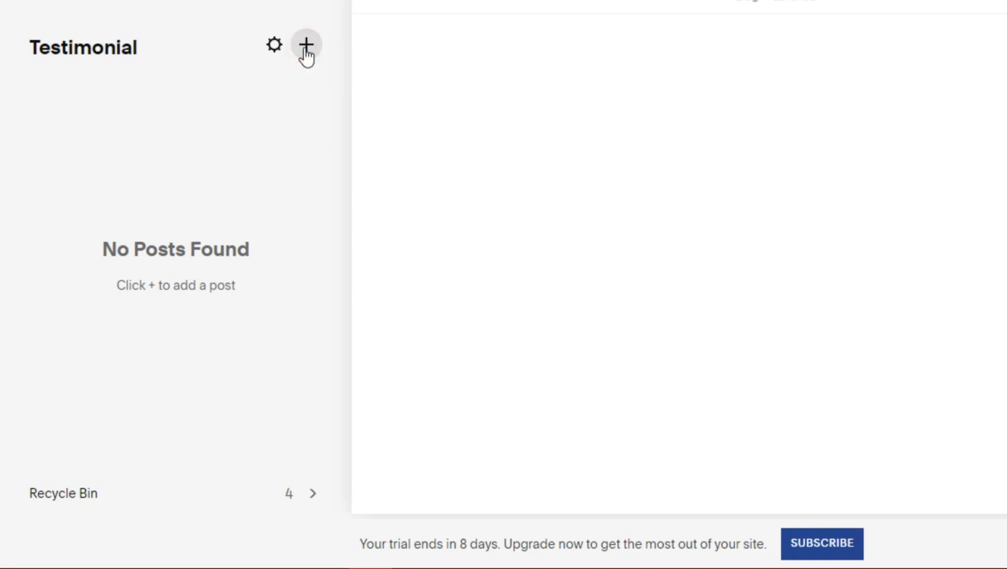
{"action": "left_click", "coordinate": [305, 46]}
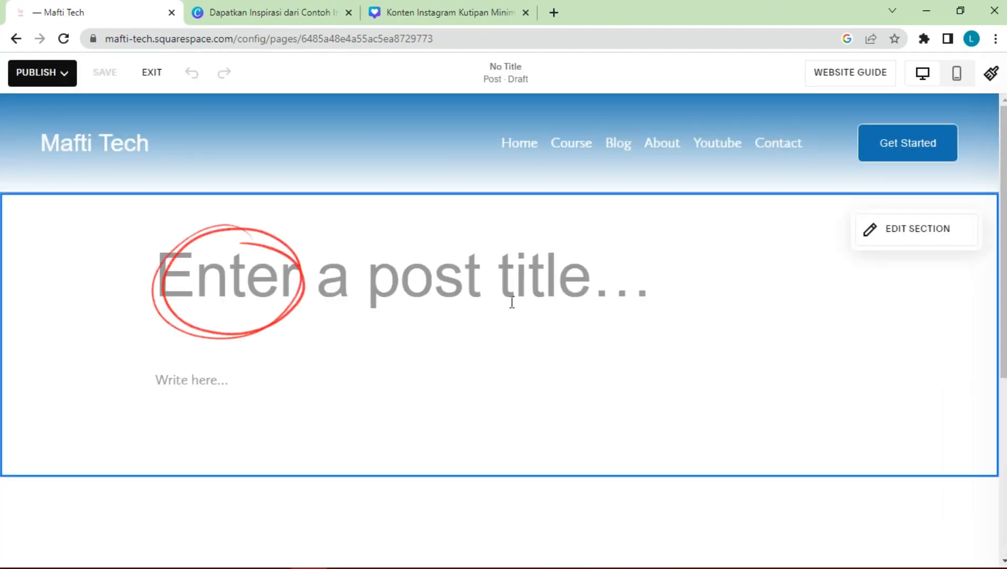
Title the new post 'Testimonial One'.
{"action": "type", "text": "T"}
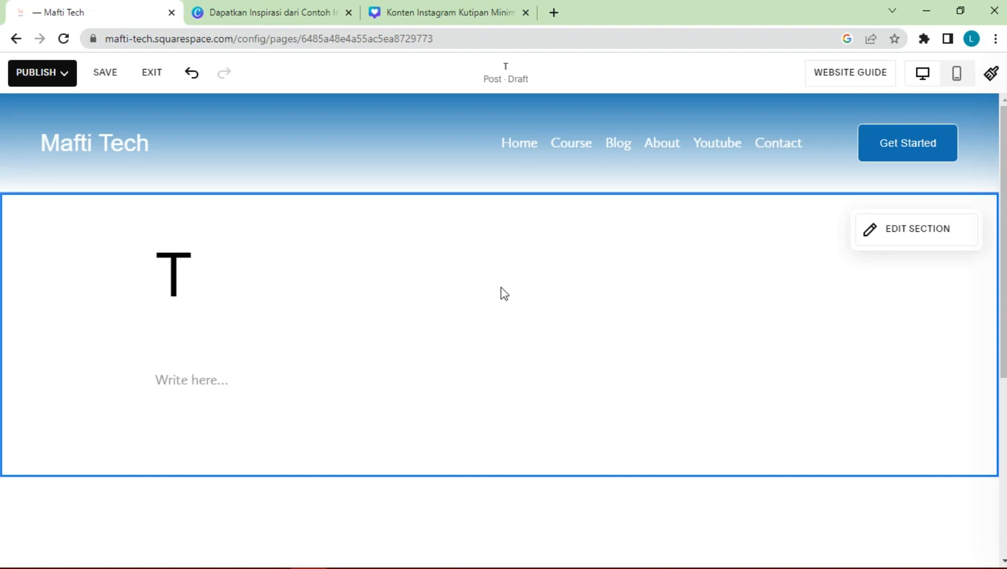
{"action": "type", "text": "esti"}
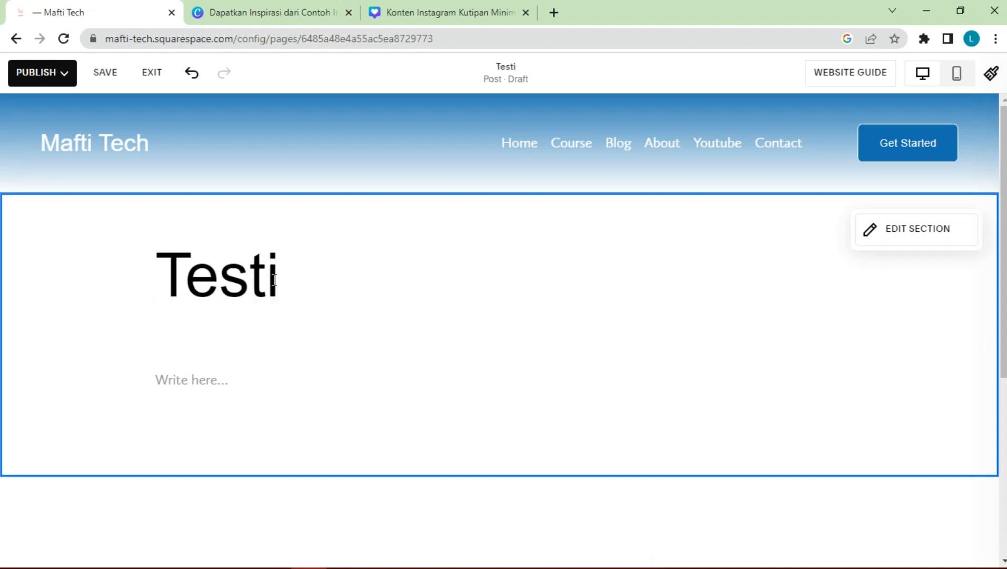
{"action": "type", "text": "monial One"}
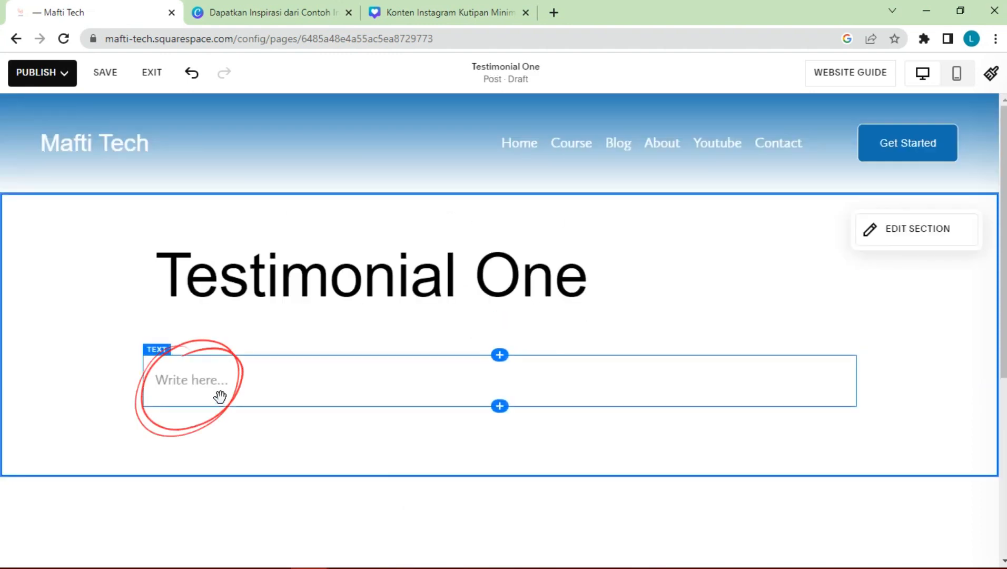
Write the body text 'A few good comment here' and save the post.
{"action": "left_click", "coordinate": [193, 379]}
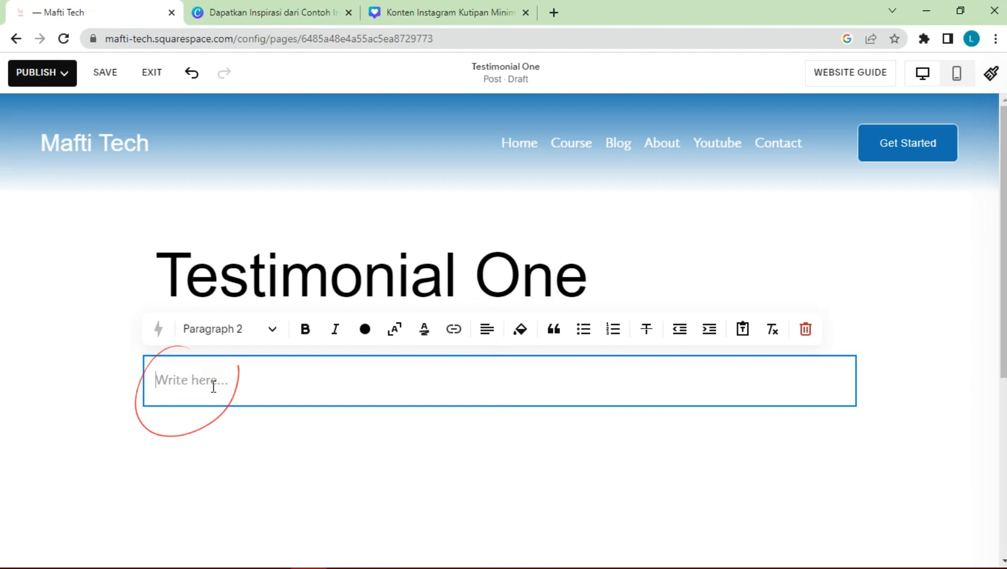
{"action": "type", "text": "A few good com"}
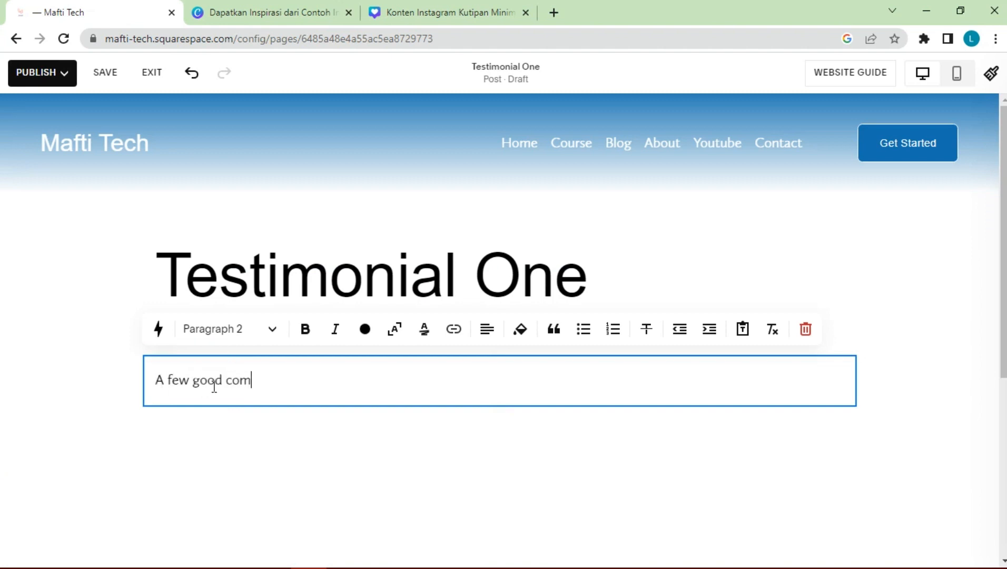
{"action": "right_click", "coordinate": [231, 379]}
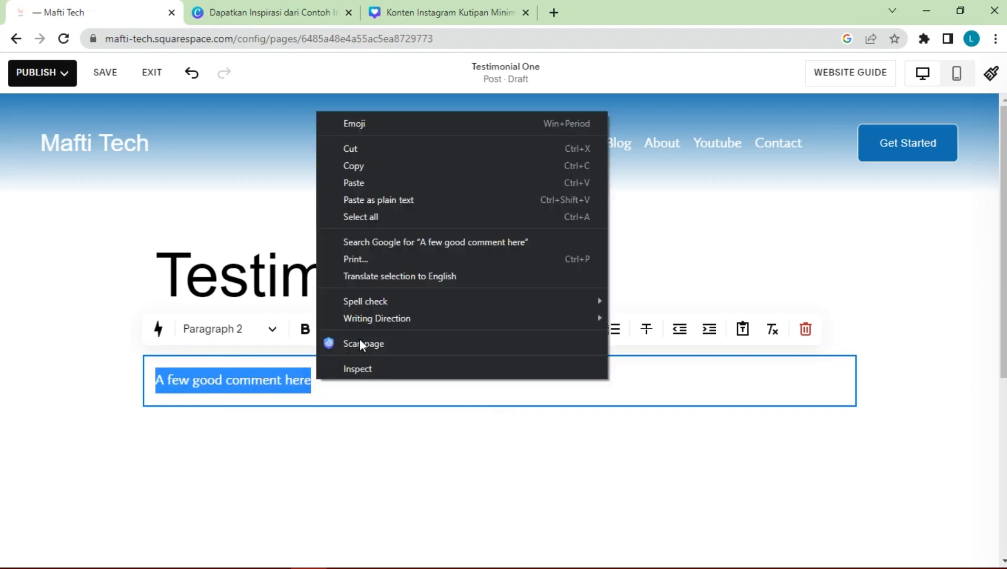
{"action": "left_click", "coordinate": [394, 379]}
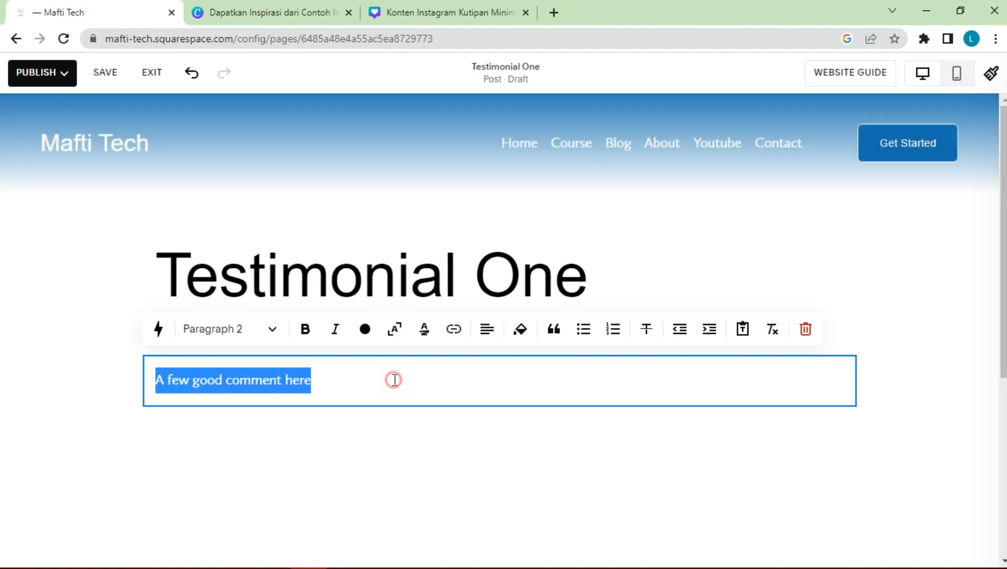
{"action": "left_click", "coordinate": [37, 73]}
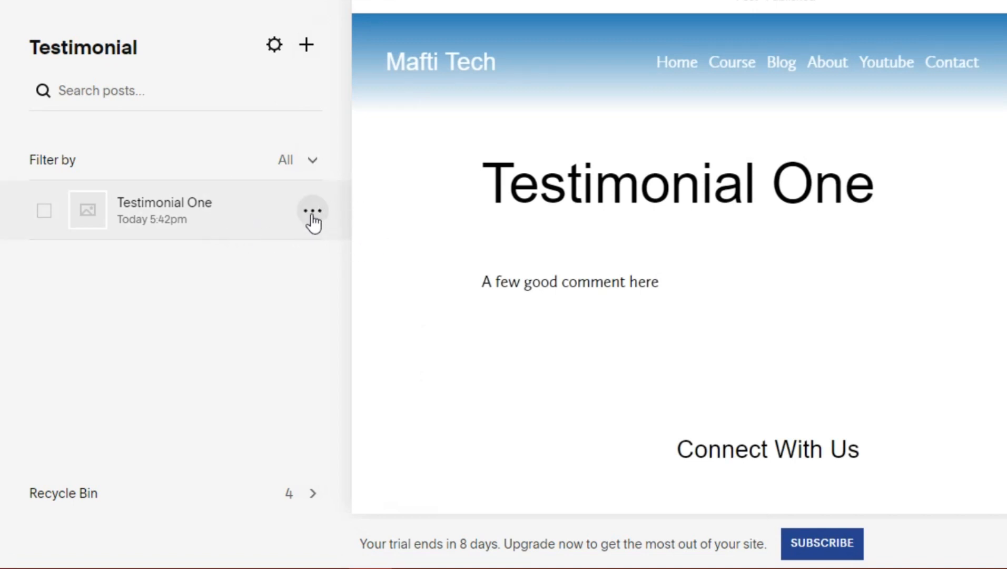
Add a 'Web Development' category in Testimonial One's Options settings.
{"action": "left_click", "coordinate": [313, 210]}
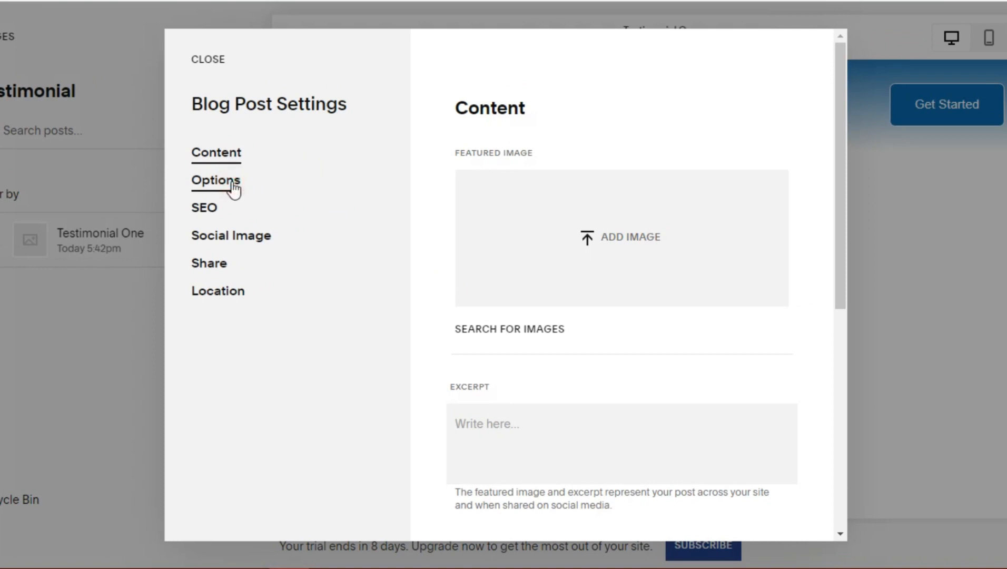
{"action": "left_click", "coordinate": [216, 180]}
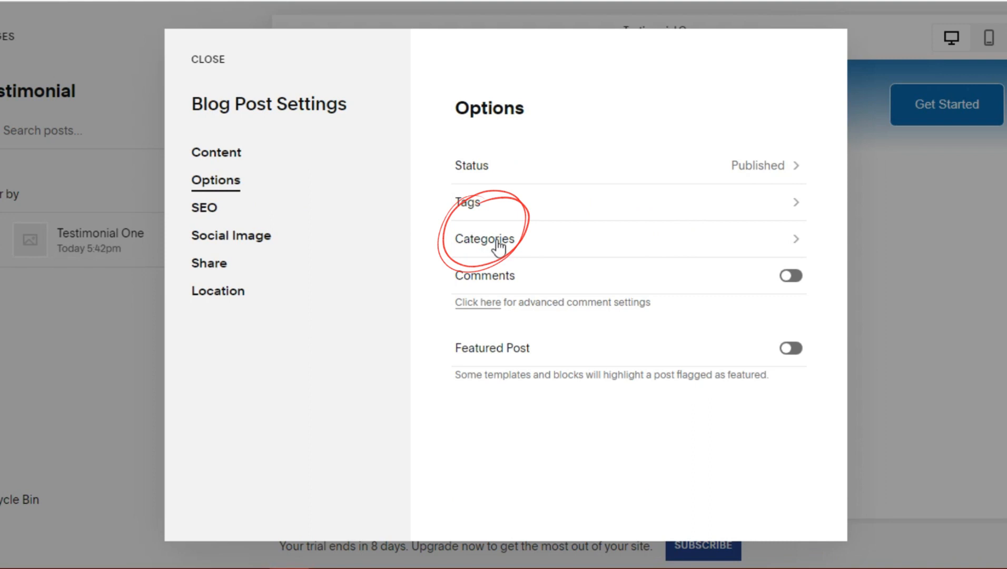
{"action": "left_click", "coordinate": [484, 239]}
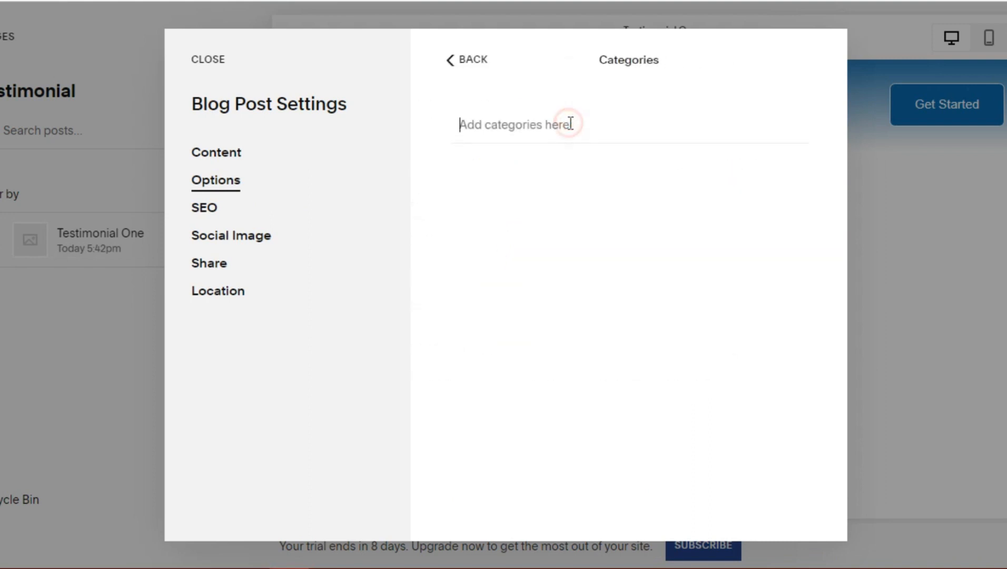
{"action": "type", "text": "W"}
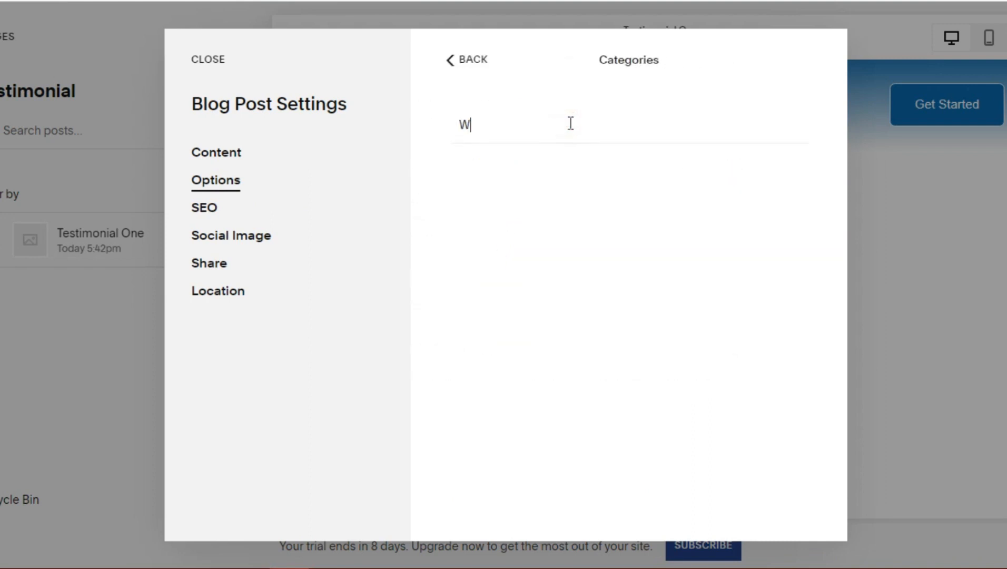
{"action": "type", "text": "eb Development"}
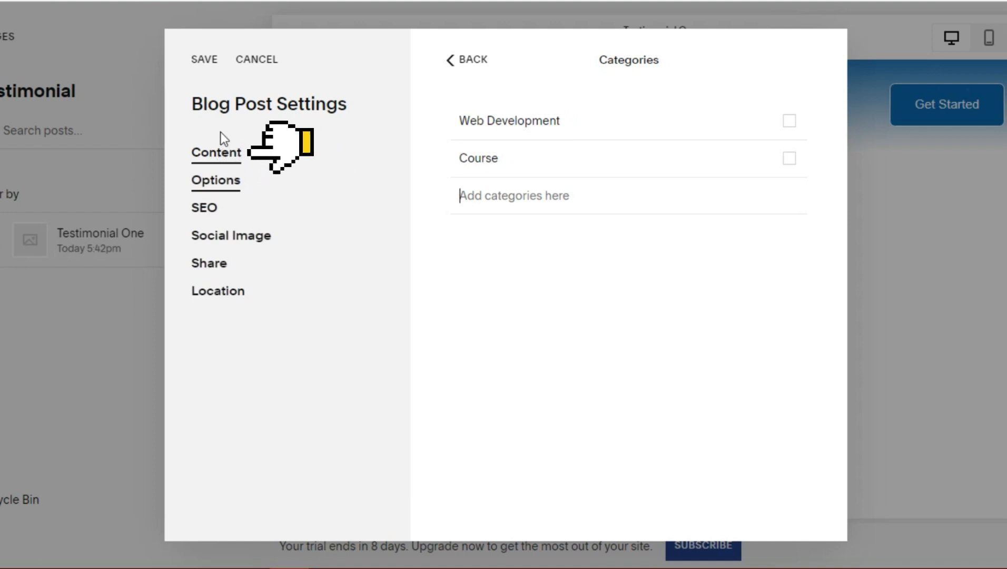
Enter the excerpt 'A few good comment here' as a centred H3 heading with a '- Customer Name -' line beneath.
{"action": "left_click", "coordinate": [214, 153]}
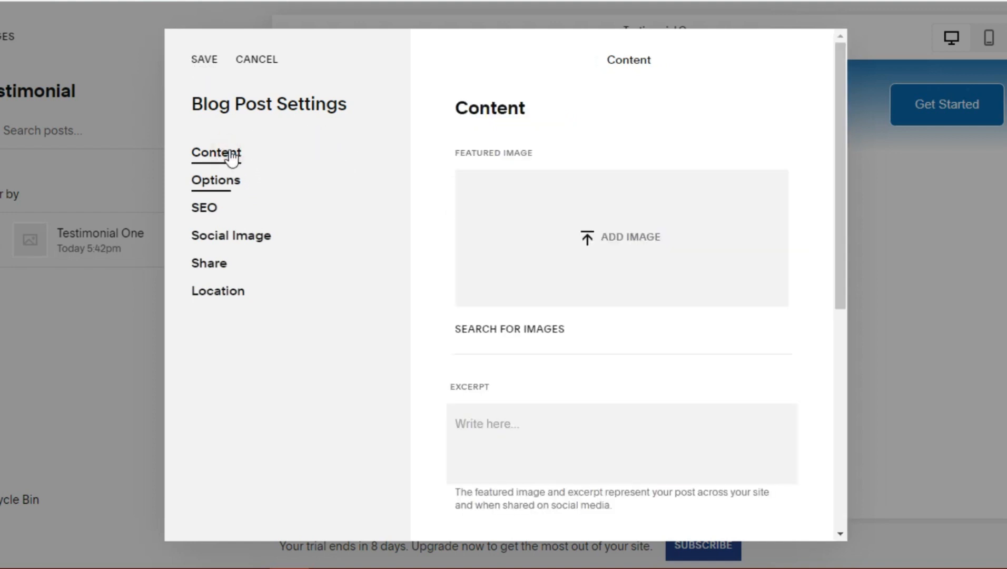
{"action": "scroll", "scroll_direction": "down", "scroll_amount": 3}
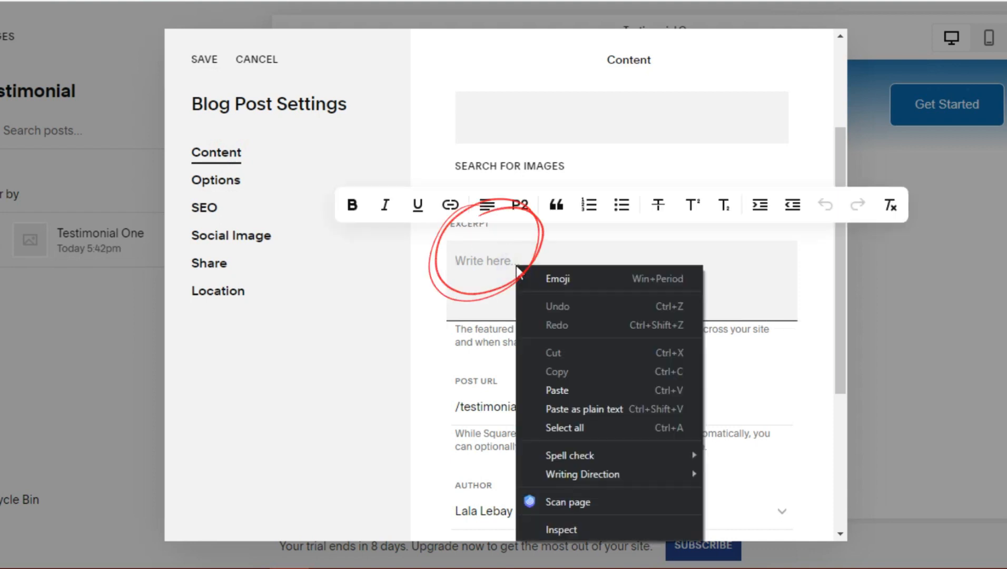
{"action": "type", "text": "A few good comment here"}
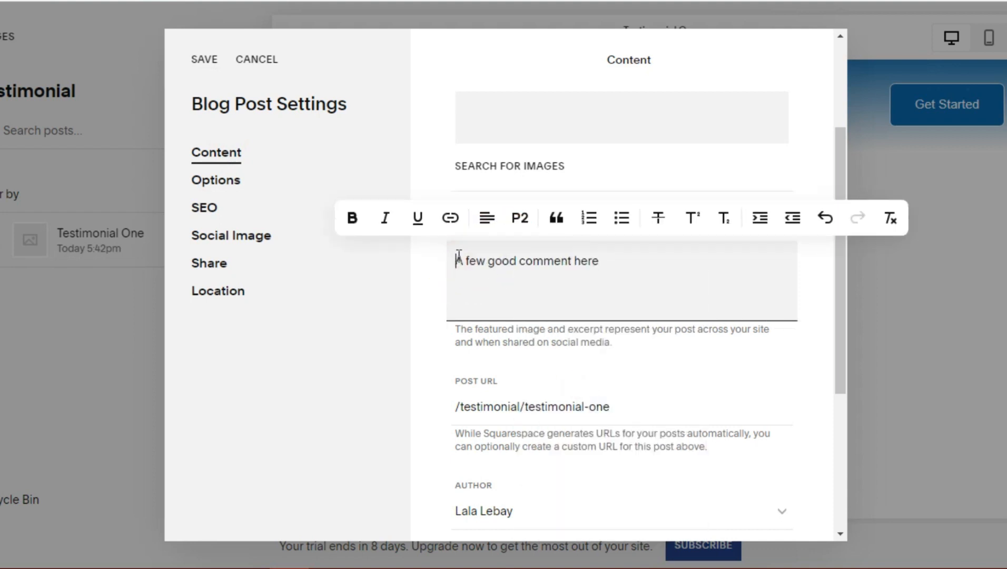
{"action": "left_click", "coordinate": [518, 217]}
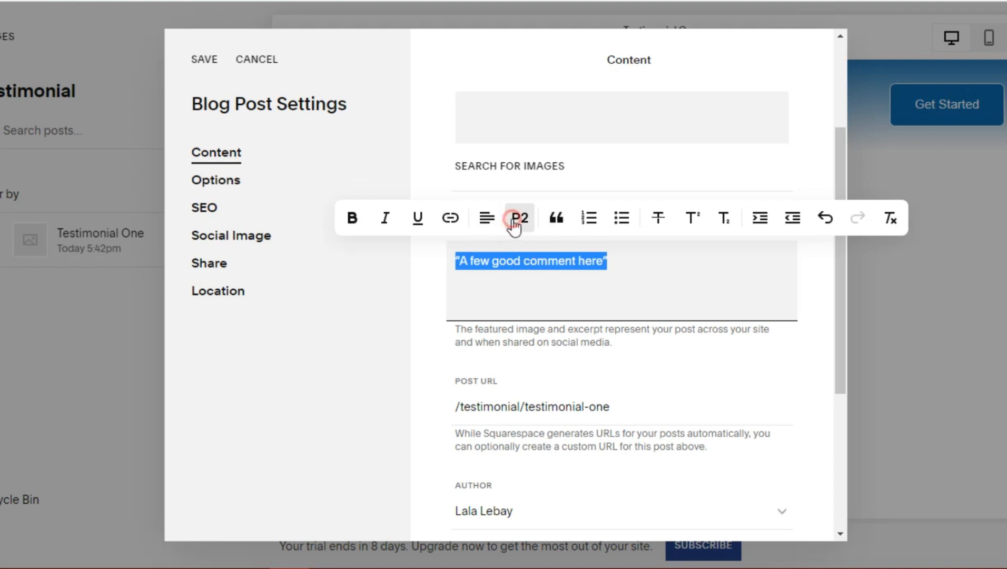
{"action": "left_click", "coordinate": [518, 218]}
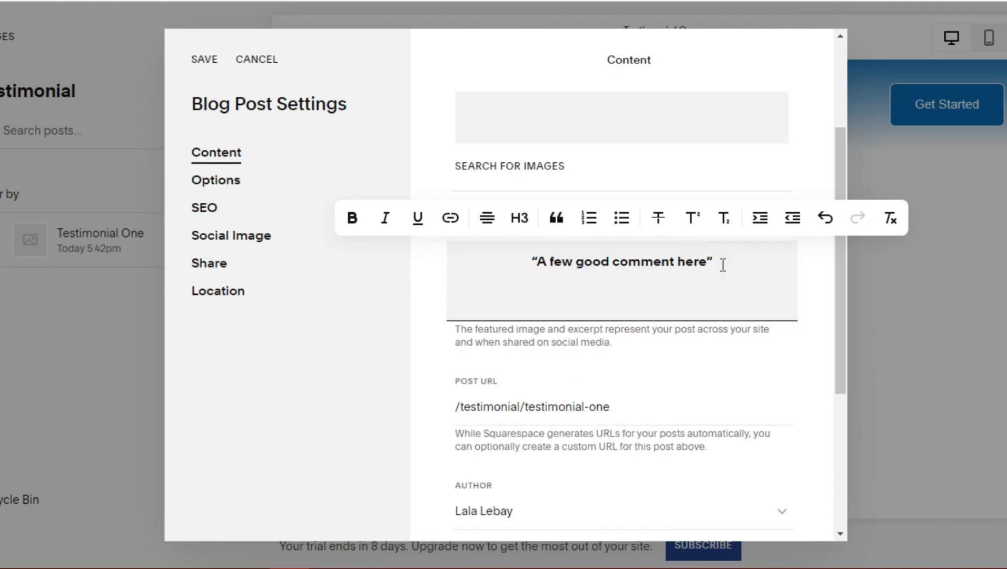
{"action": "type", "text": "- Customer Name -"}
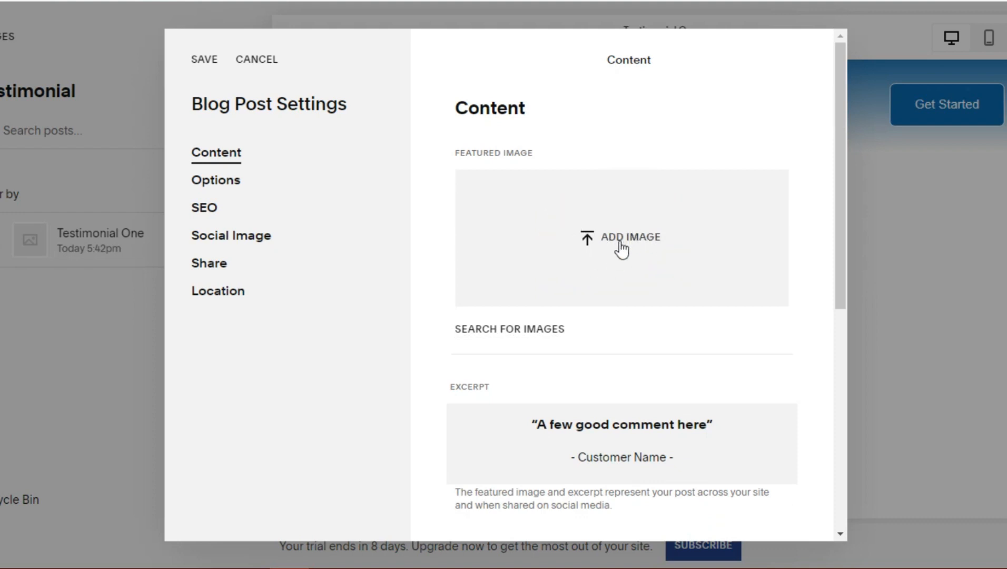
Upload the developer-at-computer photo as the featured image and save the post settings.
{"action": "left_click", "coordinate": [620, 237]}
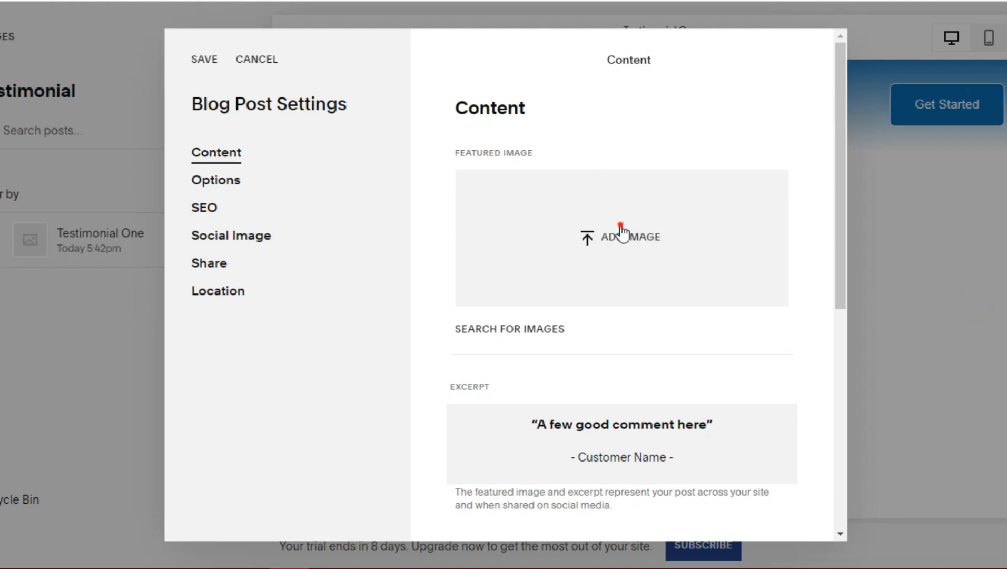
{"action": "left_click", "coordinate": [620, 237]}
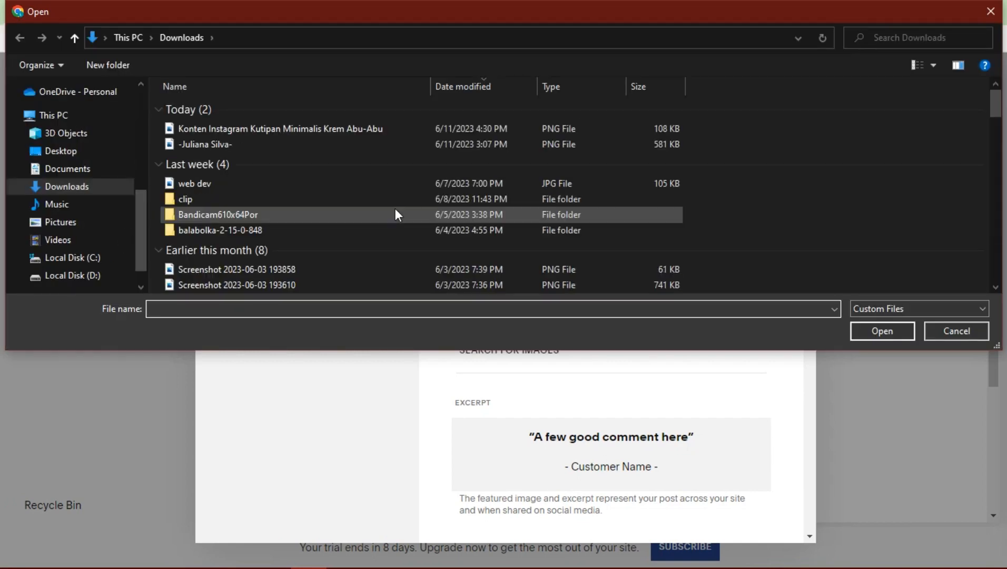
{"action": "left_click", "coordinate": [954, 330]}
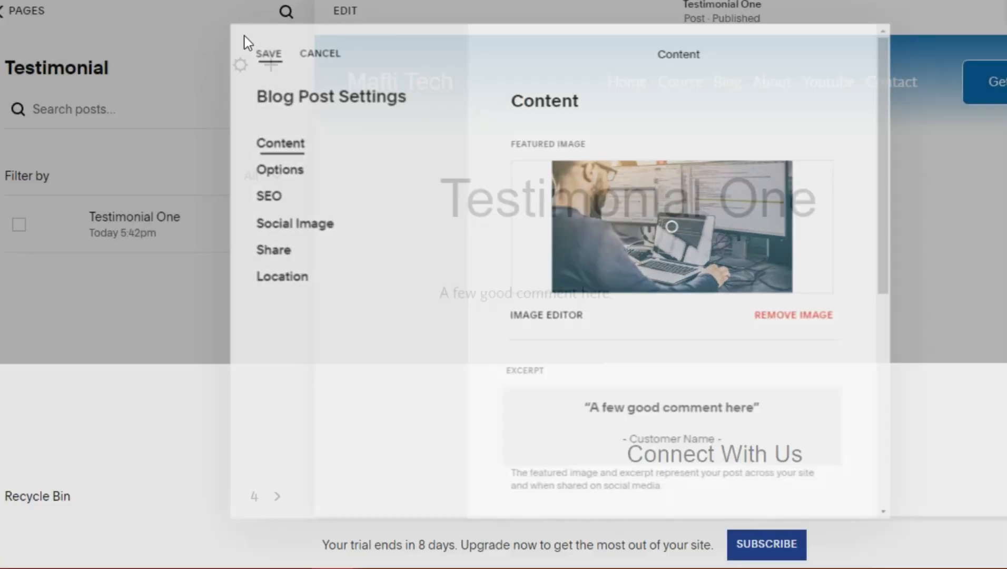
{"action": "left_click", "coordinate": [320, 54]}
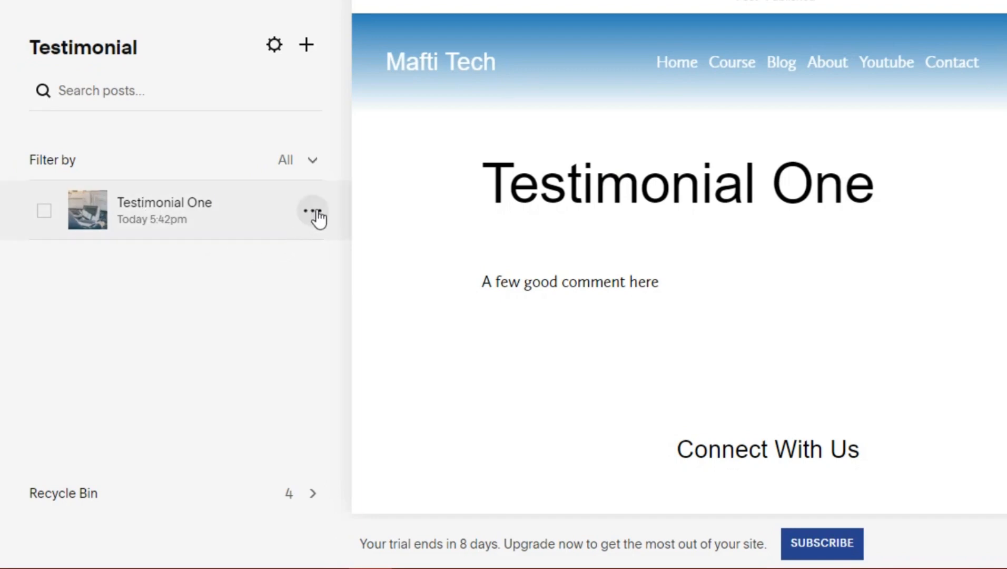
Duplicate Testimonial One and retitle the copy 'Testimonial Two'.
{"action": "left_click", "coordinate": [312, 211]}
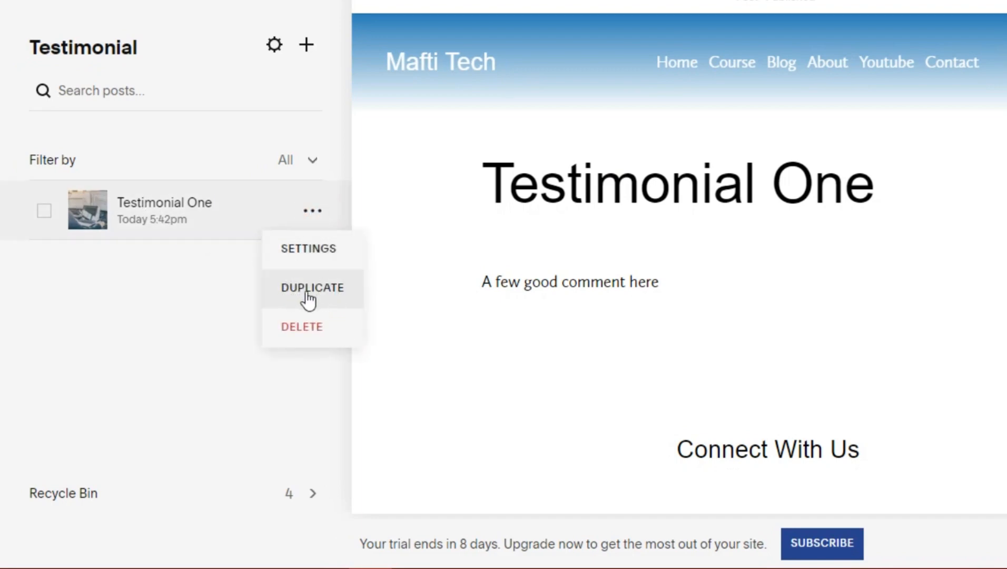
{"action": "left_click", "coordinate": [312, 287]}
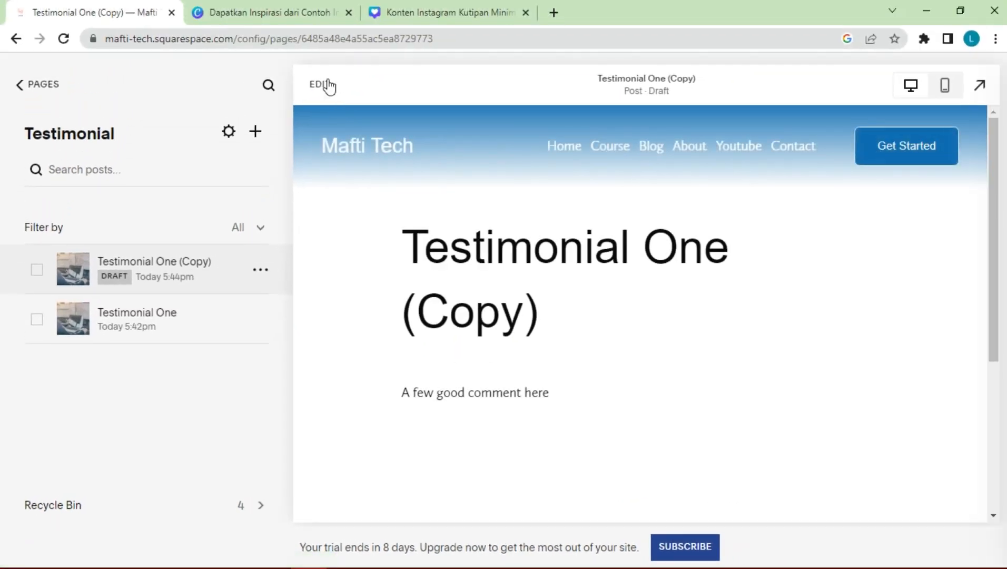
{"action": "left_click", "coordinate": [320, 85]}
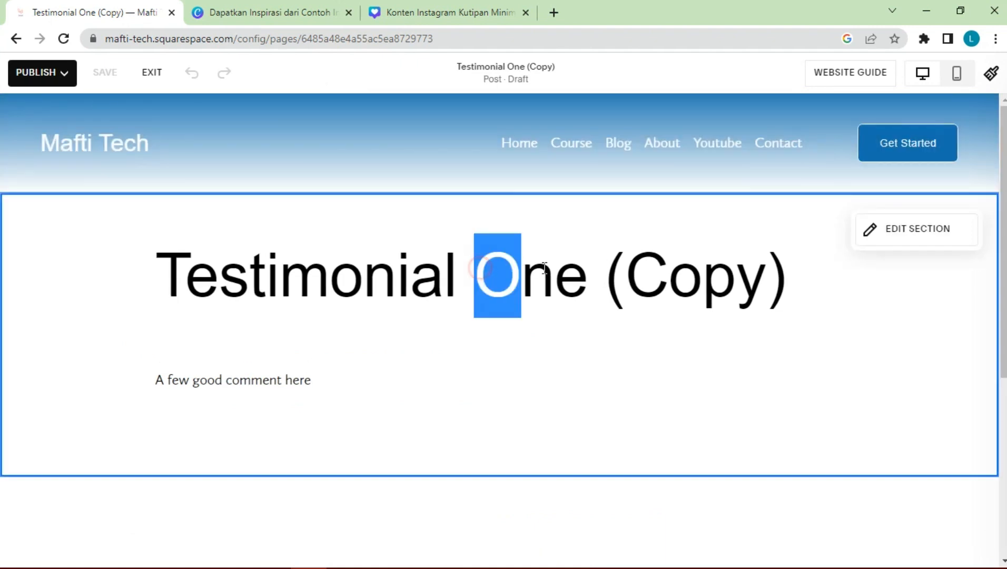
{"action": "left_click_drag", "start_coordinate": [498, 276], "coordinate": [787, 276]}
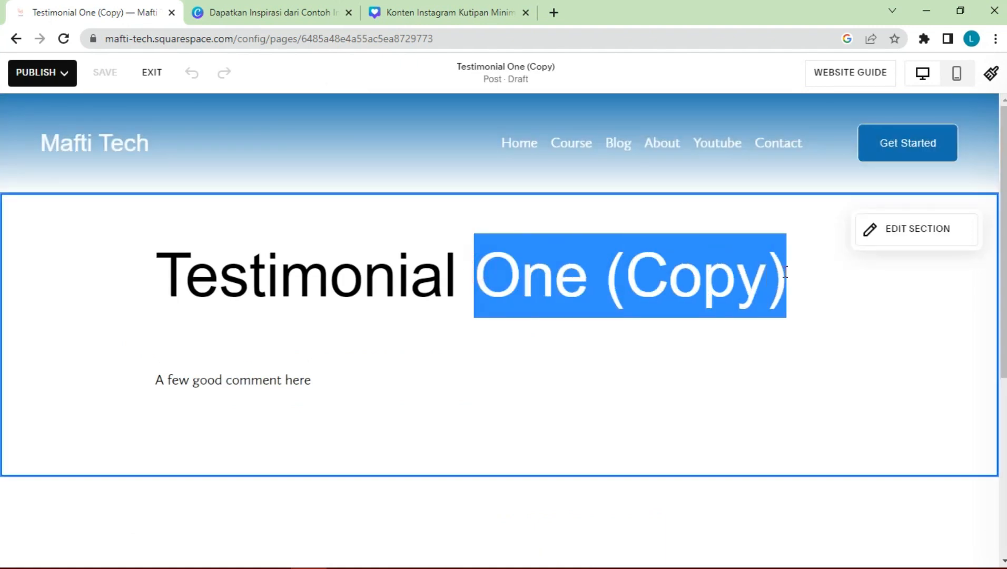
{"action": "type", "text": "T"}
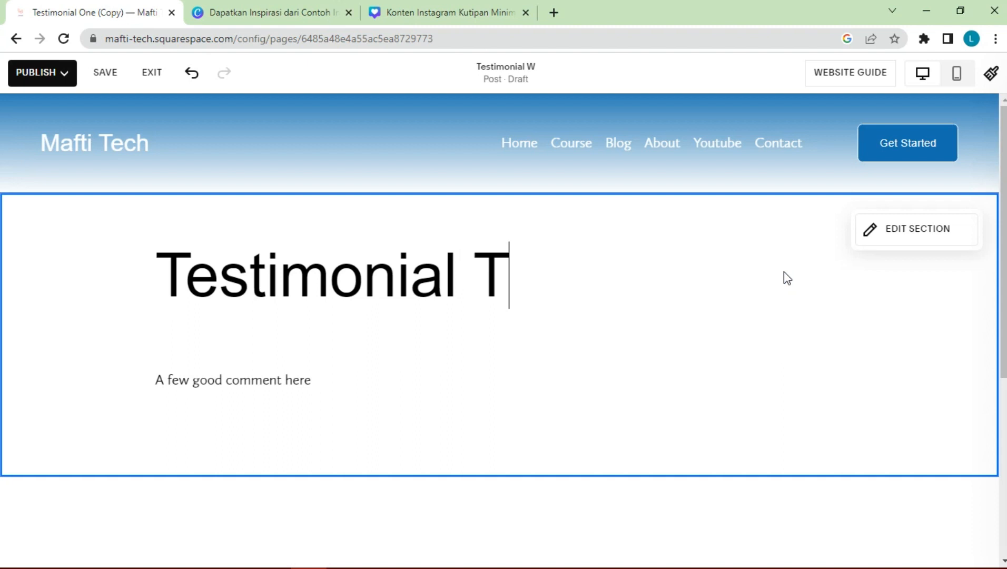
{"action": "type", "text": "wo"}
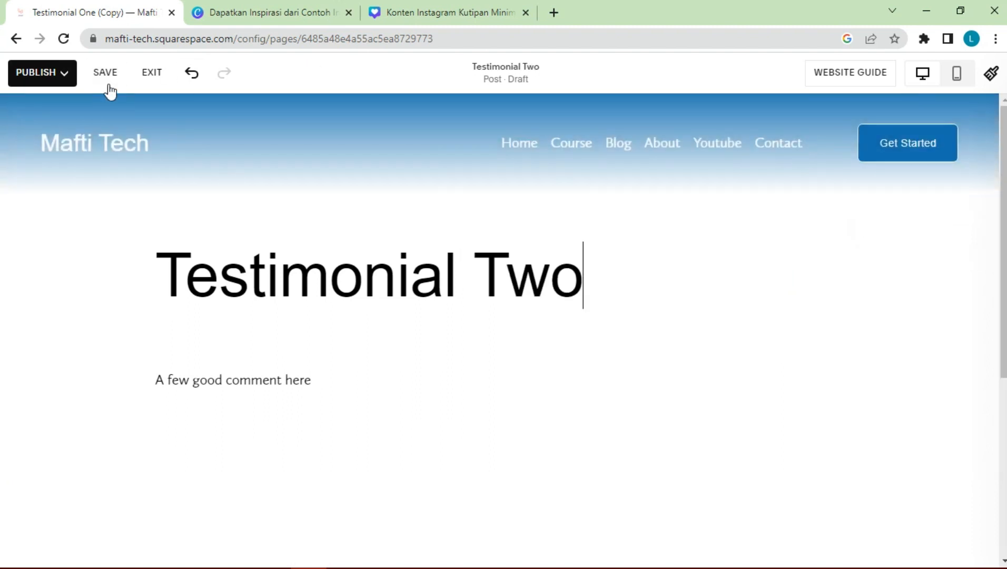
Save and publish the Testimonial Two post.
{"action": "left_click", "coordinate": [105, 73]}
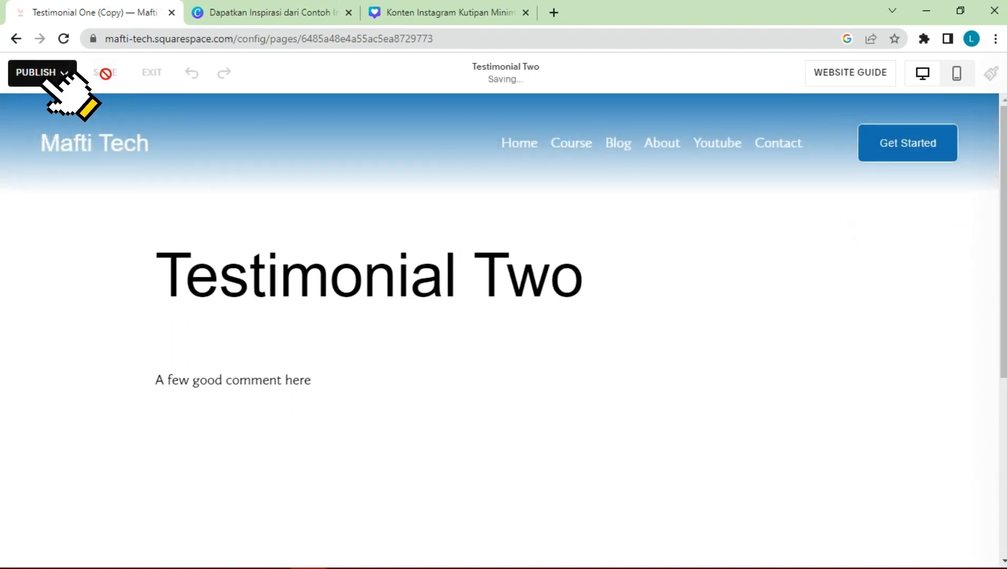
{"action": "left_click", "coordinate": [41, 72]}
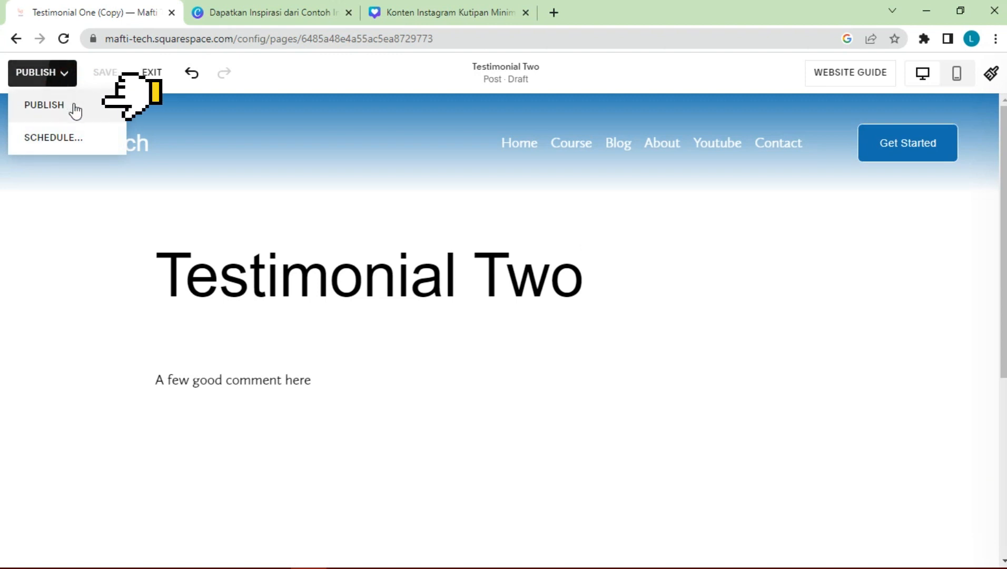
{"action": "left_click", "coordinate": [44, 105]}
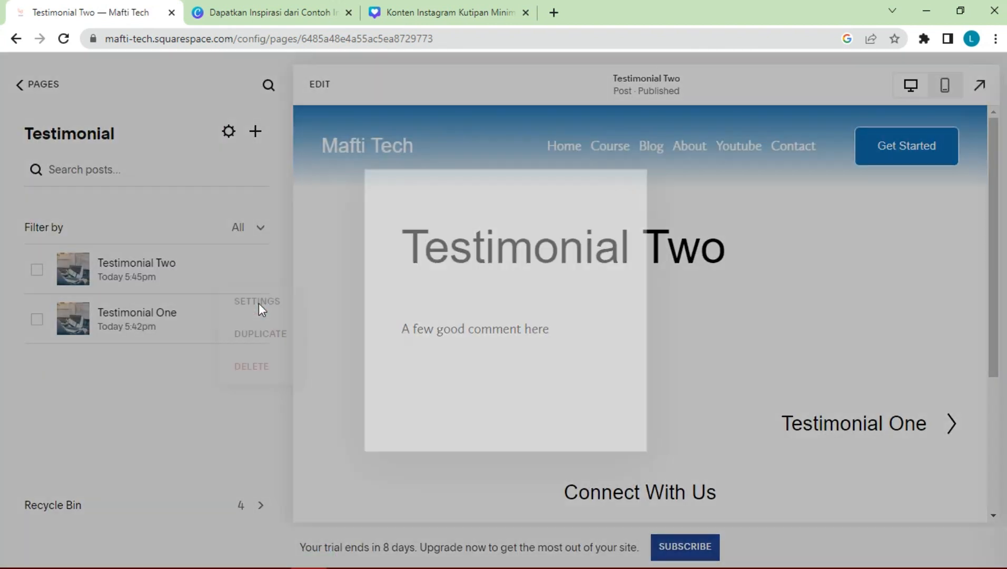
Tick the Web Development category in Testimonial Two's settings.
{"action": "left_click", "coordinate": [255, 301]}
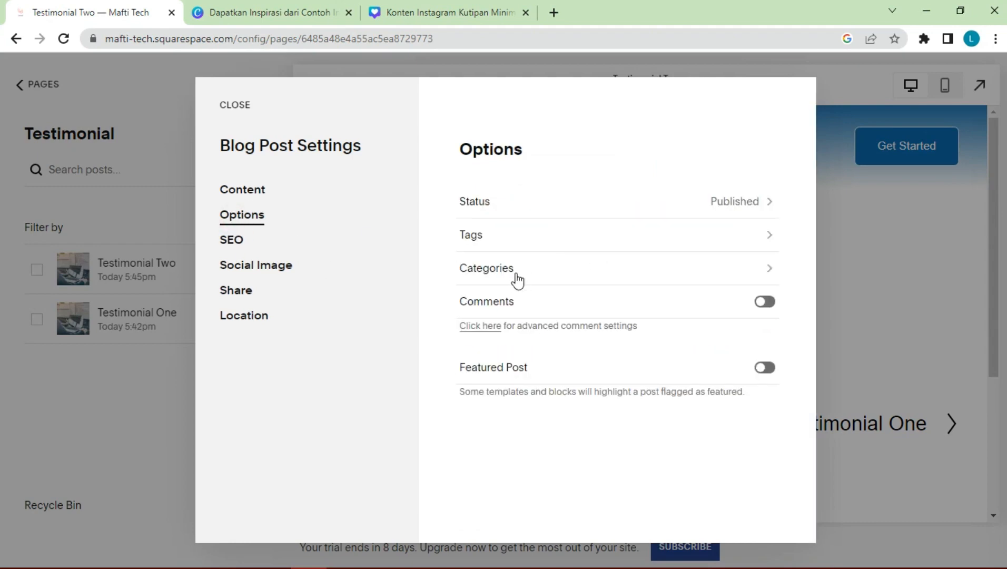
{"action": "left_click", "coordinate": [486, 268]}
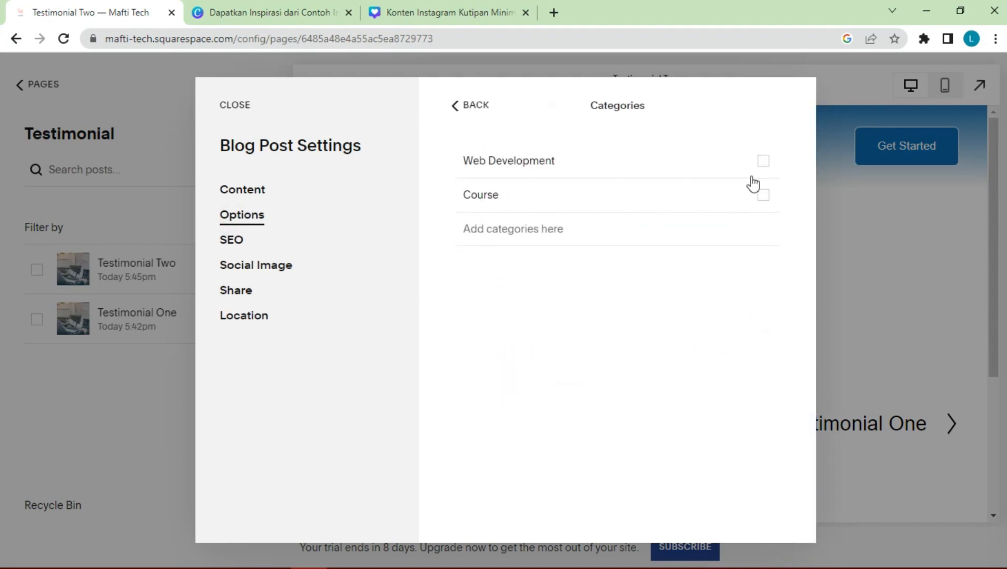
{"action": "left_click", "coordinate": [235, 105]}
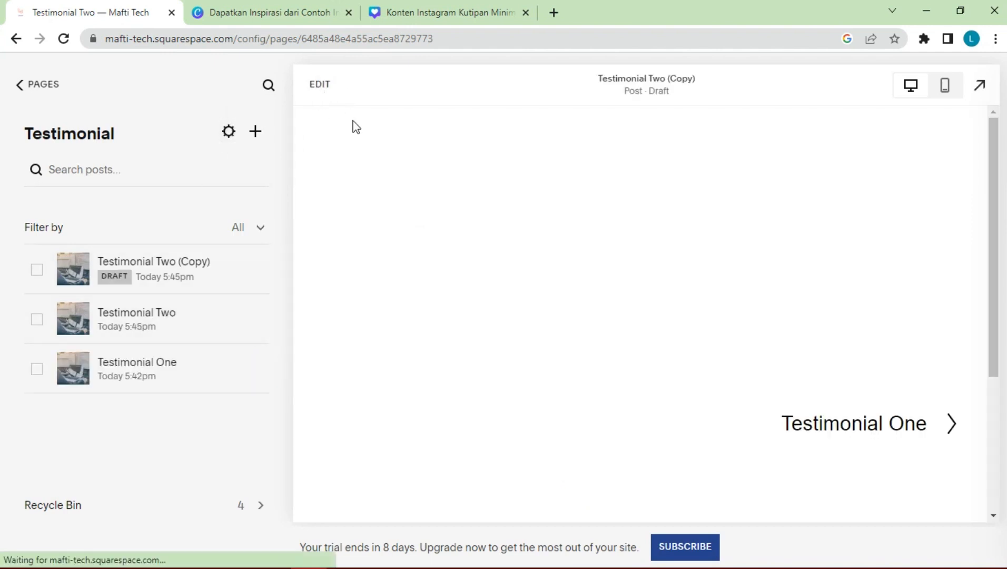
Retitle the copied post 'Testimonial Three' and save it.
{"action": "double_click", "coordinate": [514, 276]}
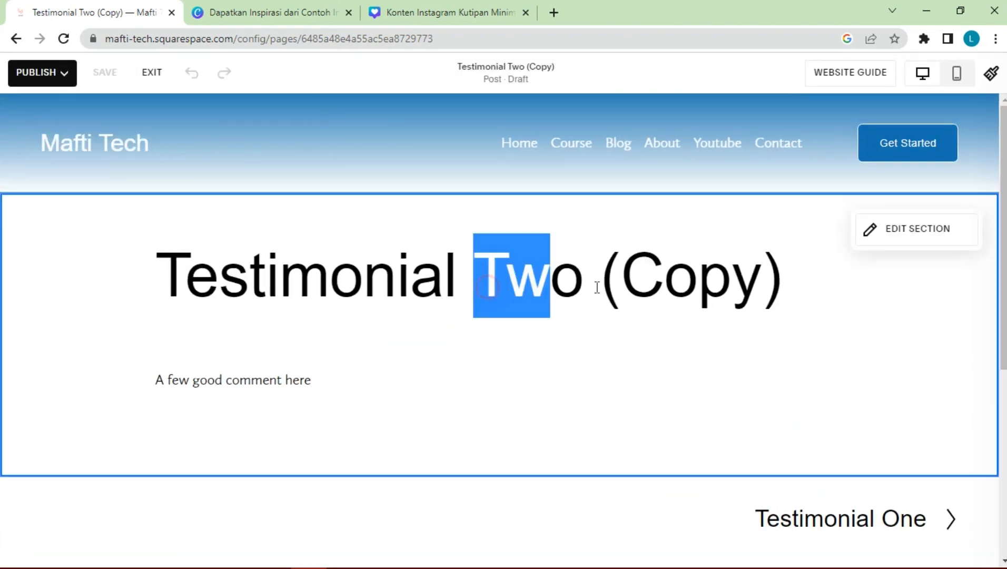
{"action": "type", "text": "Three"}
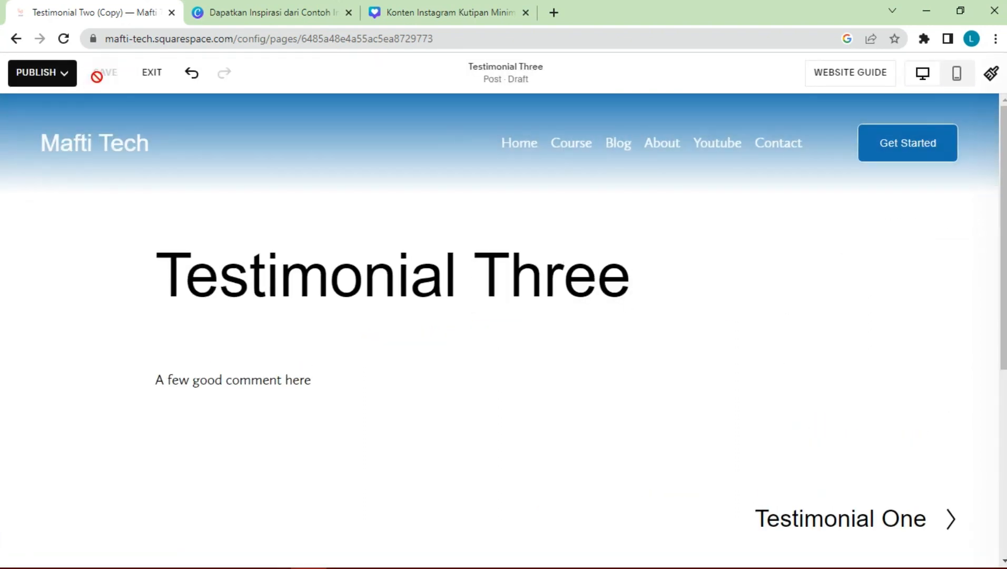
{"action": "left_click", "coordinate": [152, 72]}
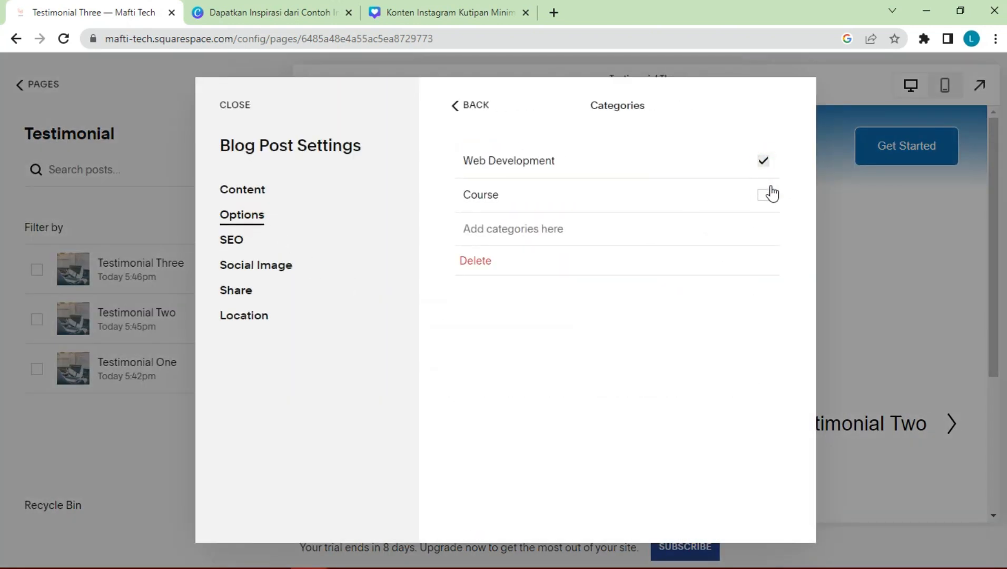
Switch Testimonial Three's category to Course and save the change.
{"action": "left_click", "coordinate": [470, 106]}
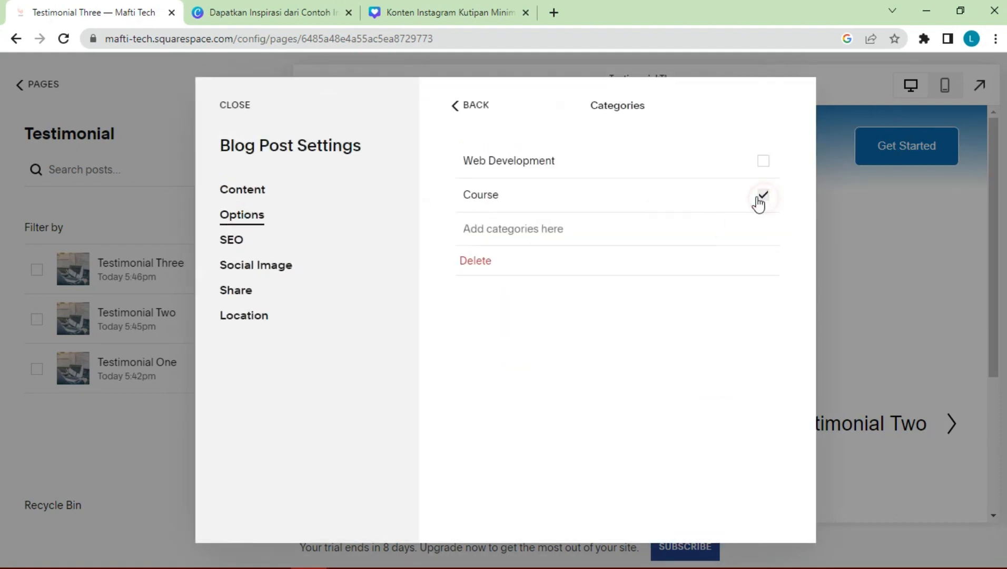
{"action": "left_click", "coordinate": [470, 104]}
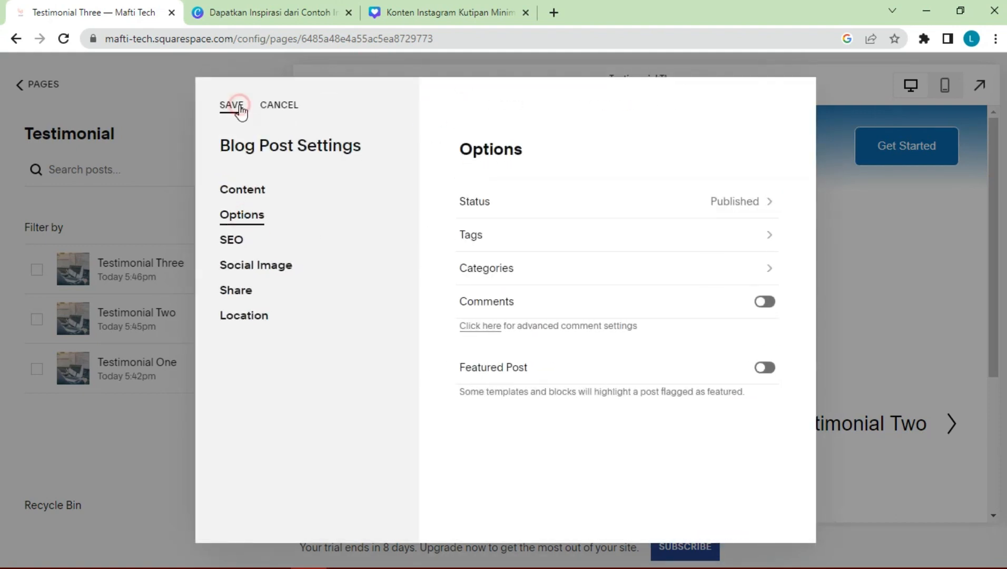
{"action": "left_click", "coordinate": [231, 105]}
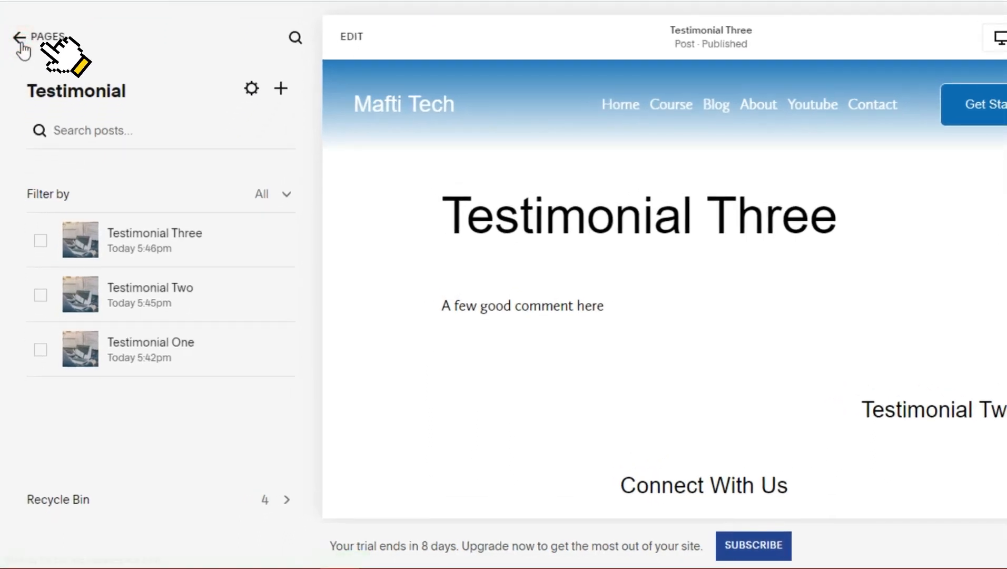
Edit the Home page and scroll down to the blue testimonial cards section.
{"action": "left_click", "coordinate": [18, 36]}
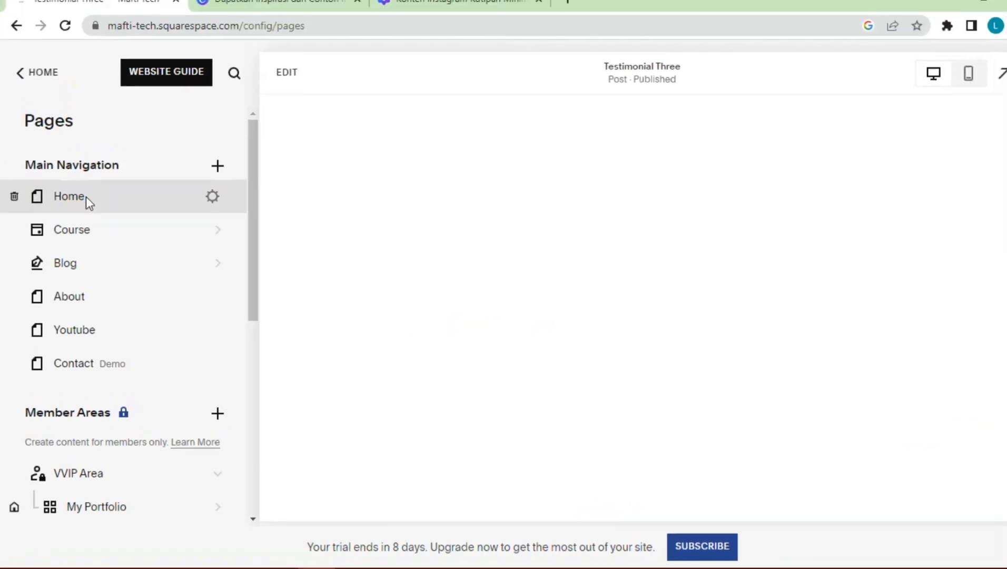
{"action": "left_click", "coordinate": [68, 196]}
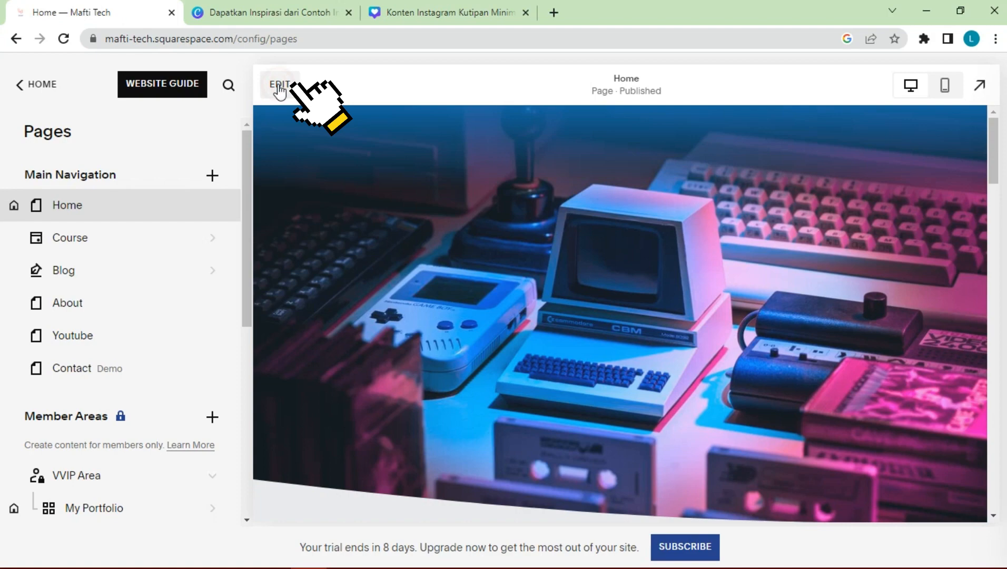
{"action": "left_click", "coordinate": [279, 84]}
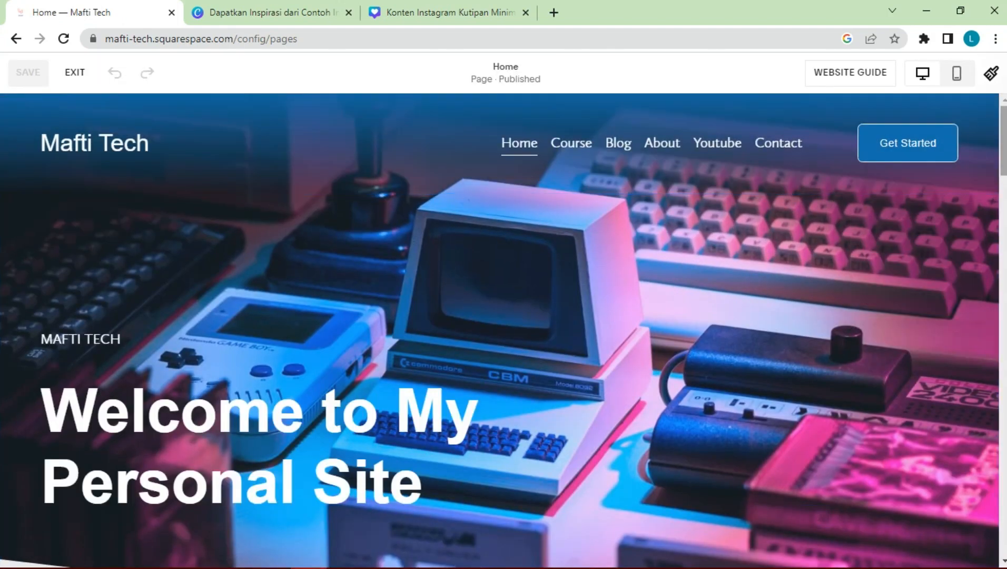
{"action": "scroll", "scroll_direction": "down", "scroll_amount": 3}
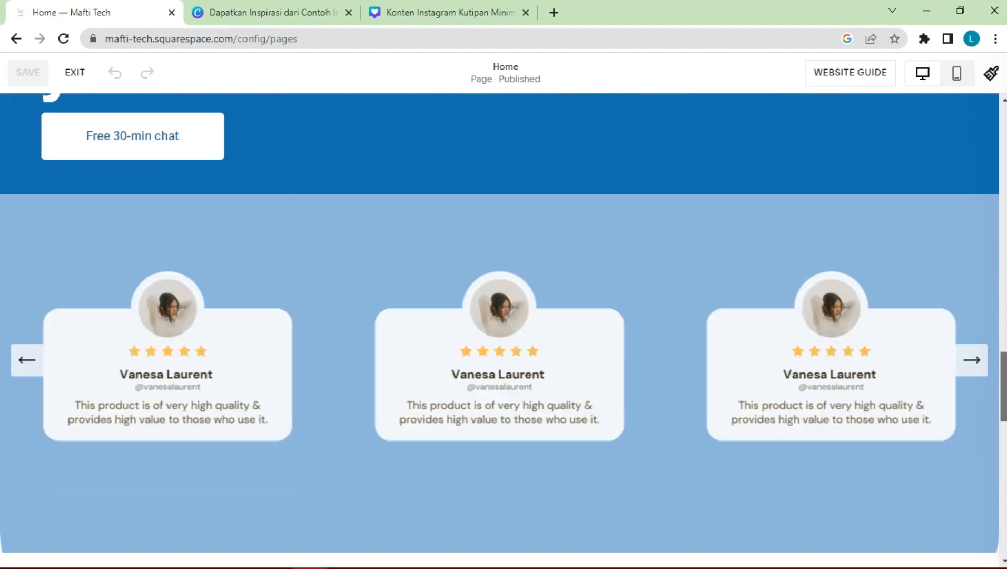
{"action": "scroll", "scroll_direction": "down", "scroll_amount": 3}
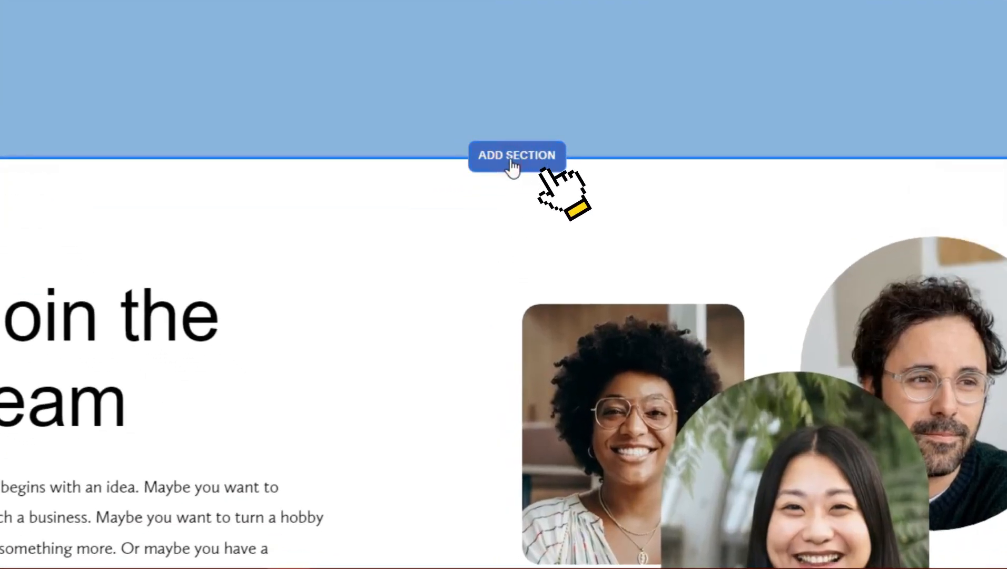
Insert a blank section under the testimonial cards and place a Summary block in it.
{"action": "left_click", "coordinate": [517, 154]}
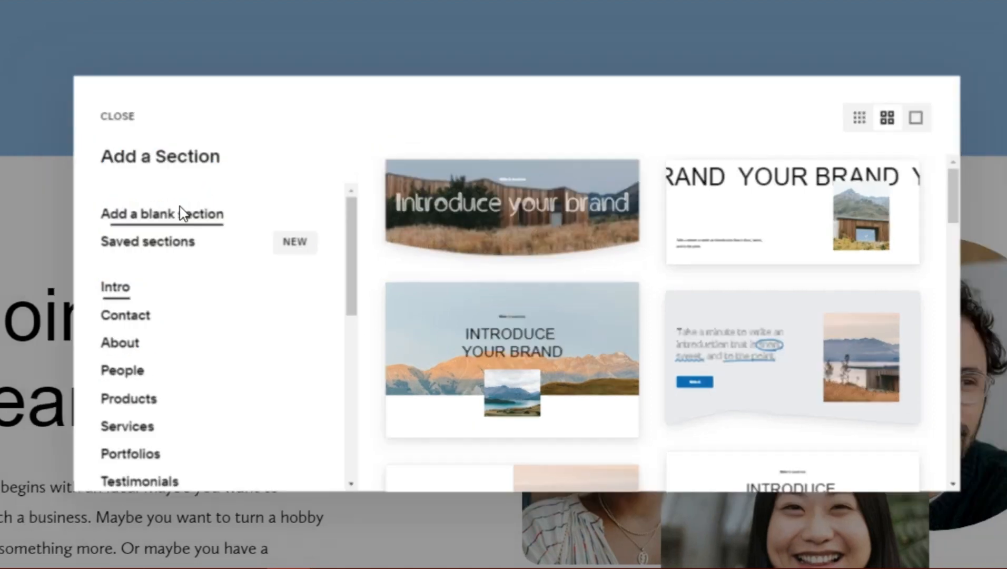
{"action": "left_click", "coordinate": [117, 116]}
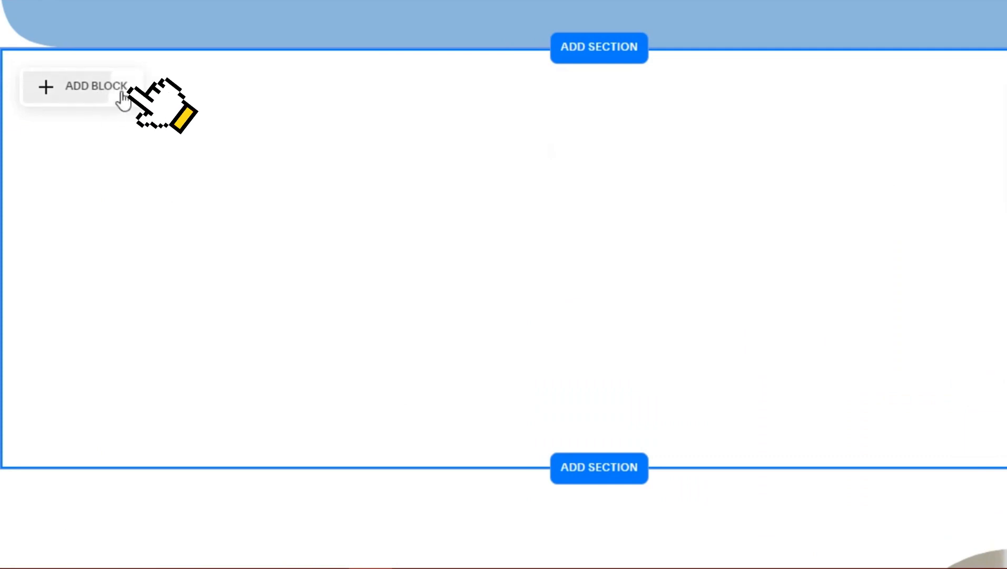
{"action": "left_click", "coordinate": [83, 86]}
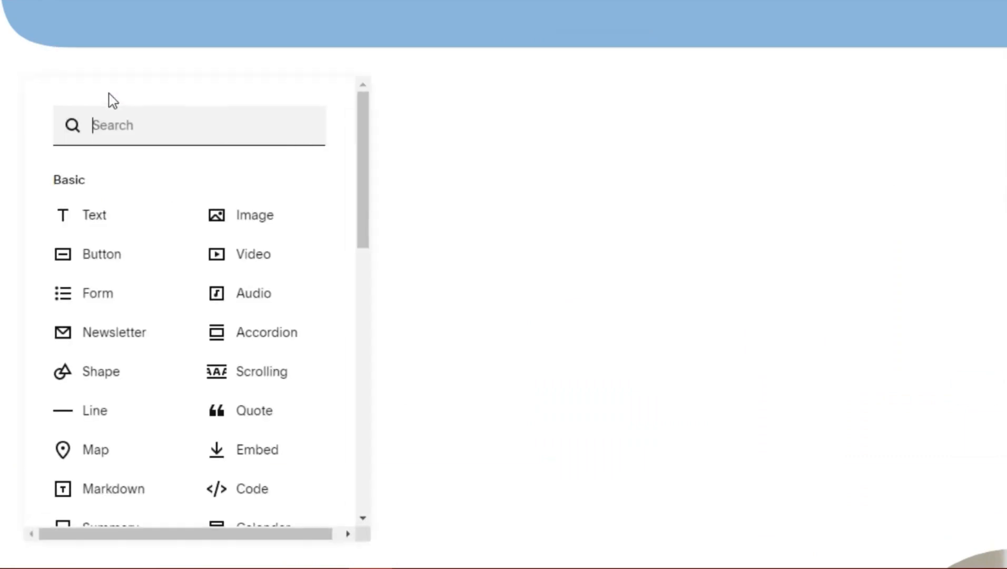
{"action": "scroll", "scroll_direction": "down", "scroll_amount": 3}
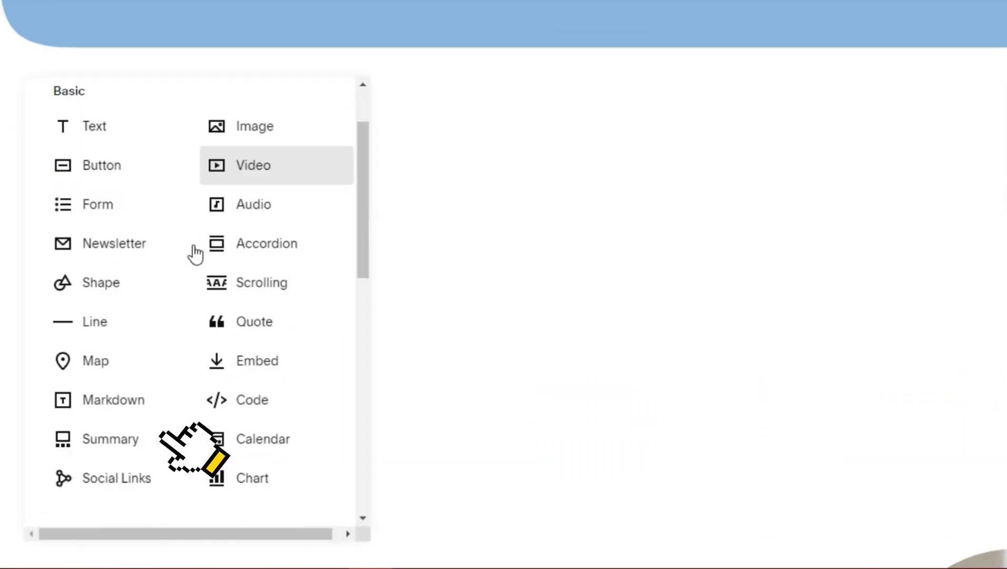
{"action": "mouse_move", "coordinate": [109, 439]}
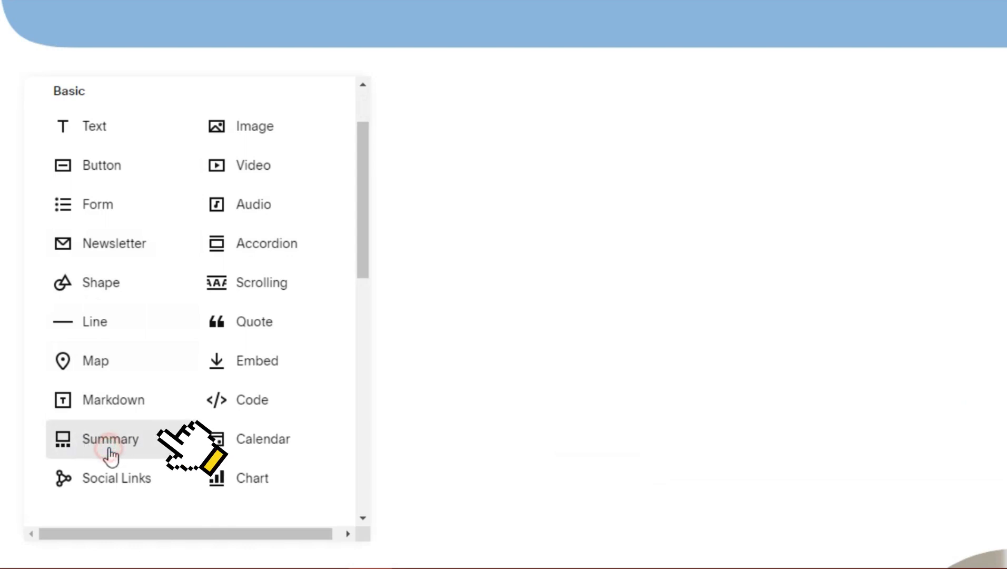
{"action": "left_click", "coordinate": [110, 439]}
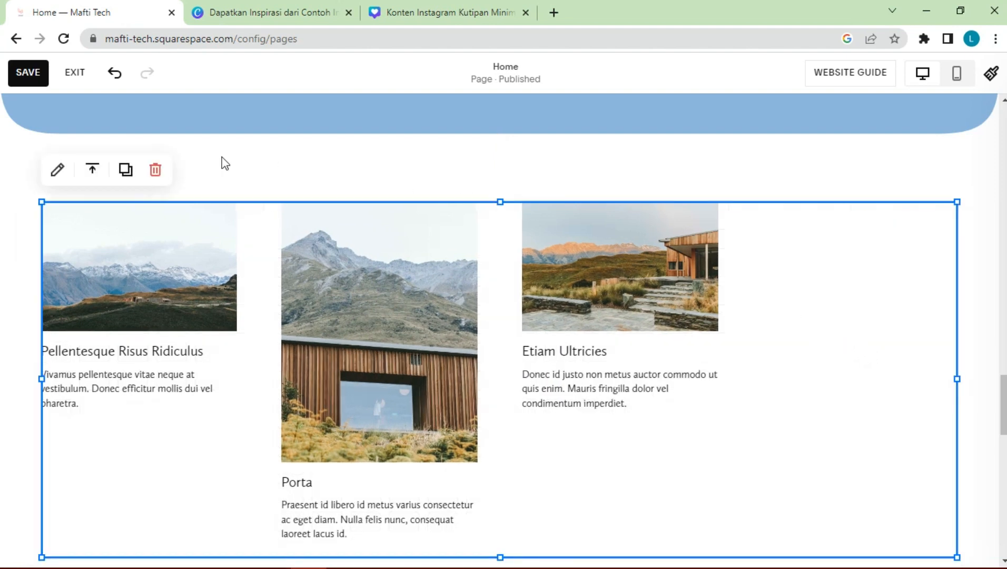
{"action": "mouse_move", "coordinate": [58, 169]}
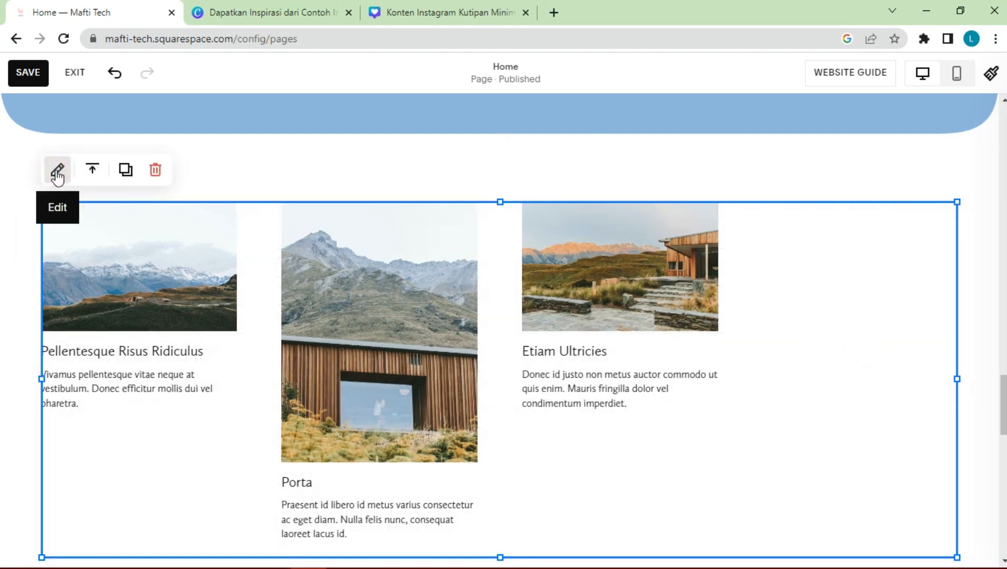
Set the Summary block's item text alignment to center in its Design settings.
{"action": "left_click", "coordinate": [58, 169]}
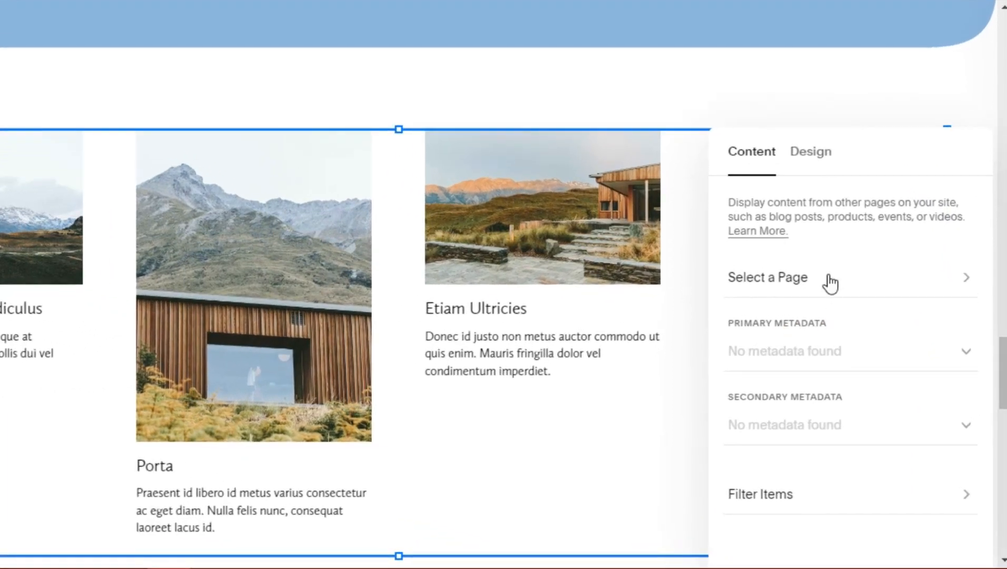
{"action": "left_click", "coordinate": [810, 152]}
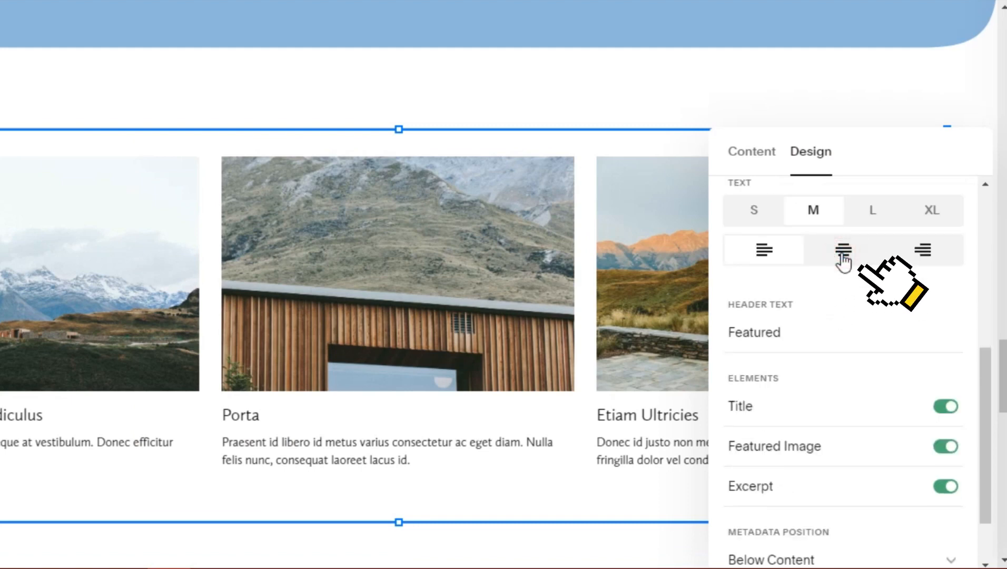
{"action": "left_click", "coordinate": [842, 249]}
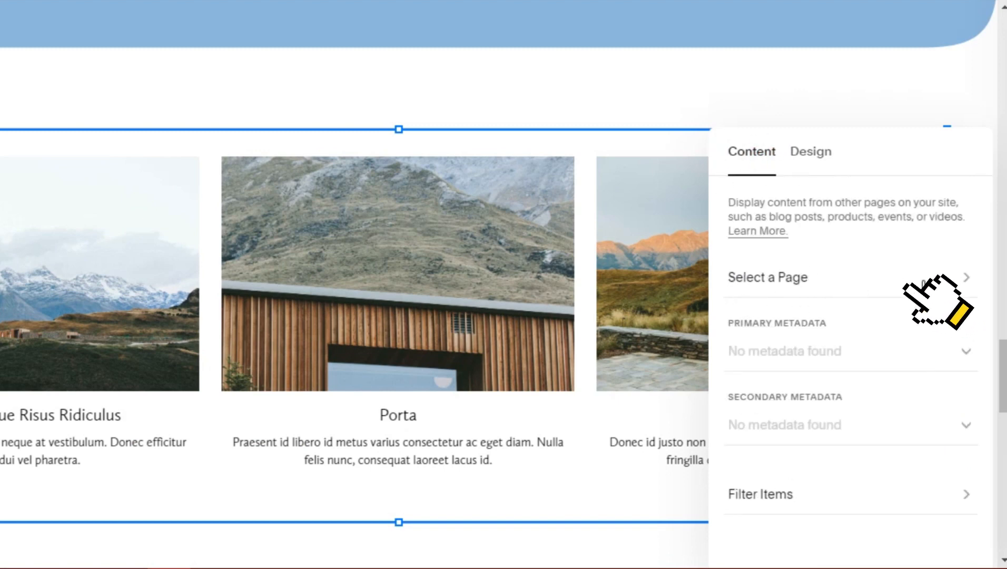
Set the Summary block's source page to Testimonial so it shows the testimonial posts.
{"action": "left_click", "coordinate": [768, 277]}
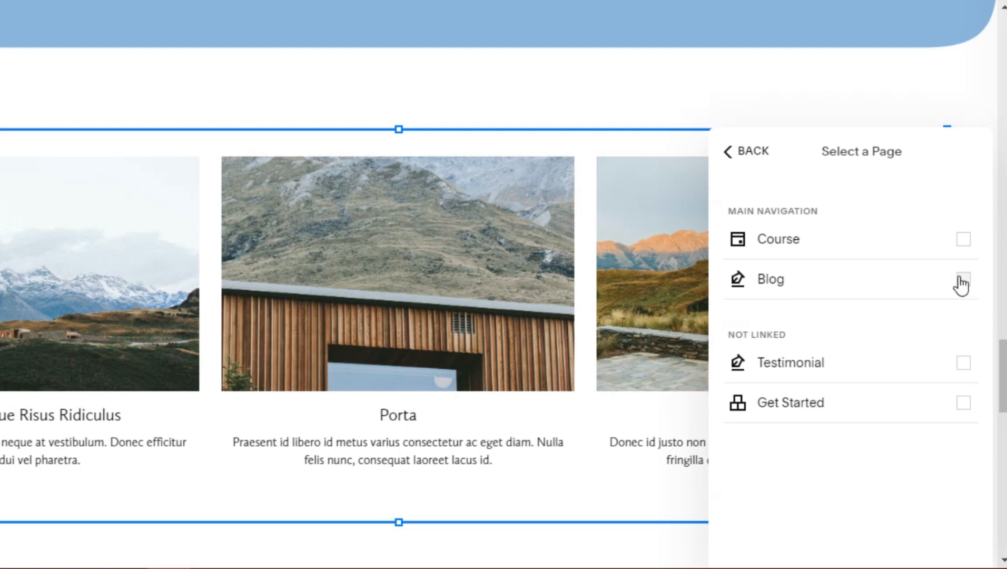
{"action": "mouse_move", "coordinate": [961, 372]}
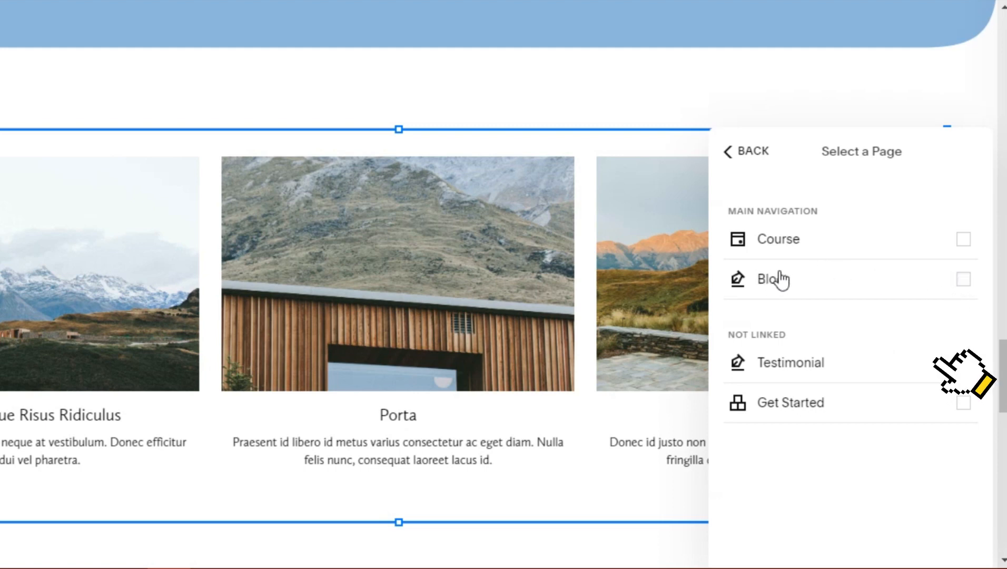
{"action": "mouse_move", "coordinate": [724, 345]}
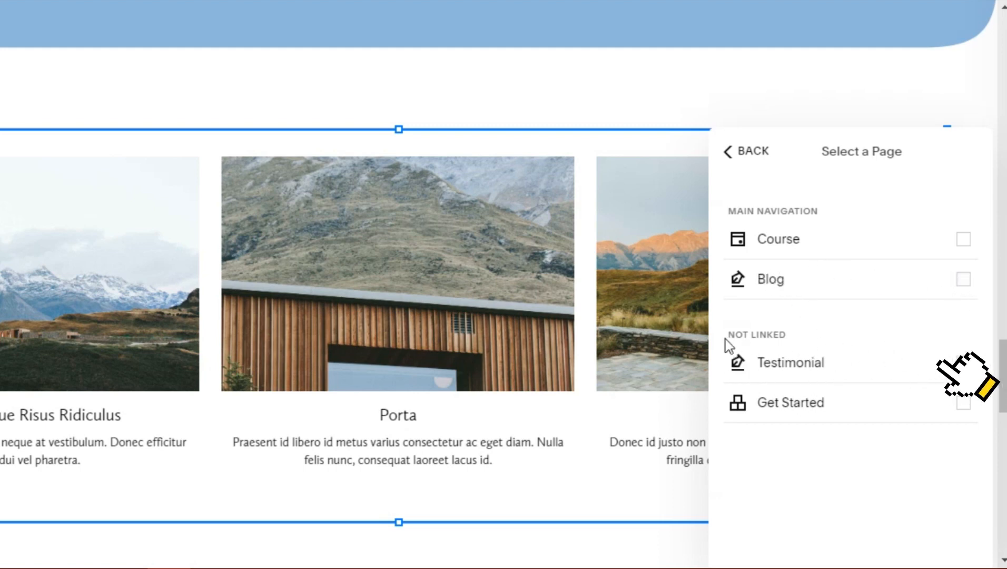
{"action": "left_click", "coordinate": [961, 361]}
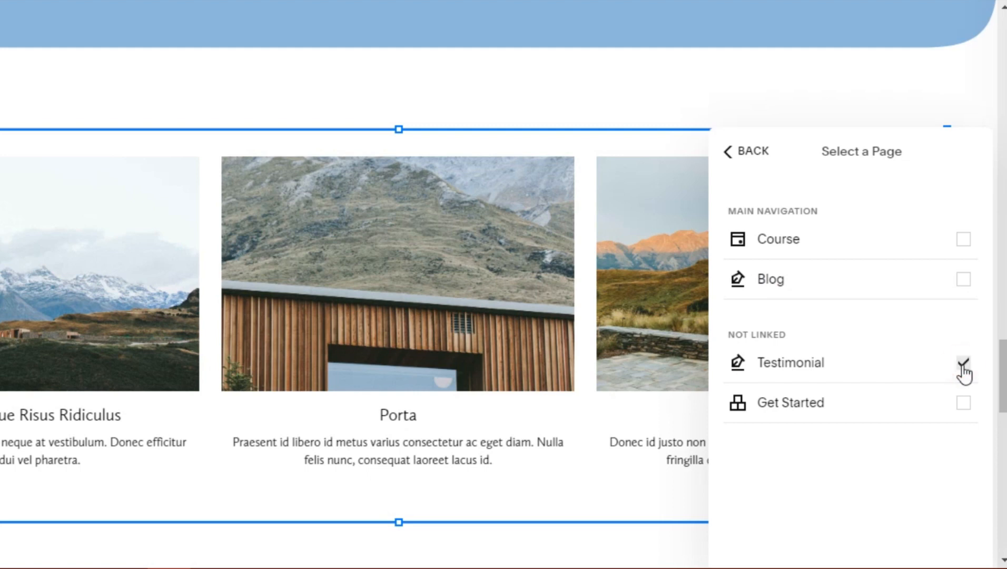
{"action": "left_click", "coordinate": [962, 362]}
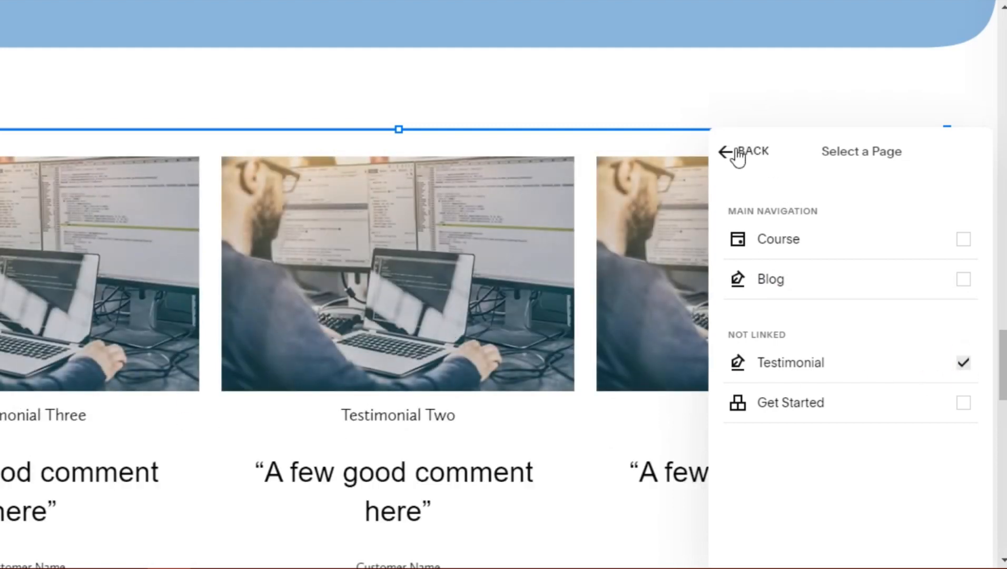
{"action": "left_click", "coordinate": [745, 151]}
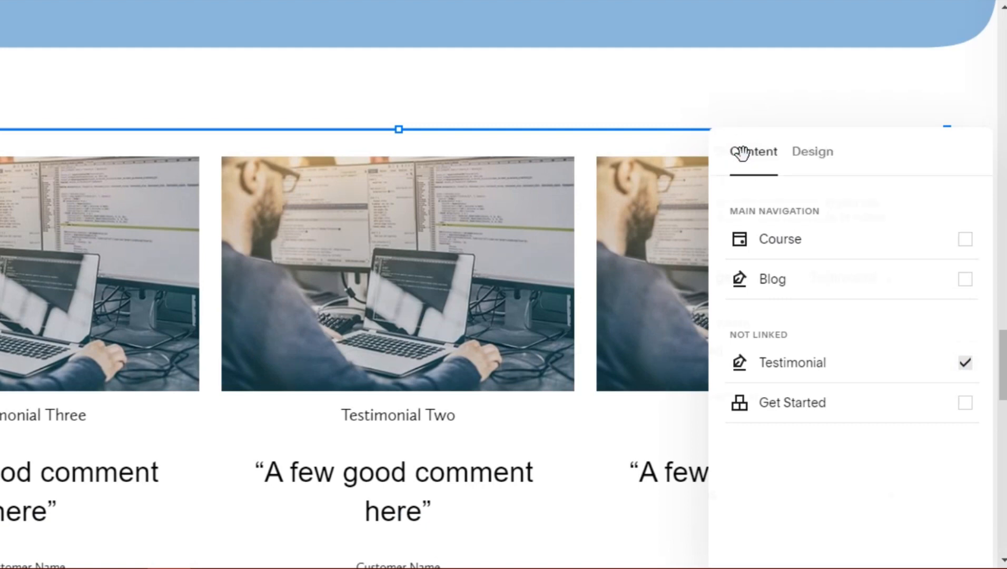
{"action": "left_click", "coordinate": [792, 362]}
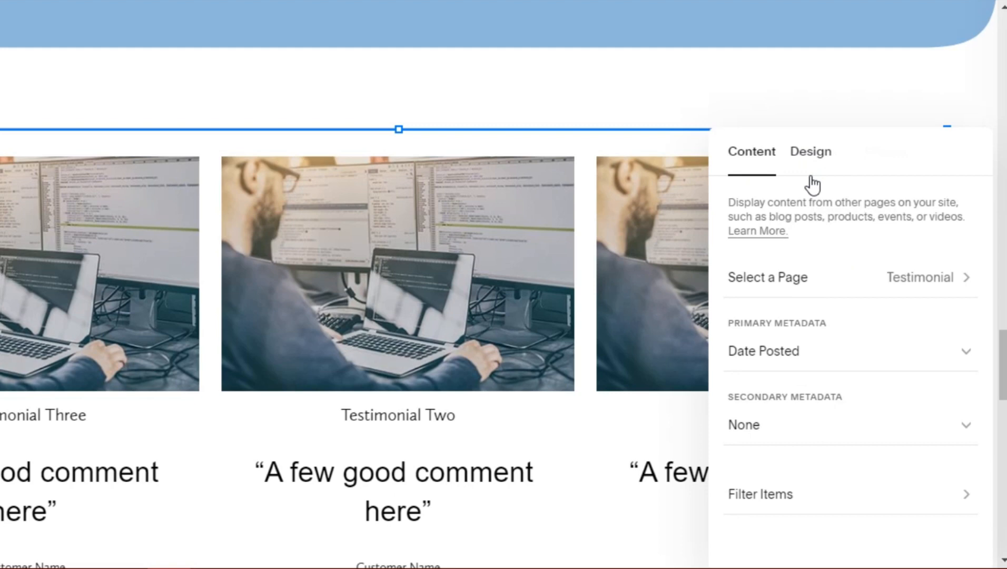
Switch off the Title toggle and select the Featured header text field.
{"action": "left_click", "coordinate": [810, 152]}
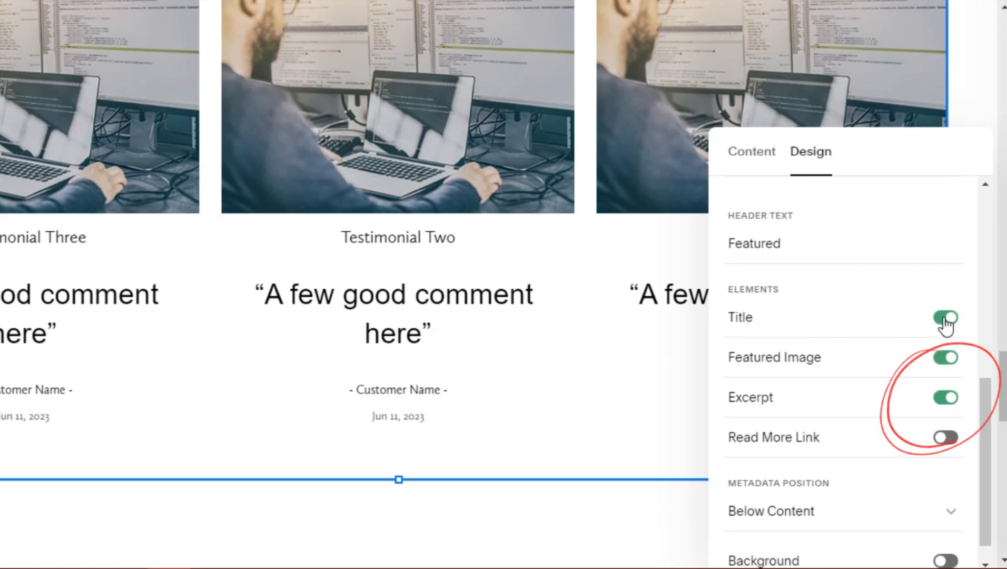
{"action": "left_click", "coordinate": [945, 317]}
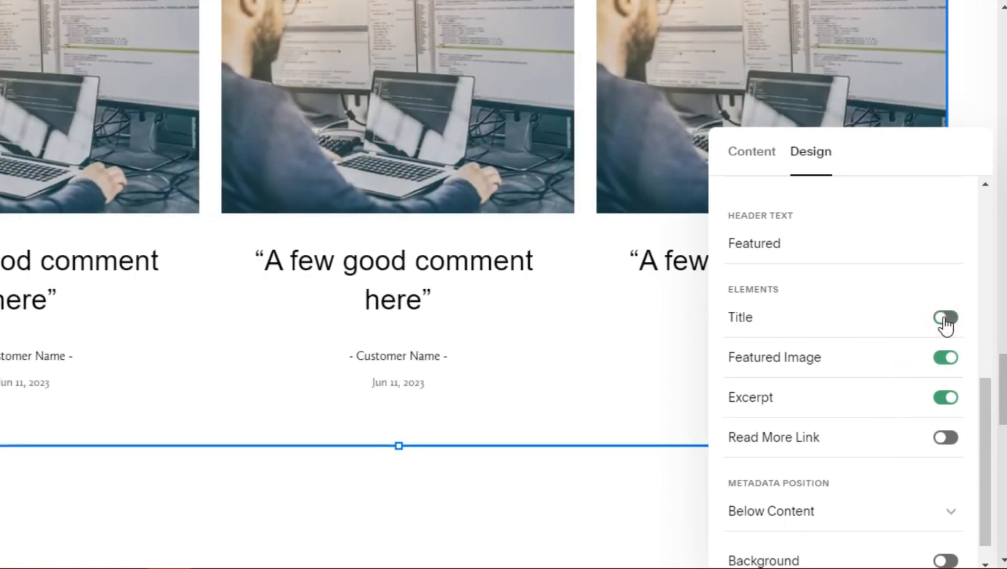
{"action": "left_click", "coordinate": [945, 316]}
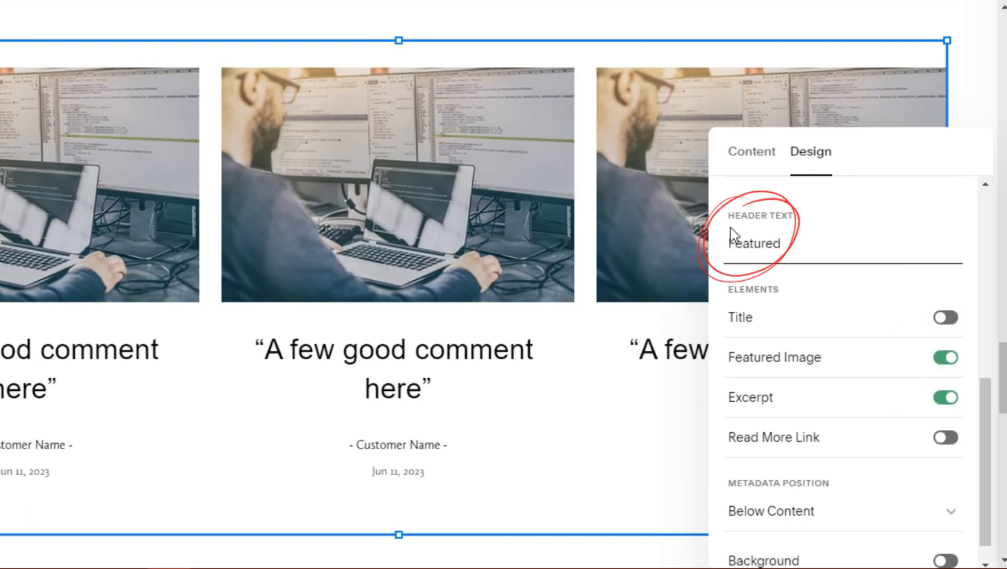
{"action": "double_click", "coordinate": [755, 243]}
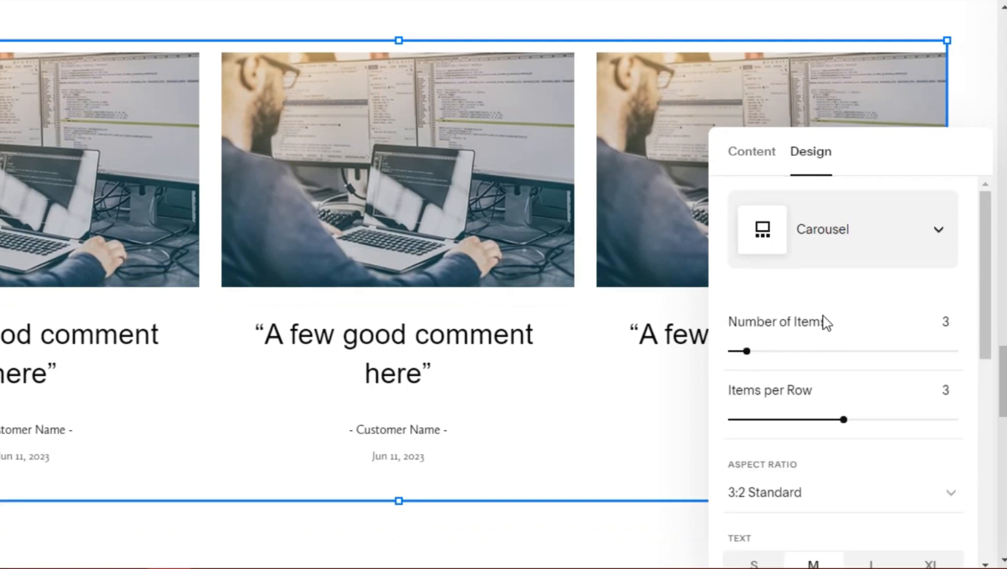
Set Number of Items to 15, Items per Row to 1, and switch off Featured Image.
{"action": "left_click_drag", "start_coordinate": [743, 351], "coordinate": [825, 351]}
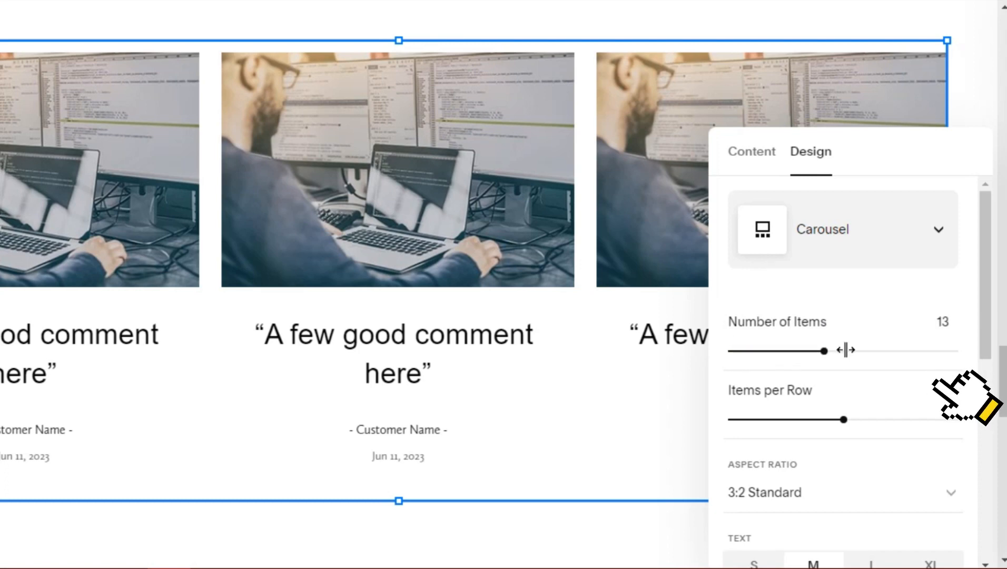
{"action": "left_click_drag", "start_coordinate": [826, 350], "coordinate": [841, 350]}
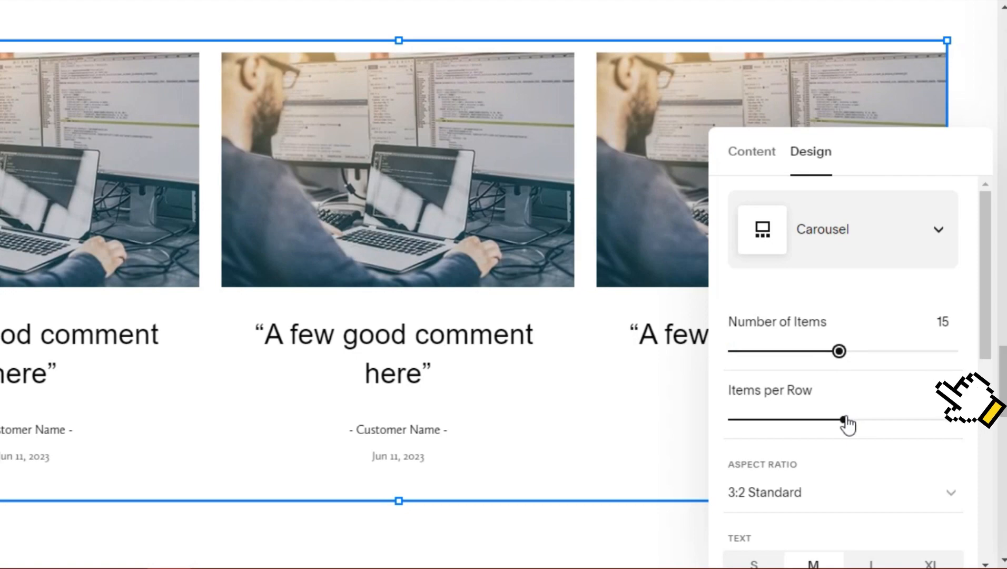
{"action": "left_click_drag", "start_coordinate": [844, 420], "coordinate": [793, 419]}
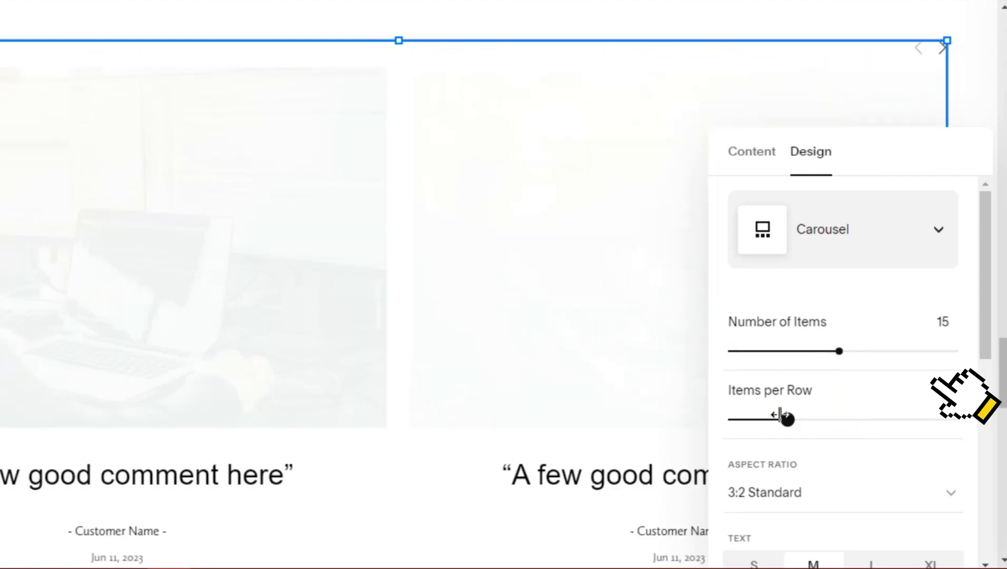
{"action": "left_click_drag", "start_coordinate": [790, 418], "coordinate": [732, 419]}
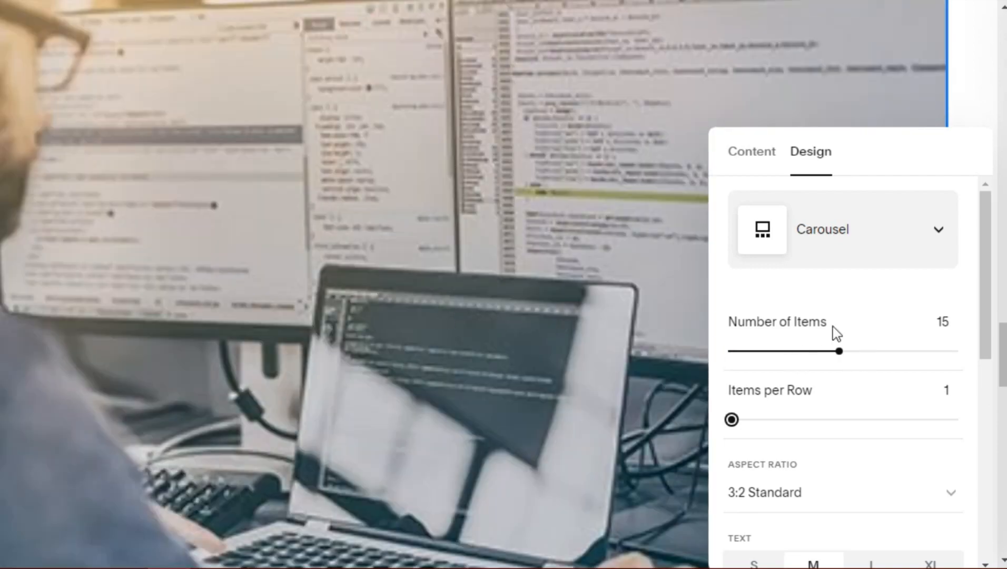
{"action": "scroll", "scroll_direction": "down", "scroll_amount": 3}
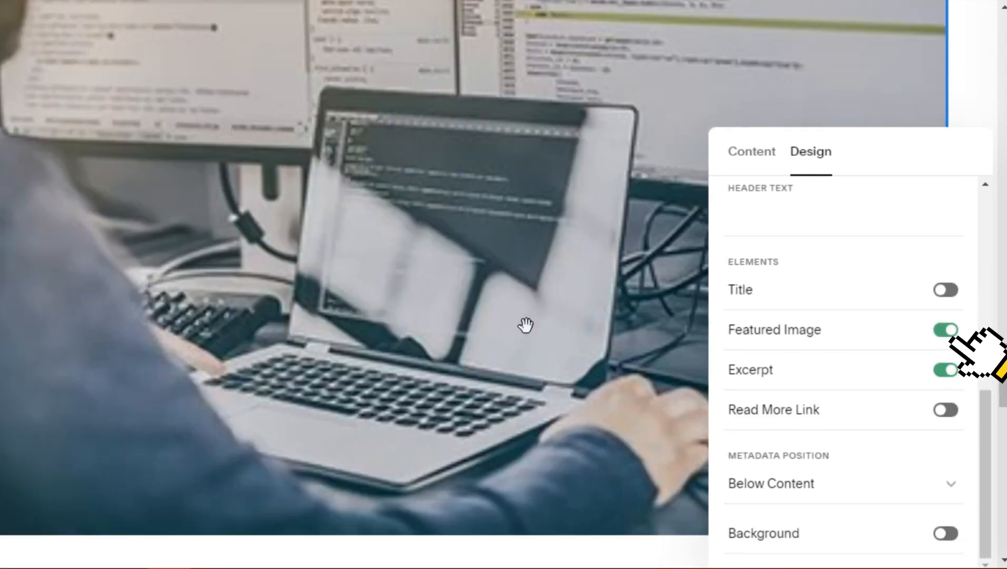
{"action": "scroll", "scroll_direction": "down", "scroll_amount": 3}
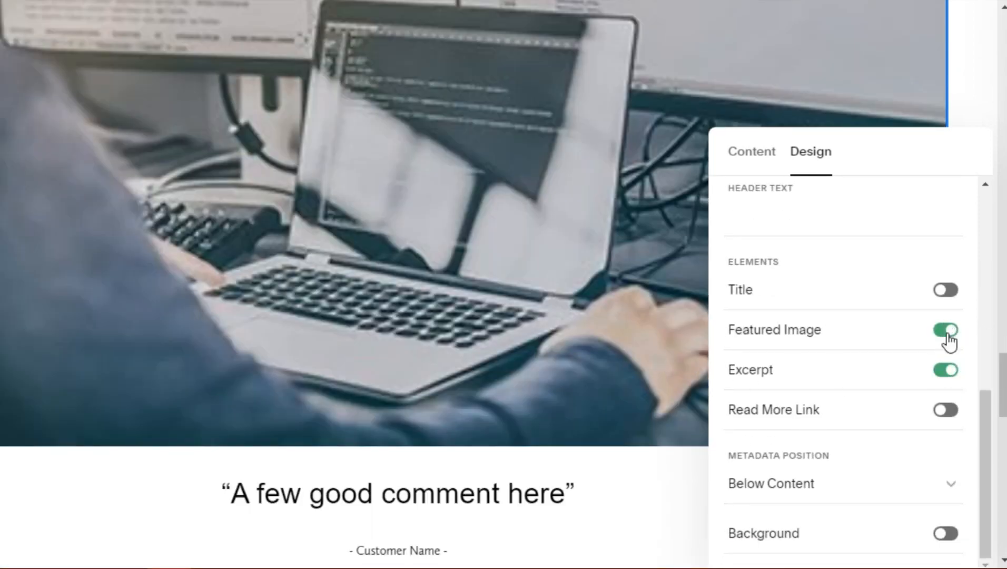
{"action": "left_click", "coordinate": [946, 329]}
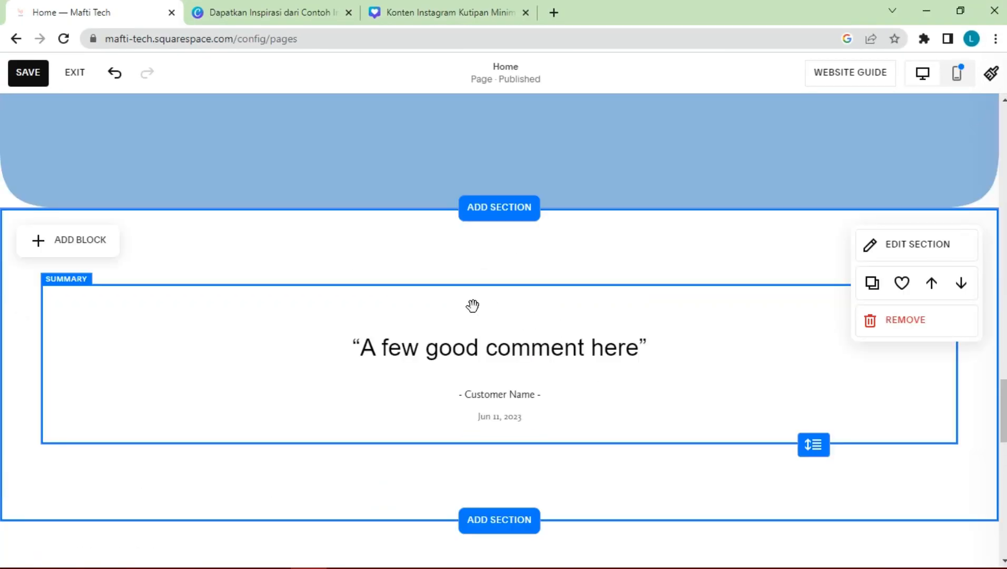
{"action": "mouse_move", "coordinate": [859, 338]}
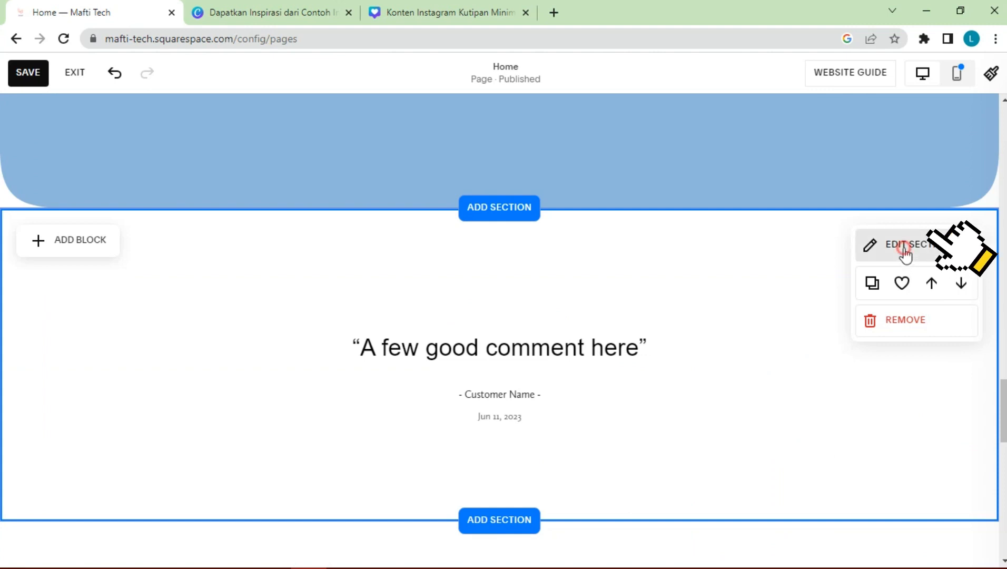
Apply the Light 1 colour theme to the section, giving a light grey background with blue quotes.
{"action": "left_click", "coordinate": [905, 245]}
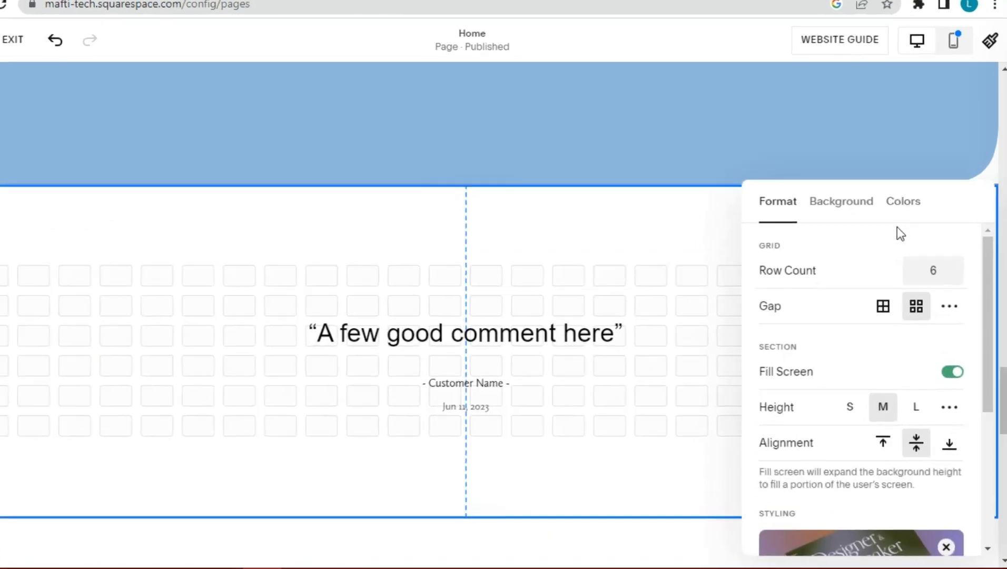
{"action": "left_click", "coordinate": [841, 201]}
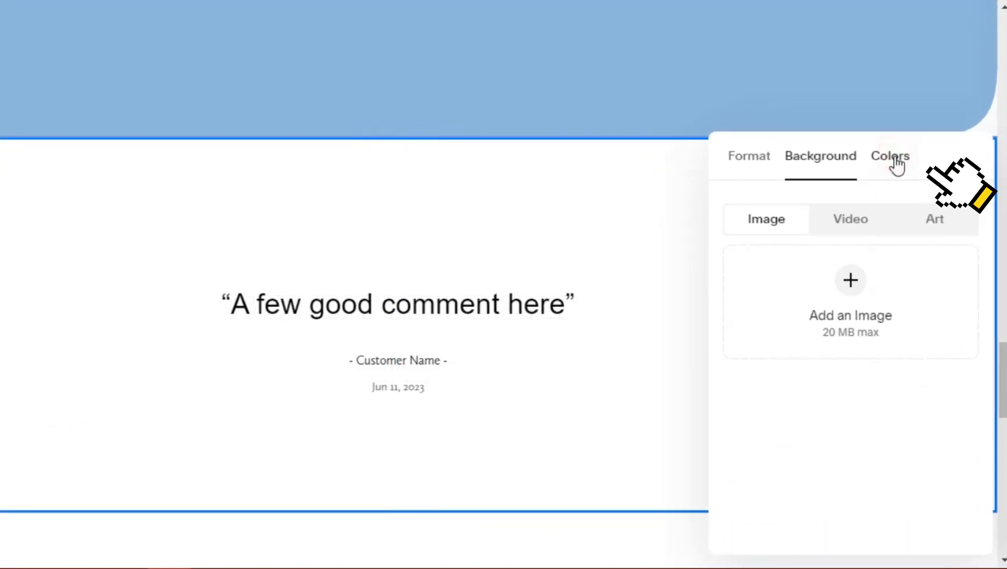
{"action": "left_click", "coordinate": [890, 156]}
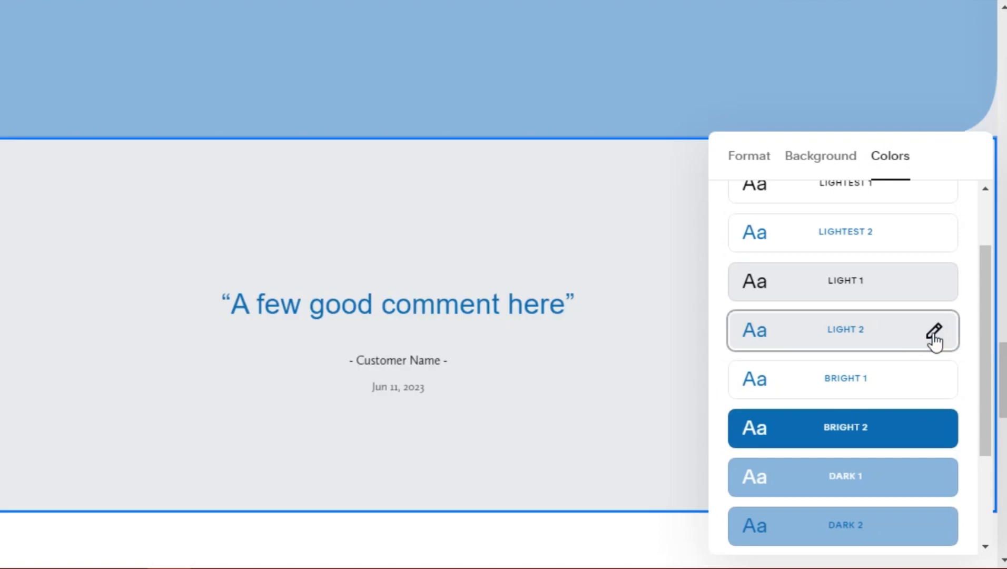
{"action": "scroll", "scroll_direction": "down", "scroll_amount": 3}
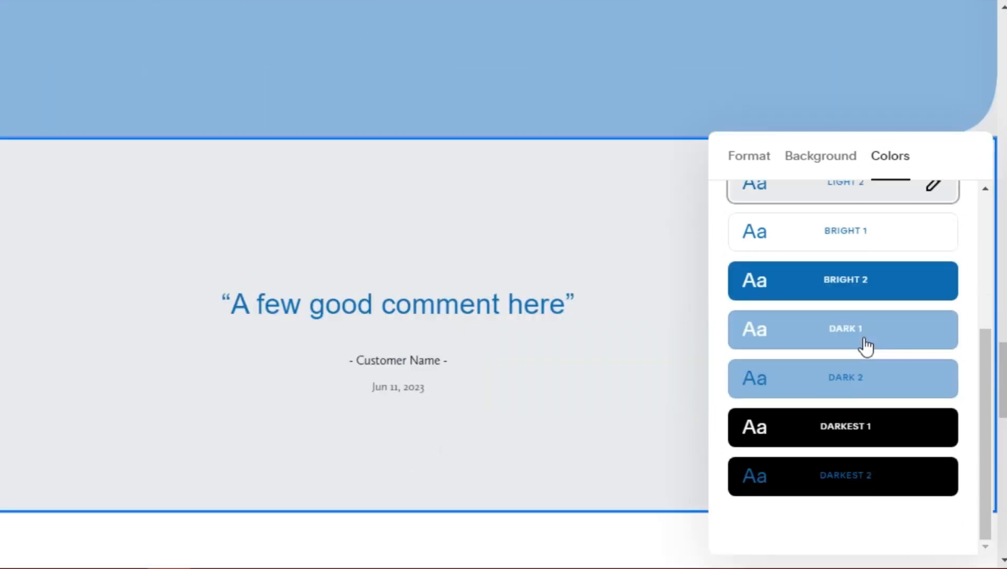
{"action": "left_click", "coordinate": [748, 155]}
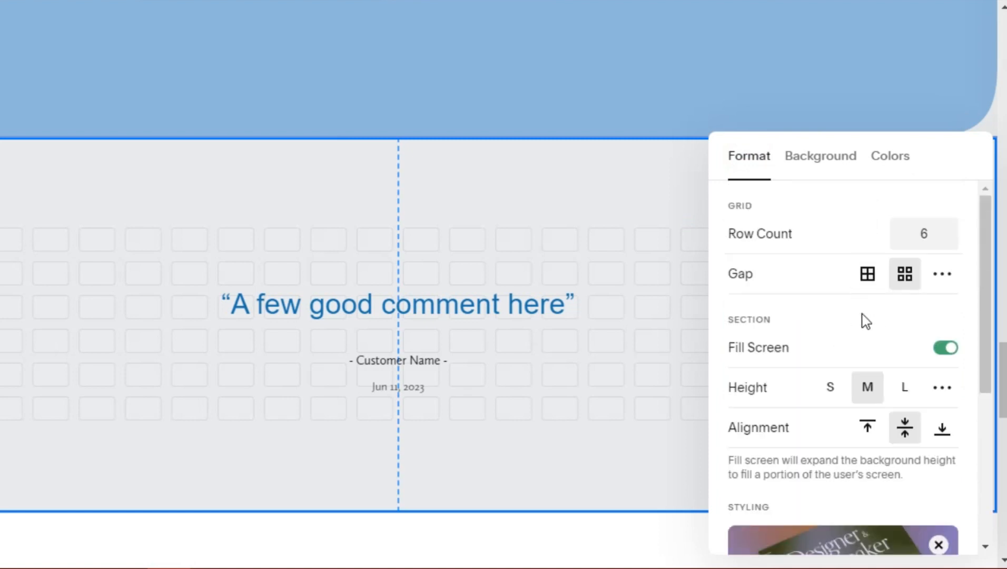
{"action": "mouse_move", "coordinate": [942, 387]}
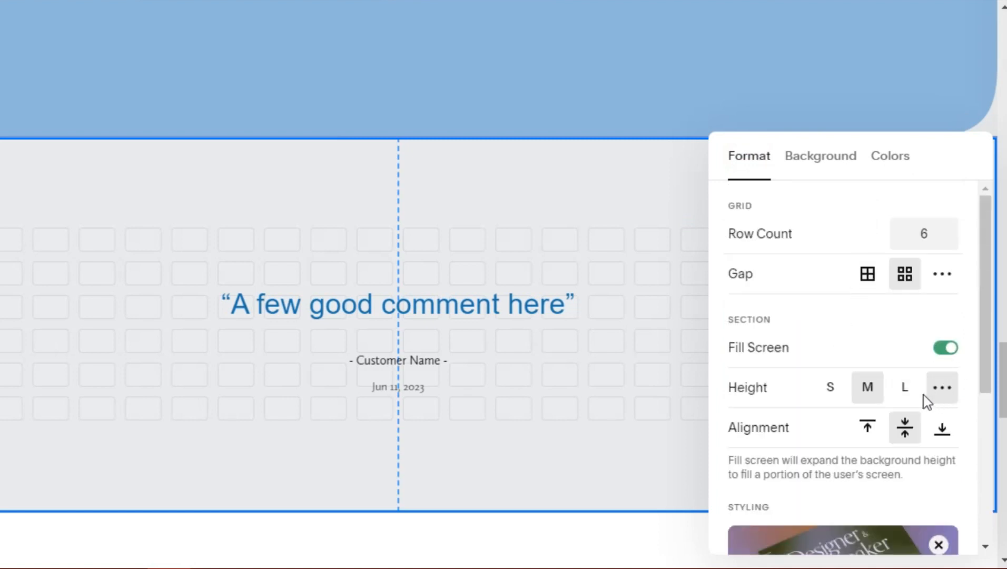
{"action": "left_click", "coordinate": [904, 387]}
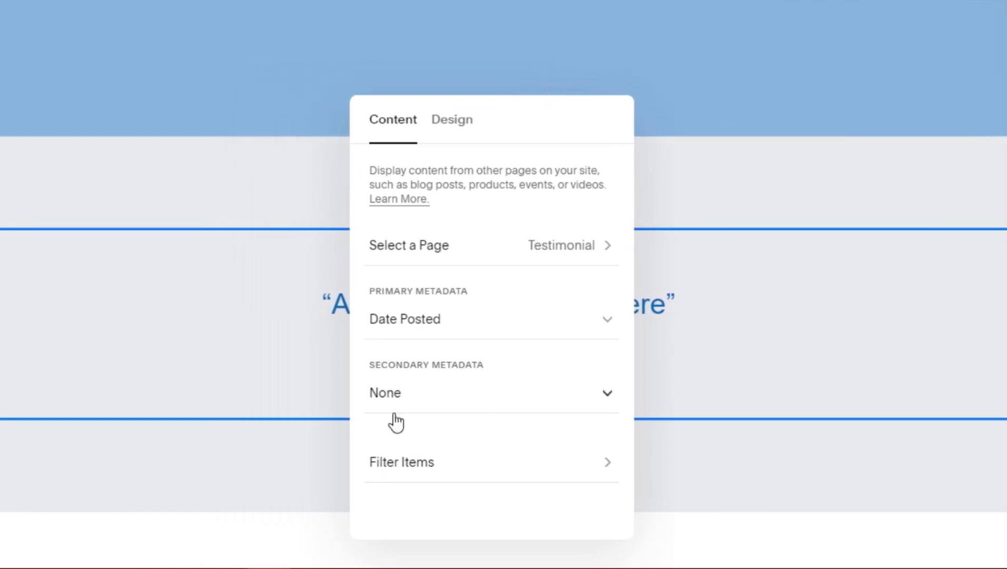
{"action": "mouse_move", "coordinate": [586, 336]}
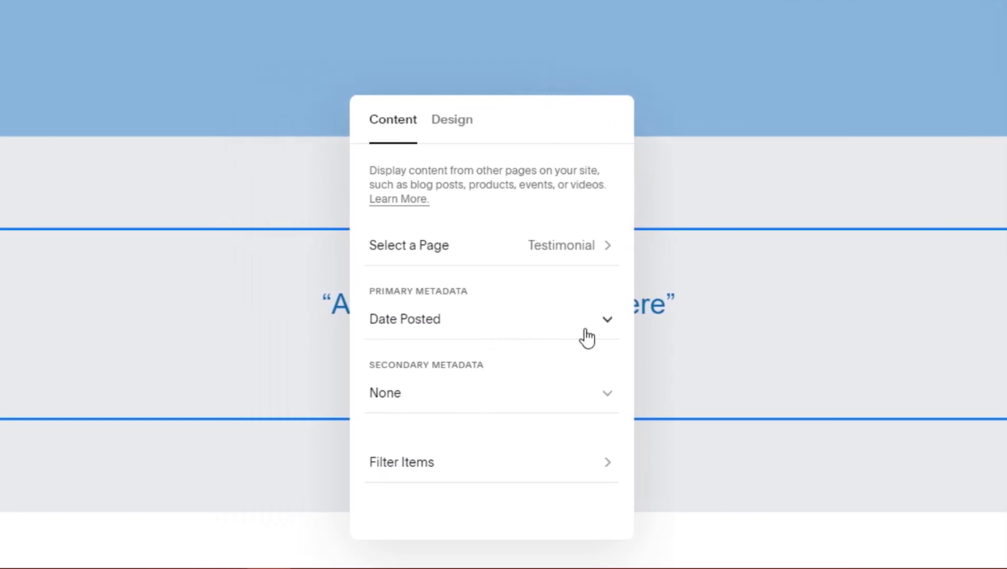
{"action": "mouse_move", "coordinate": [495, 340]}
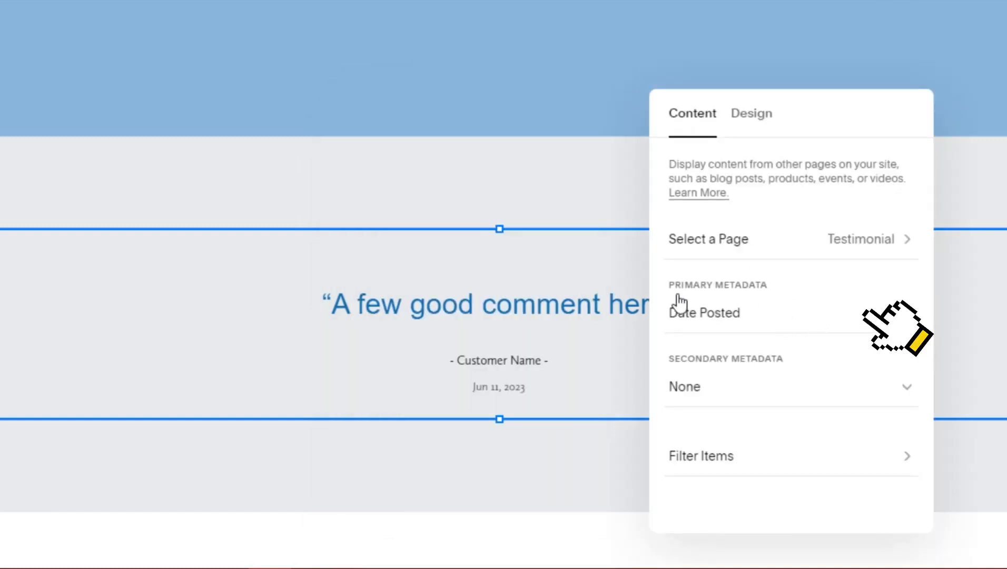
Set Primary Metadata to Category and Metadata Position to Above Title.
{"action": "left_click", "coordinate": [704, 313]}
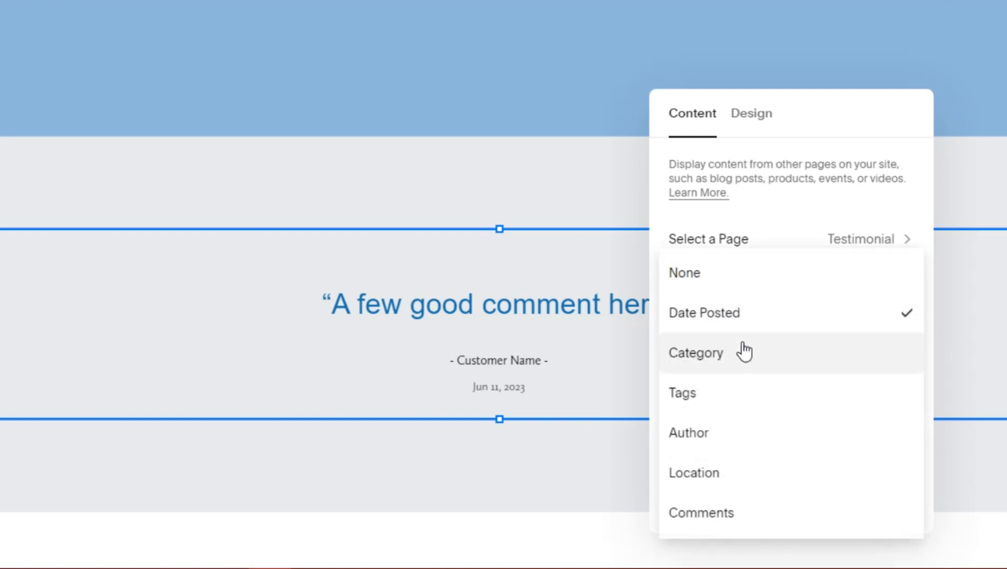
{"action": "left_click", "coordinate": [696, 352]}
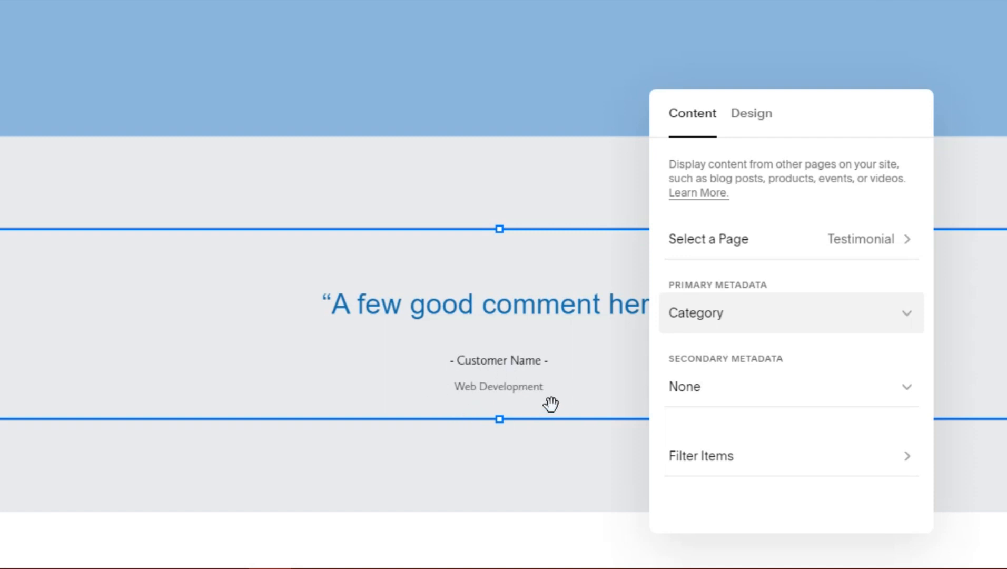
{"action": "left_click", "coordinate": [750, 113]}
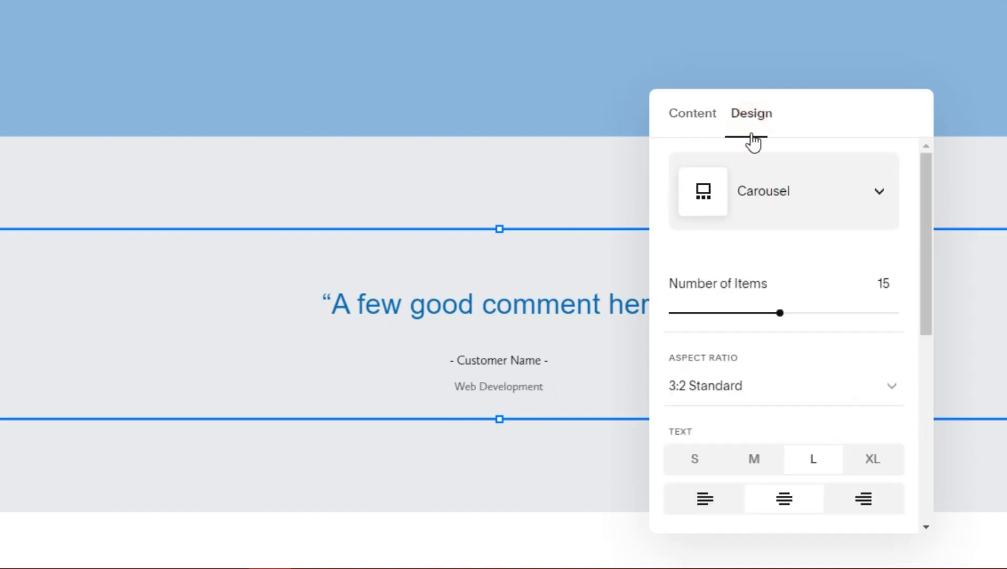
{"action": "scroll", "scroll_direction": "down", "scroll_amount": 3}
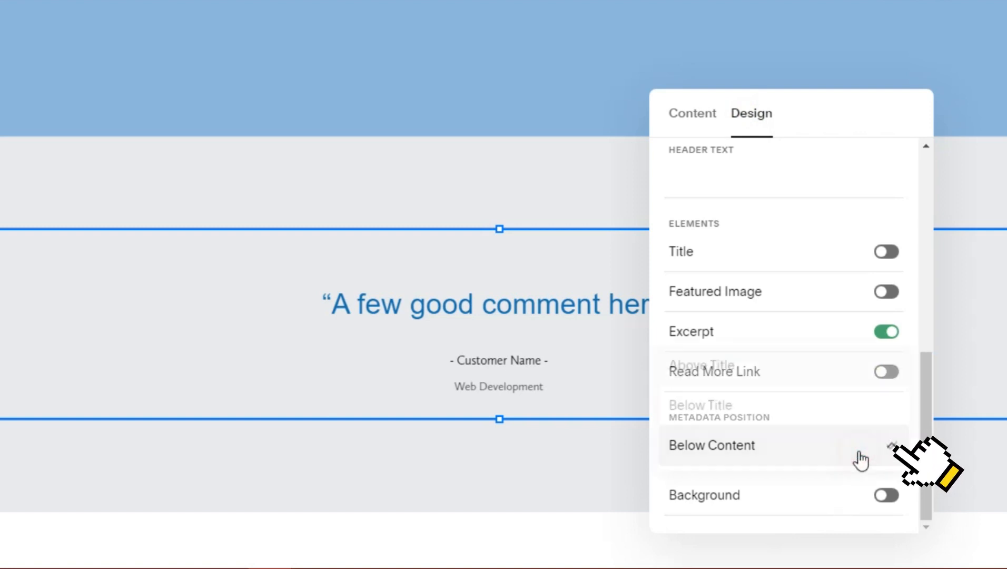
{"action": "left_click", "coordinate": [710, 445]}
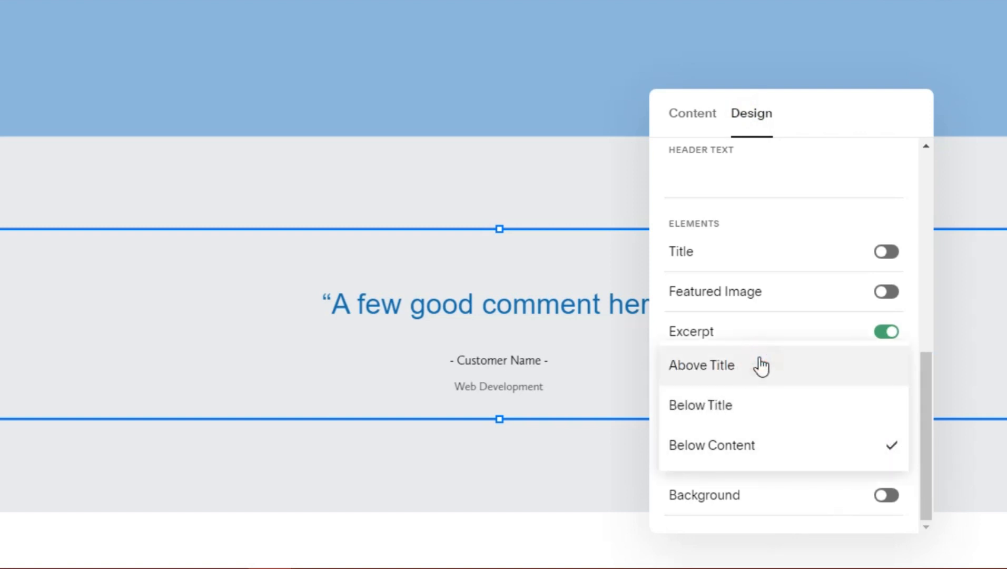
{"action": "left_click", "coordinate": [701, 365]}
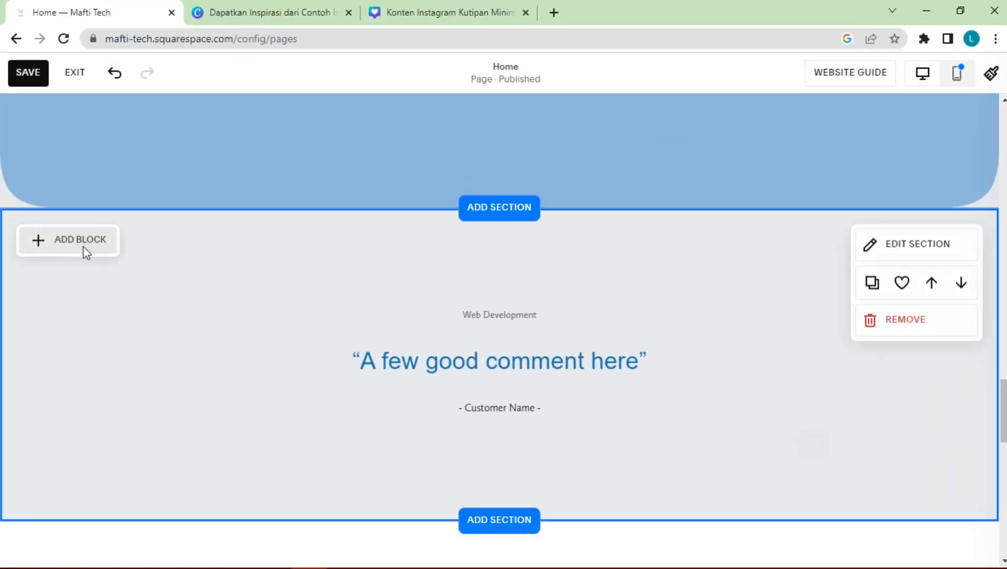
Add a text block reading 'My Testimonials' styled as a heading.
{"action": "left_click", "coordinate": [68, 239]}
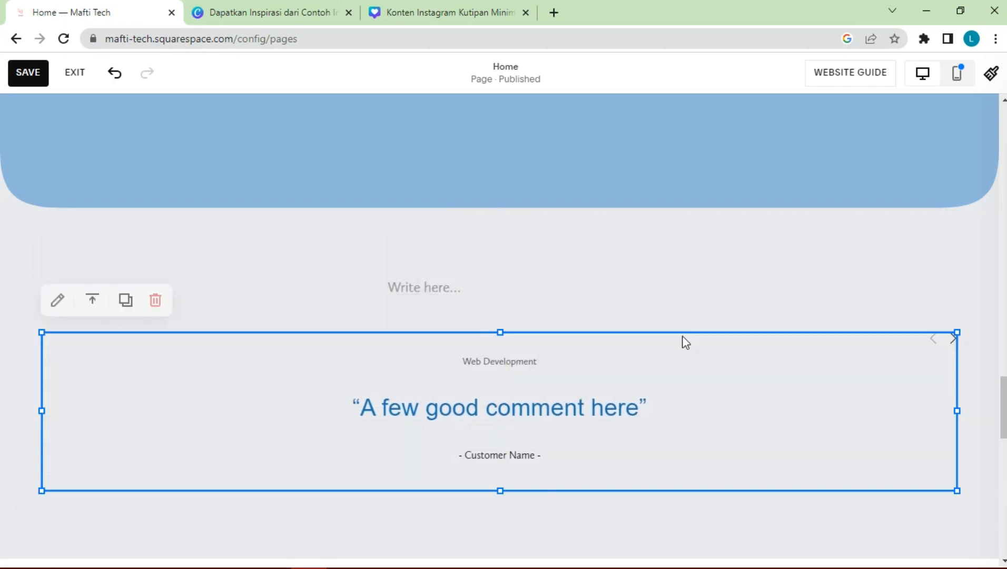
{"action": "left_click", "coordinate": [424, 287]}
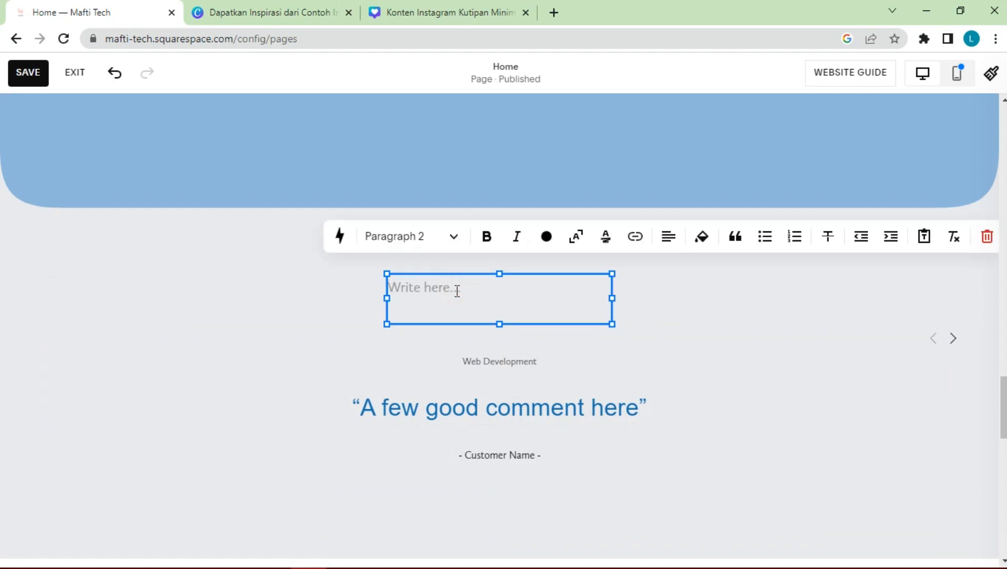
{"action": "type", "text": "M"}
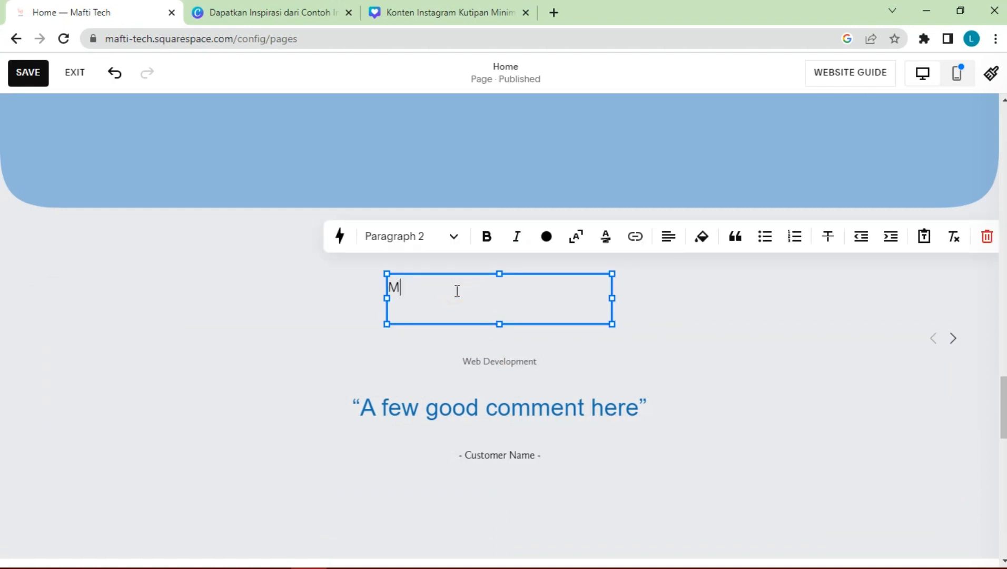
{"action": "type", "text": "y Testimo"}
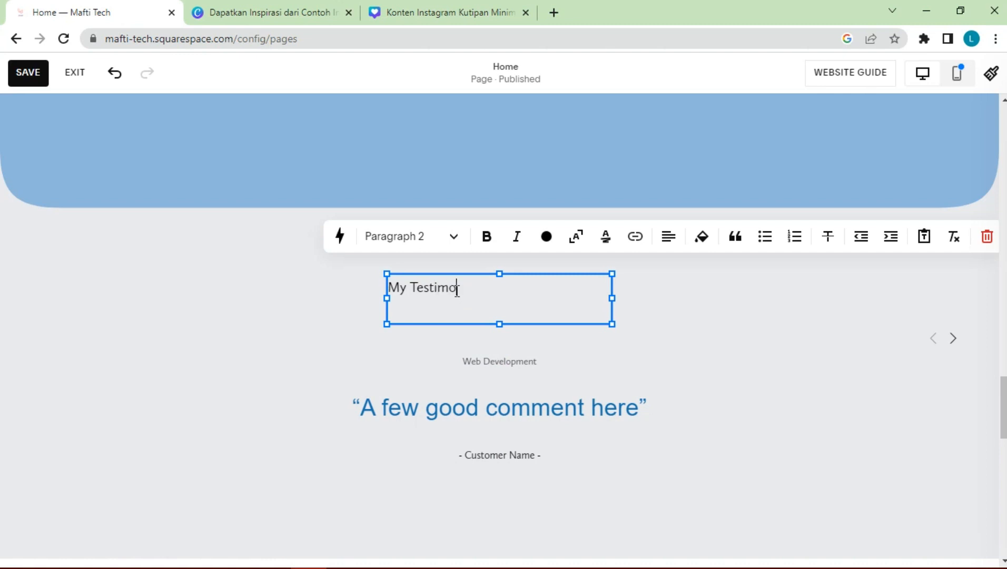
{"action": "left_click", "coordinate": [453, 235]}
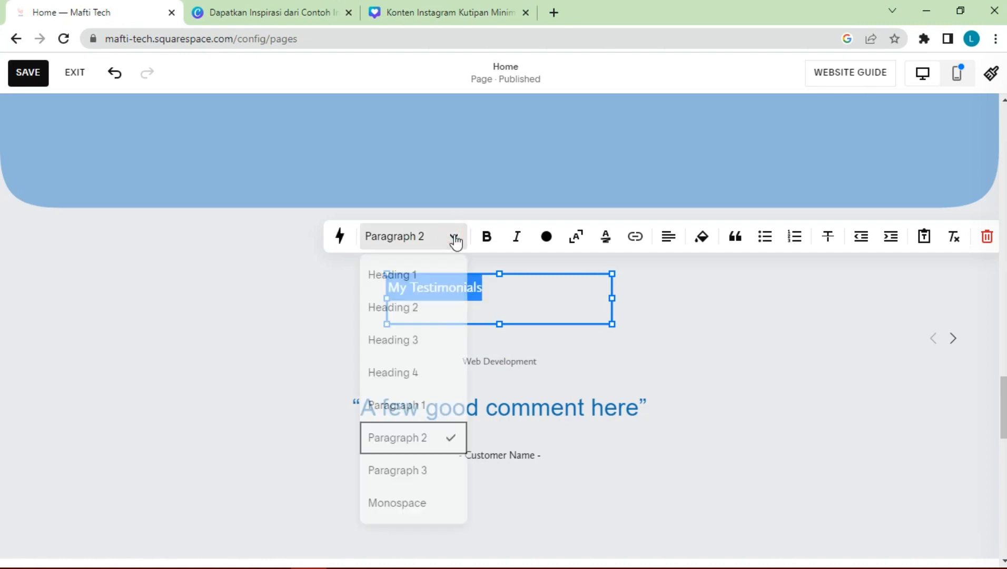
{"action": "left_click", "coordinate": [392, 340]}
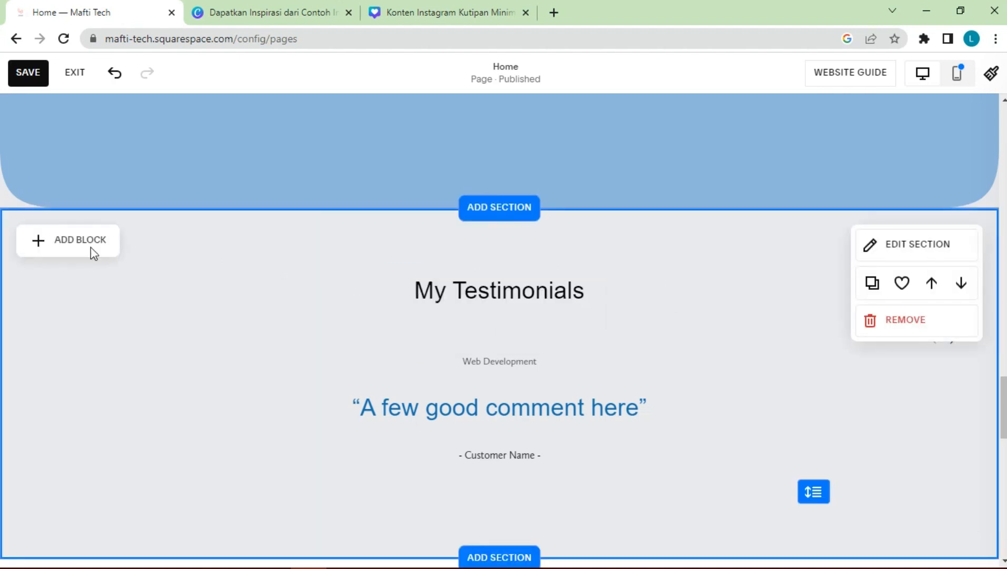
Add a Line block as a short divider beneath the heading.
{"action": "left_click", "coordinate": [68, 240]}
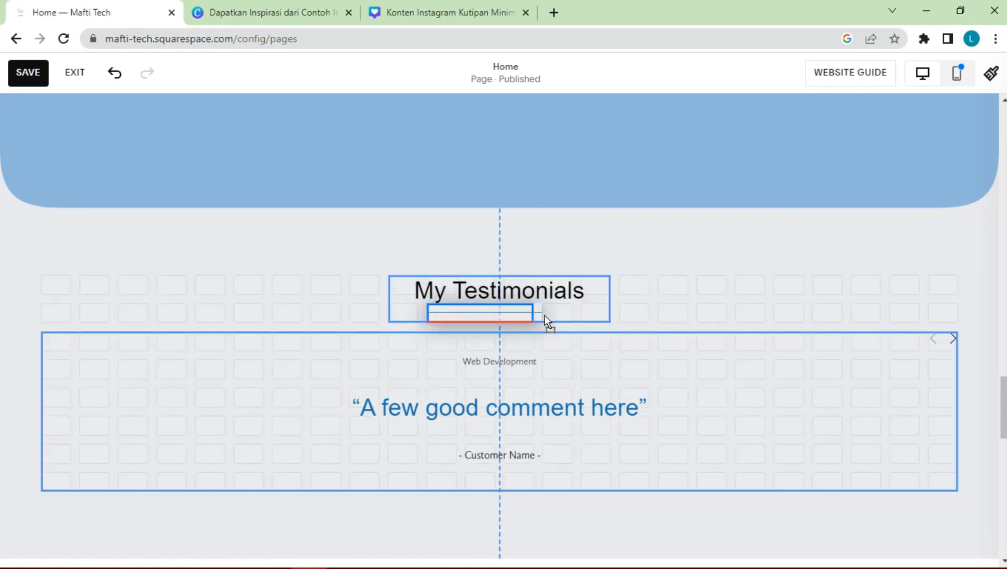
{"action": "left_click", "coordinate": [478, 314]}
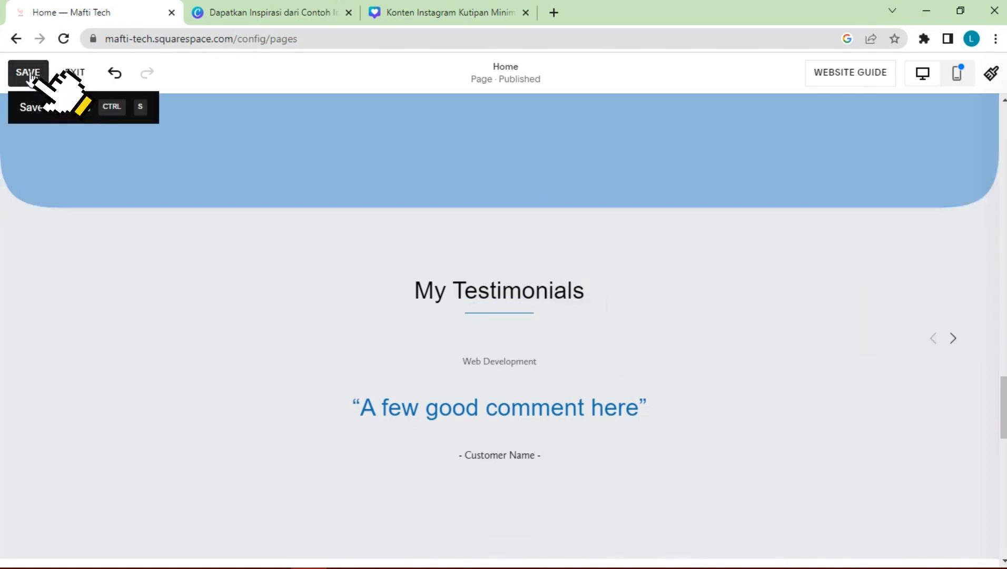
Save and exit the editor, then cycle the testimonial carousel in the full-size live preview.
{"action": "left_click", "coordinate": [28, 72]}
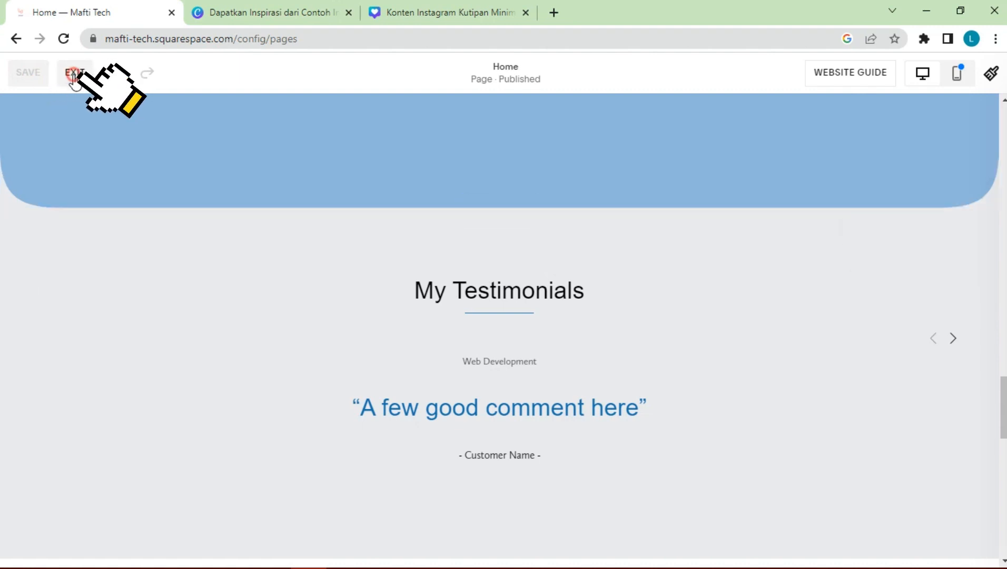
{"action": "left_click", "coordinate": [74, 73]}
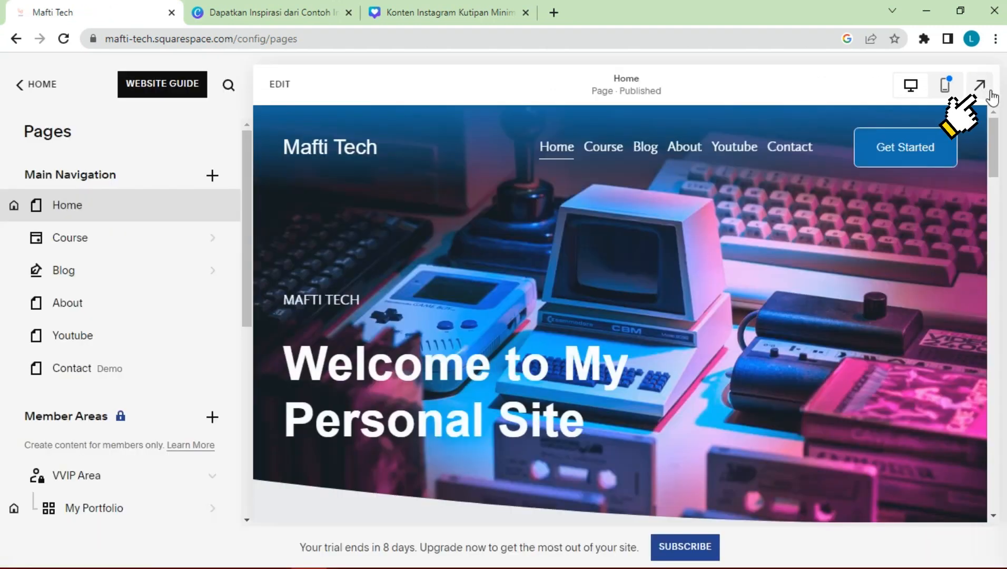
{"action": "left_click", "coordinate": [984, 84]}
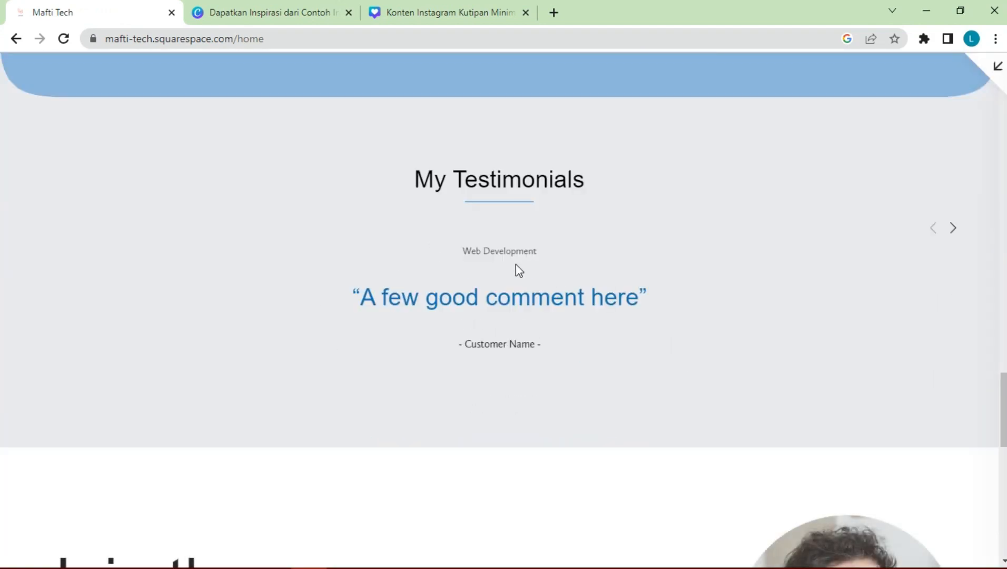
{"action": "left_click", "coordinate": [954, 228]}
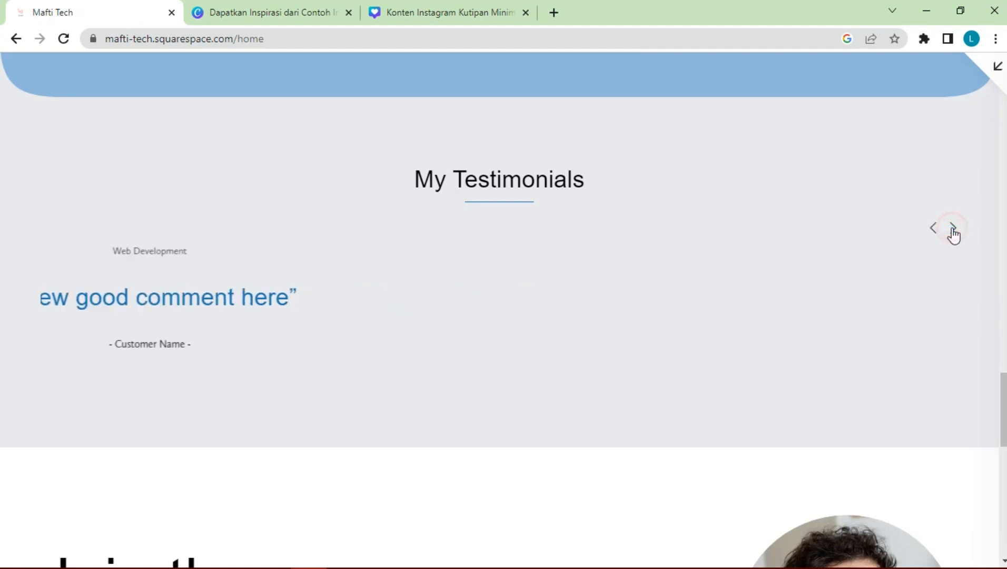
{"action": "left_click", "coordinate": [952, 229]}
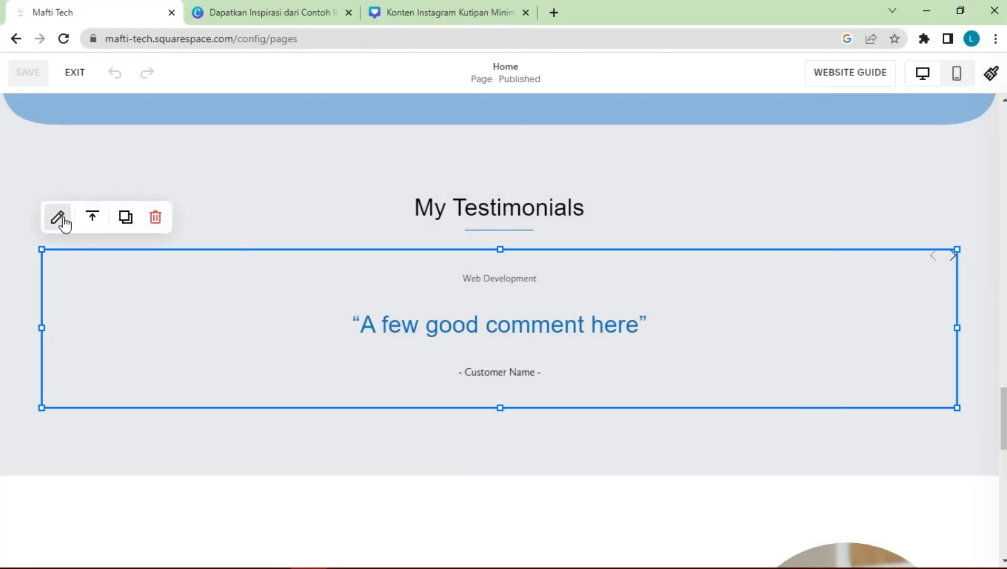
Reopen the summary block's Design settings and scroll to the Elements options.
{"action": "left_click", "coordinate": [58, 217]}
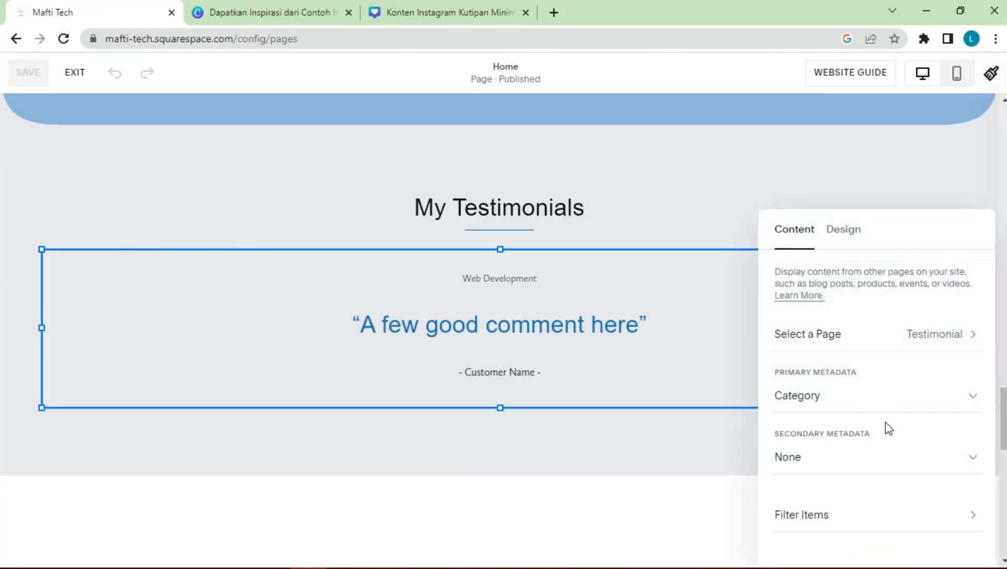
{"action": "left_click", "coordinate": [843, 229]}
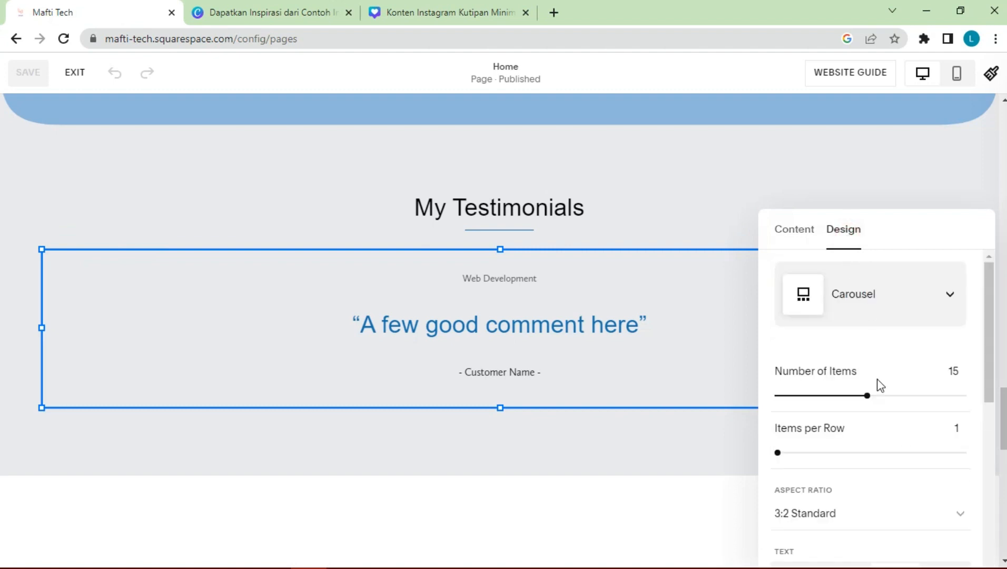
{"action": "scroll", "scroll_direction": "down", "scroll_amount": 3}
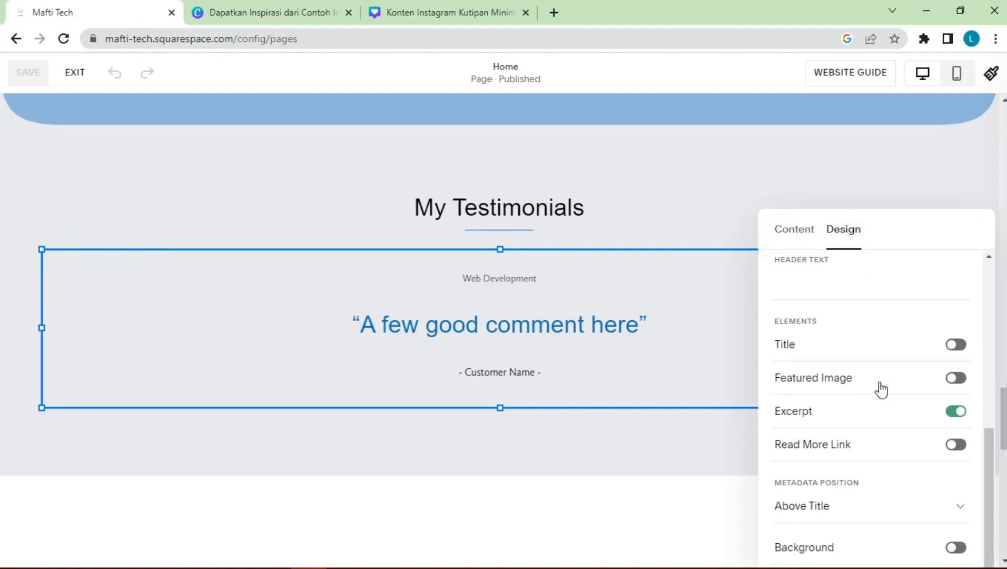